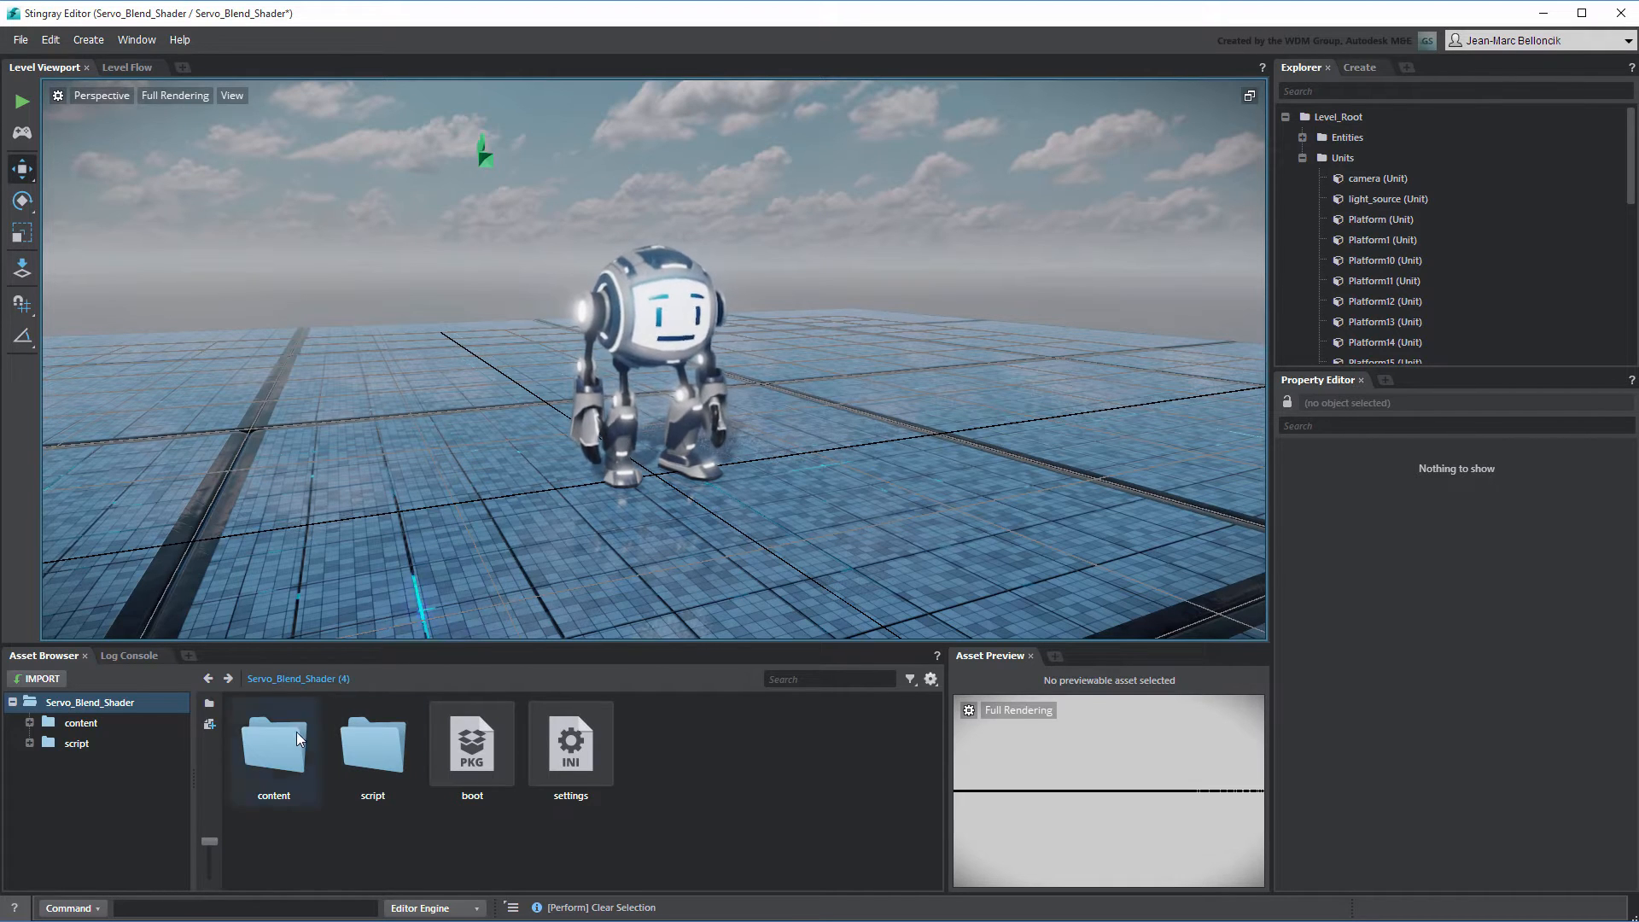
- Navigate content > models > Servo and load Servo_mat into the Shader Graph Editor
double_click(273, 743)
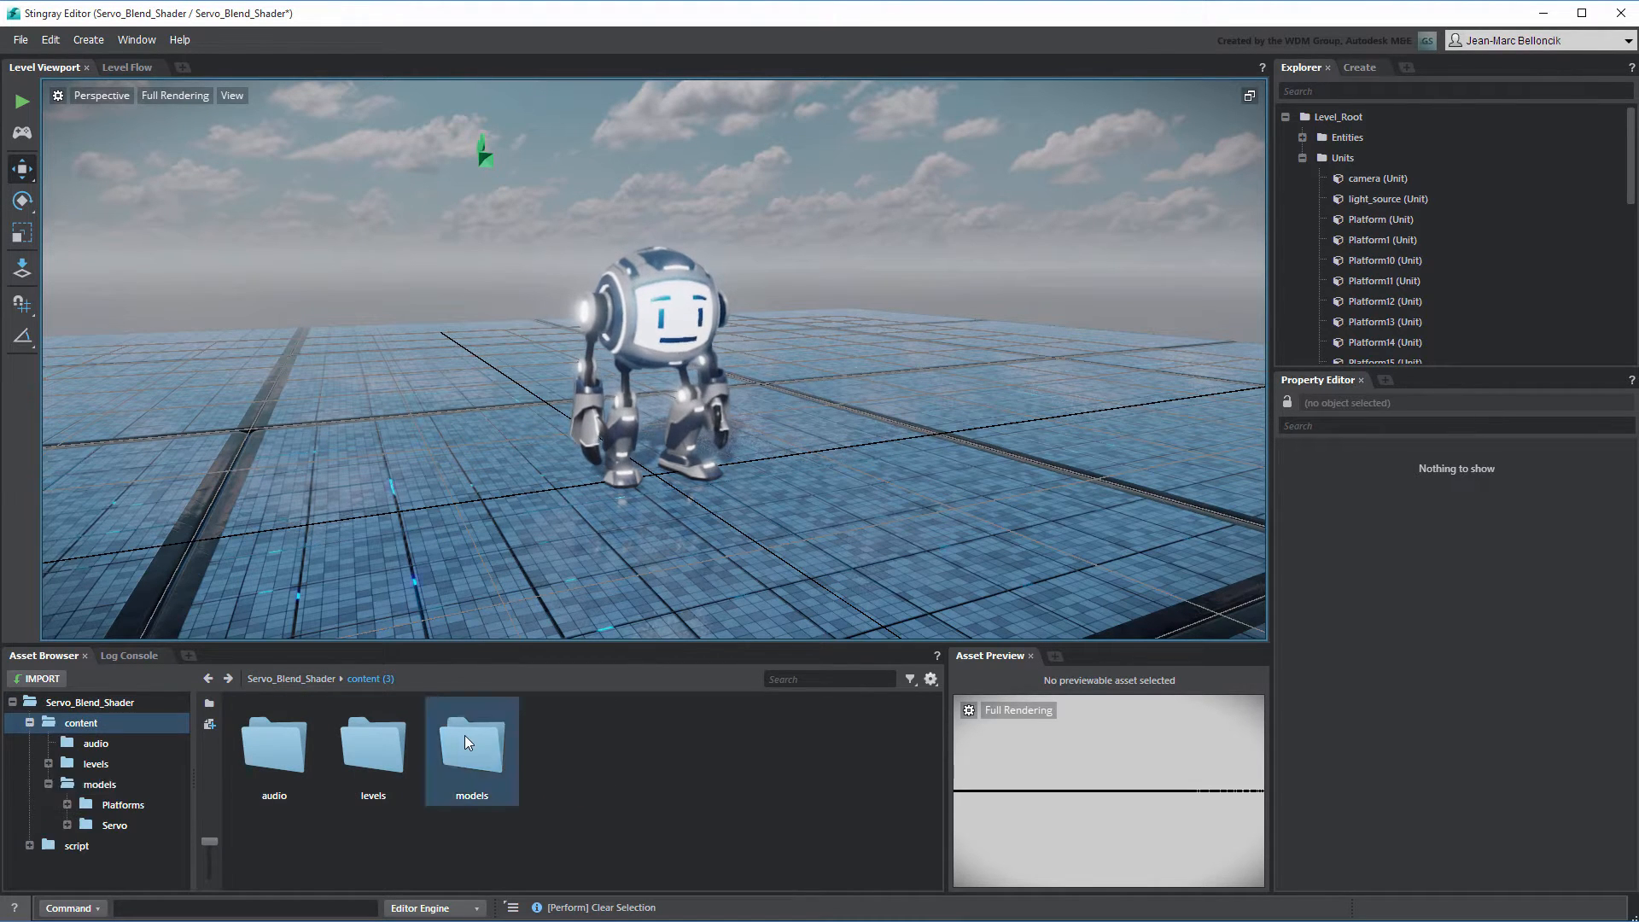
double_click(471, 748)
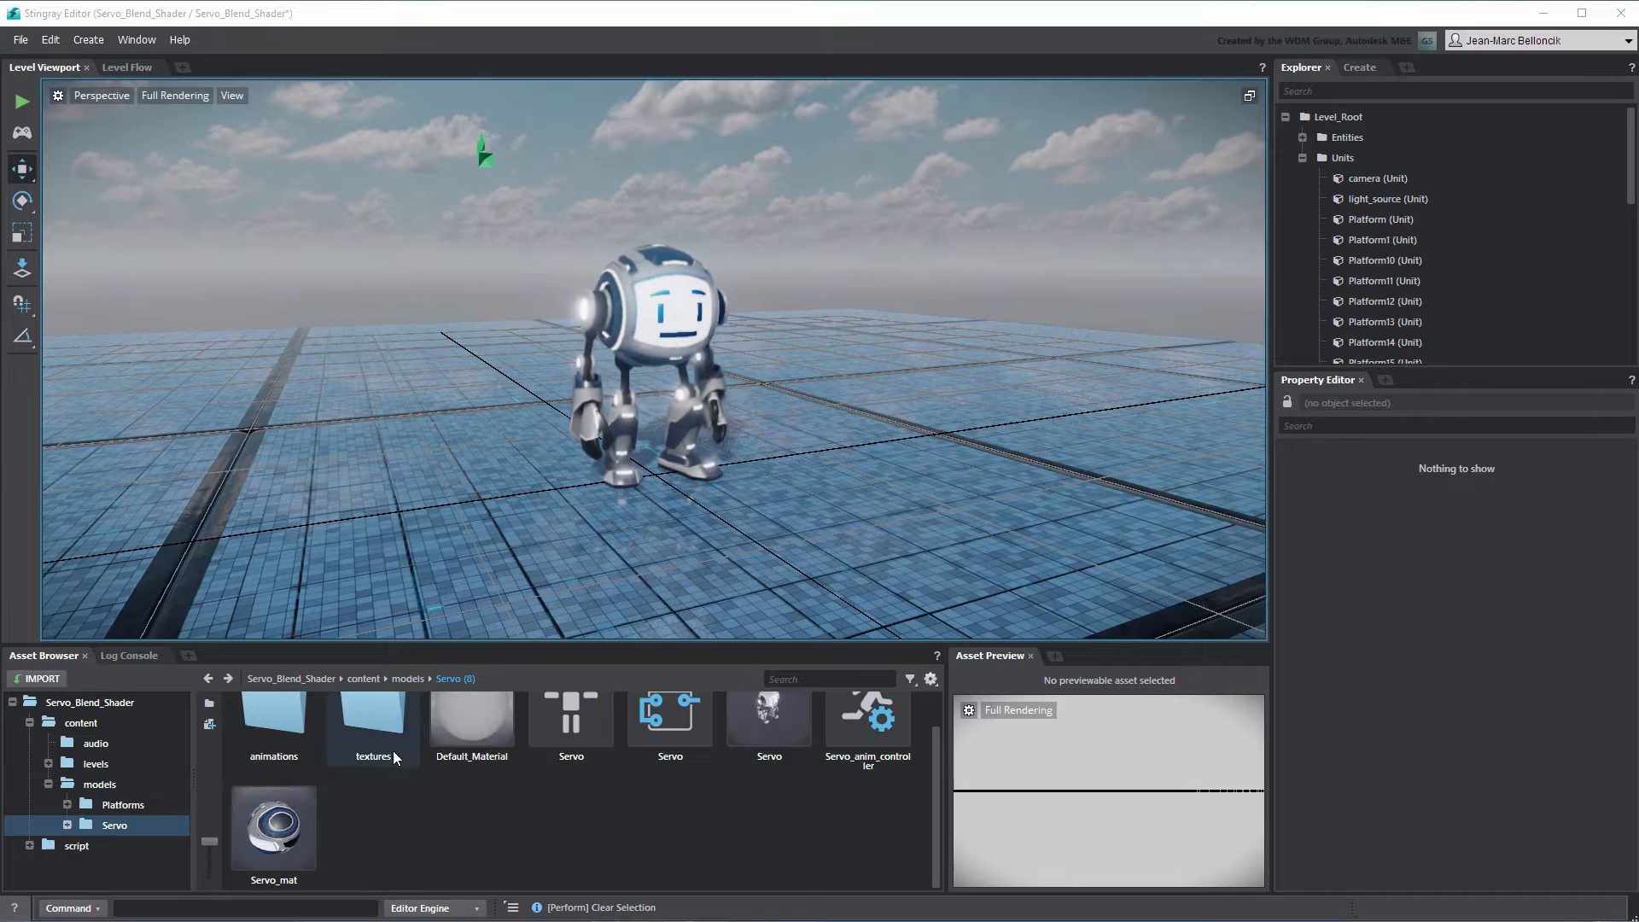
double_click(274, 827)
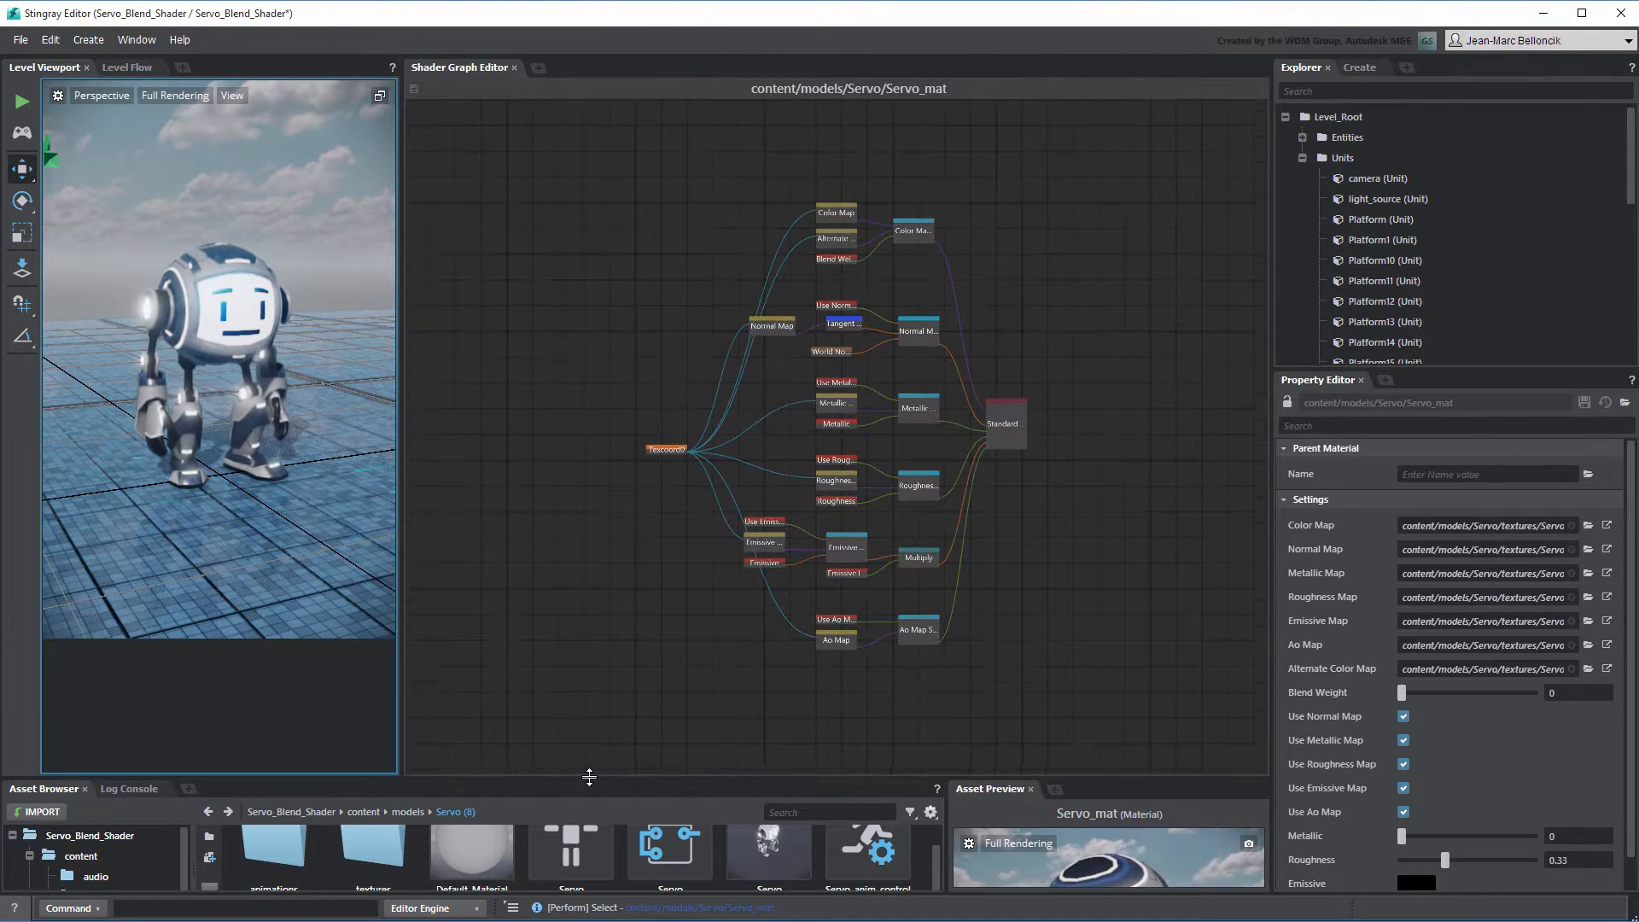
key("f")
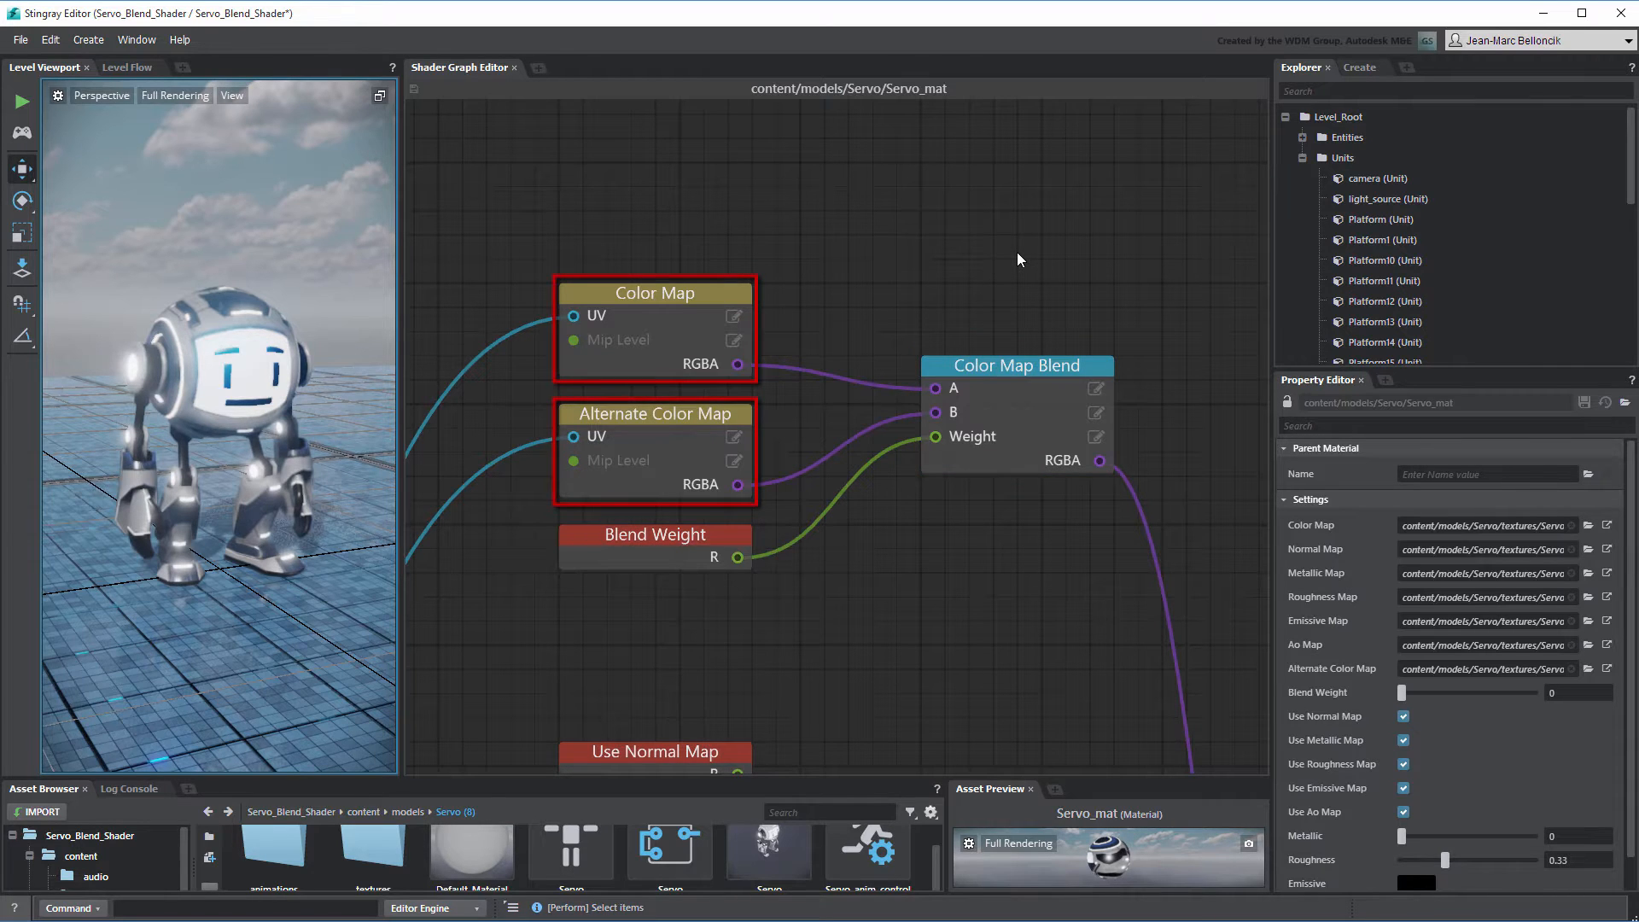
left_click(655, 535)
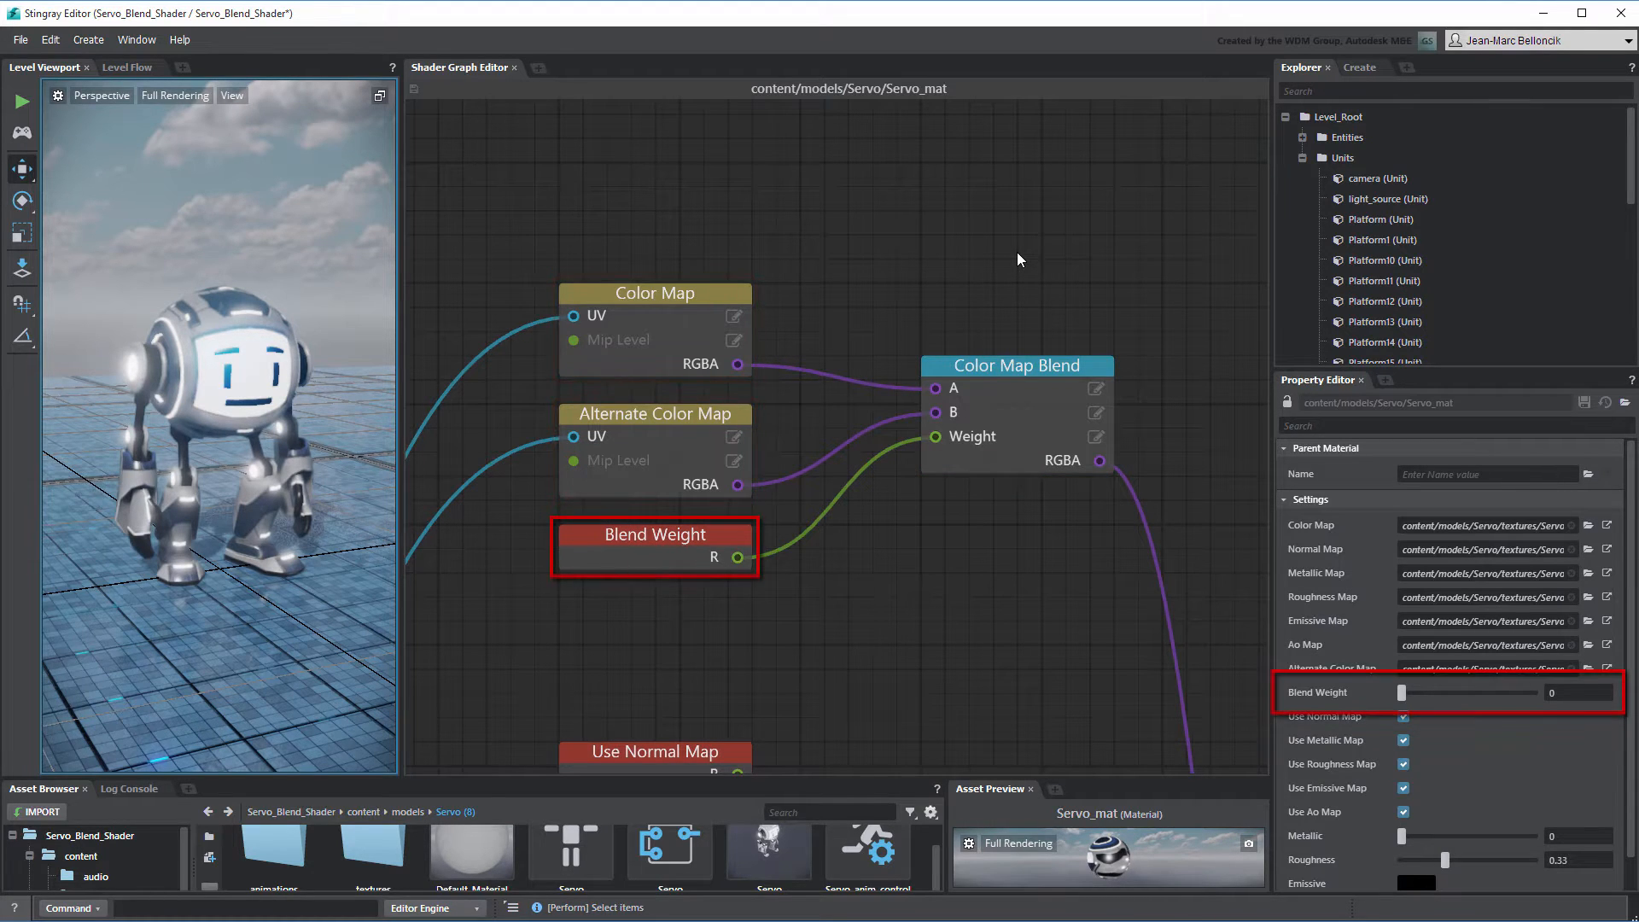
left_click(1020, 259)
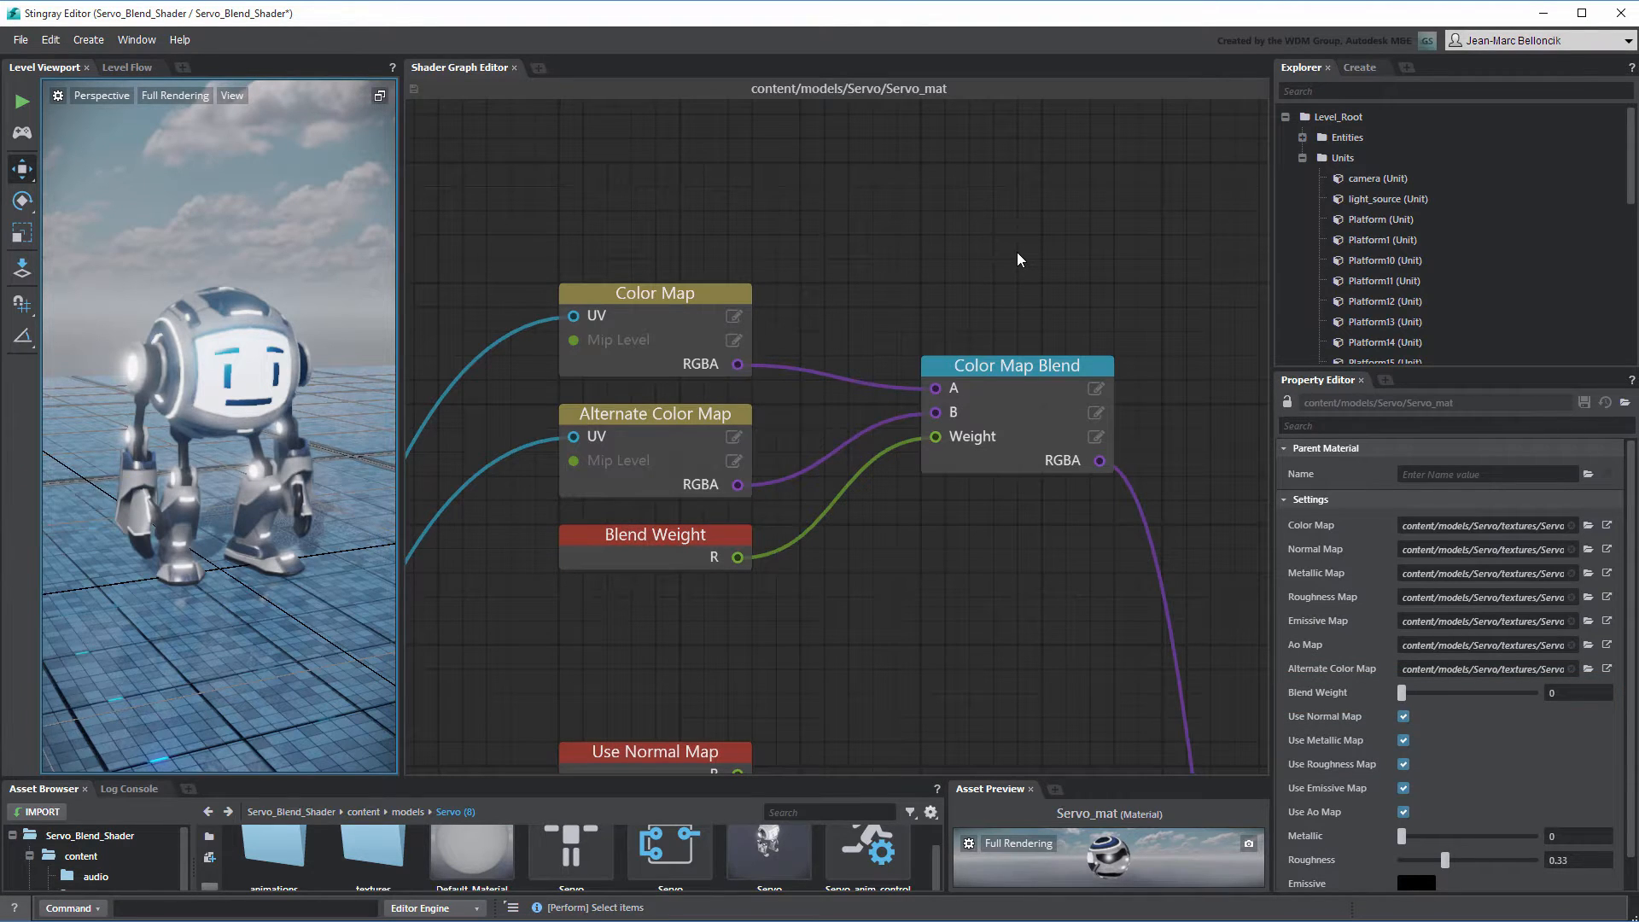
- Add a texture sampler node named Blend Map and assign it the Hexes texture
right_click(597, 605)
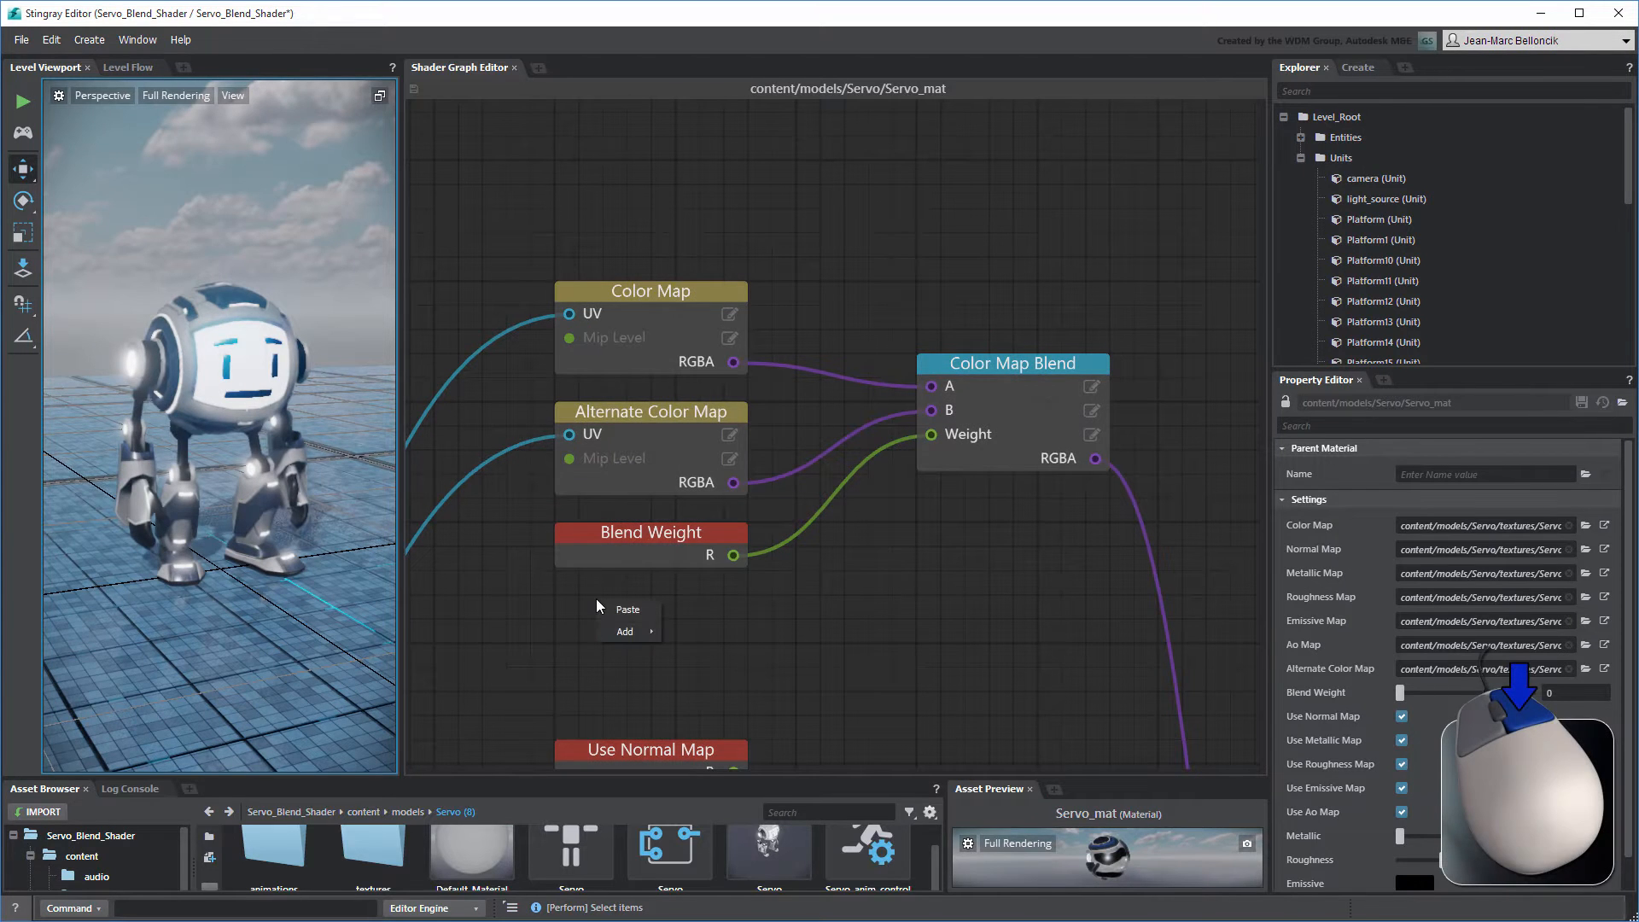
left_click(625, 630)
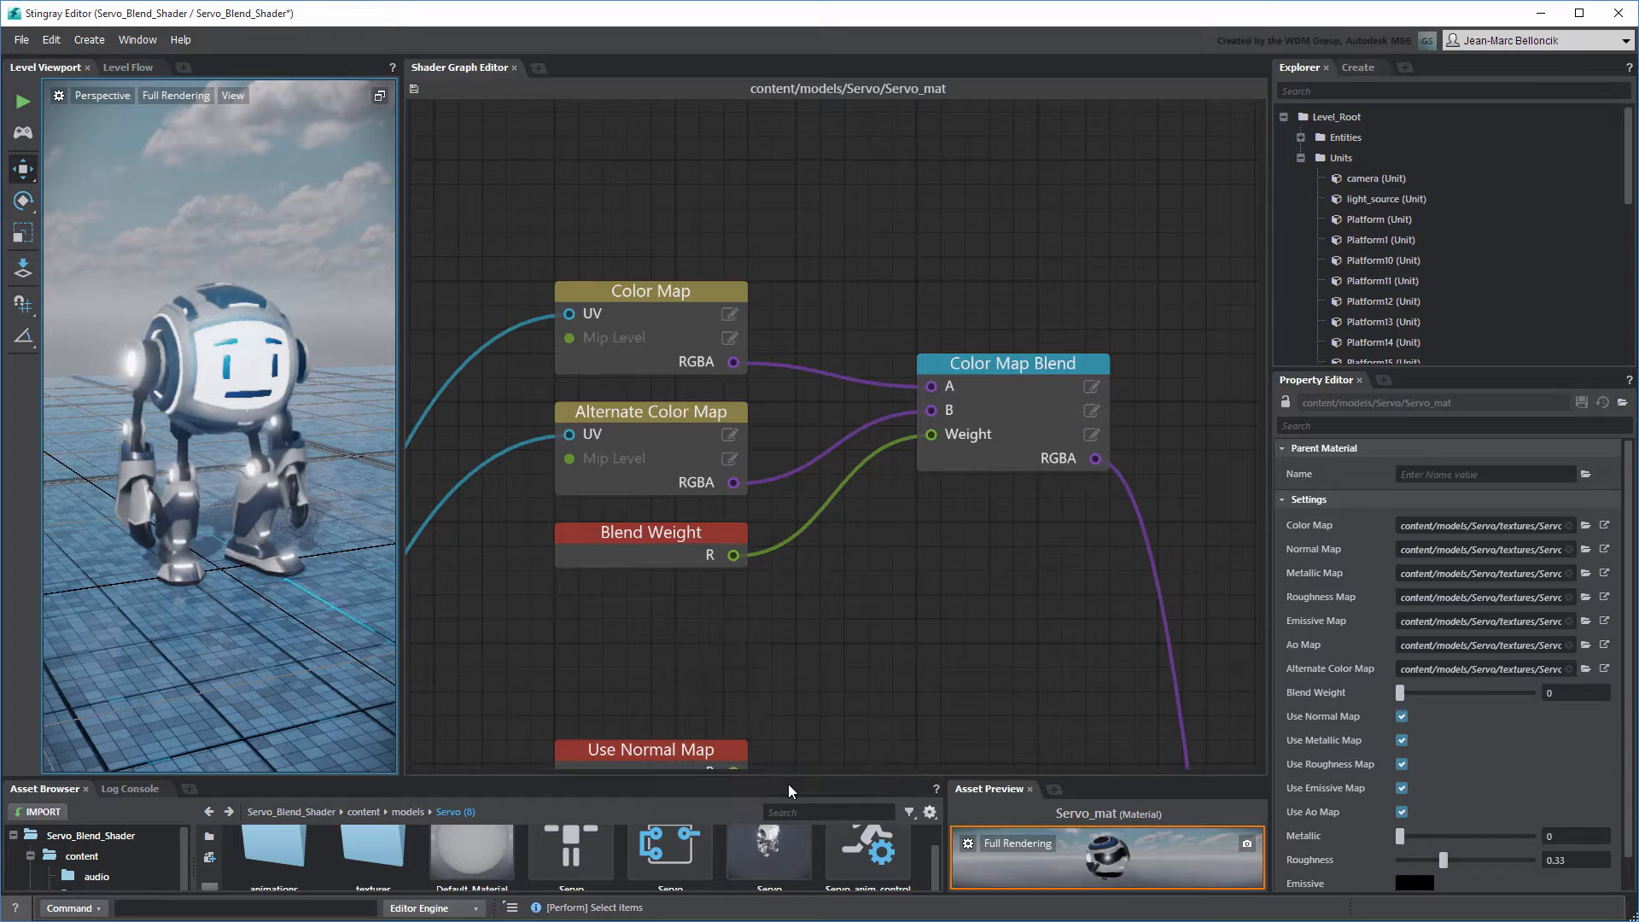
left_click(650, 604)
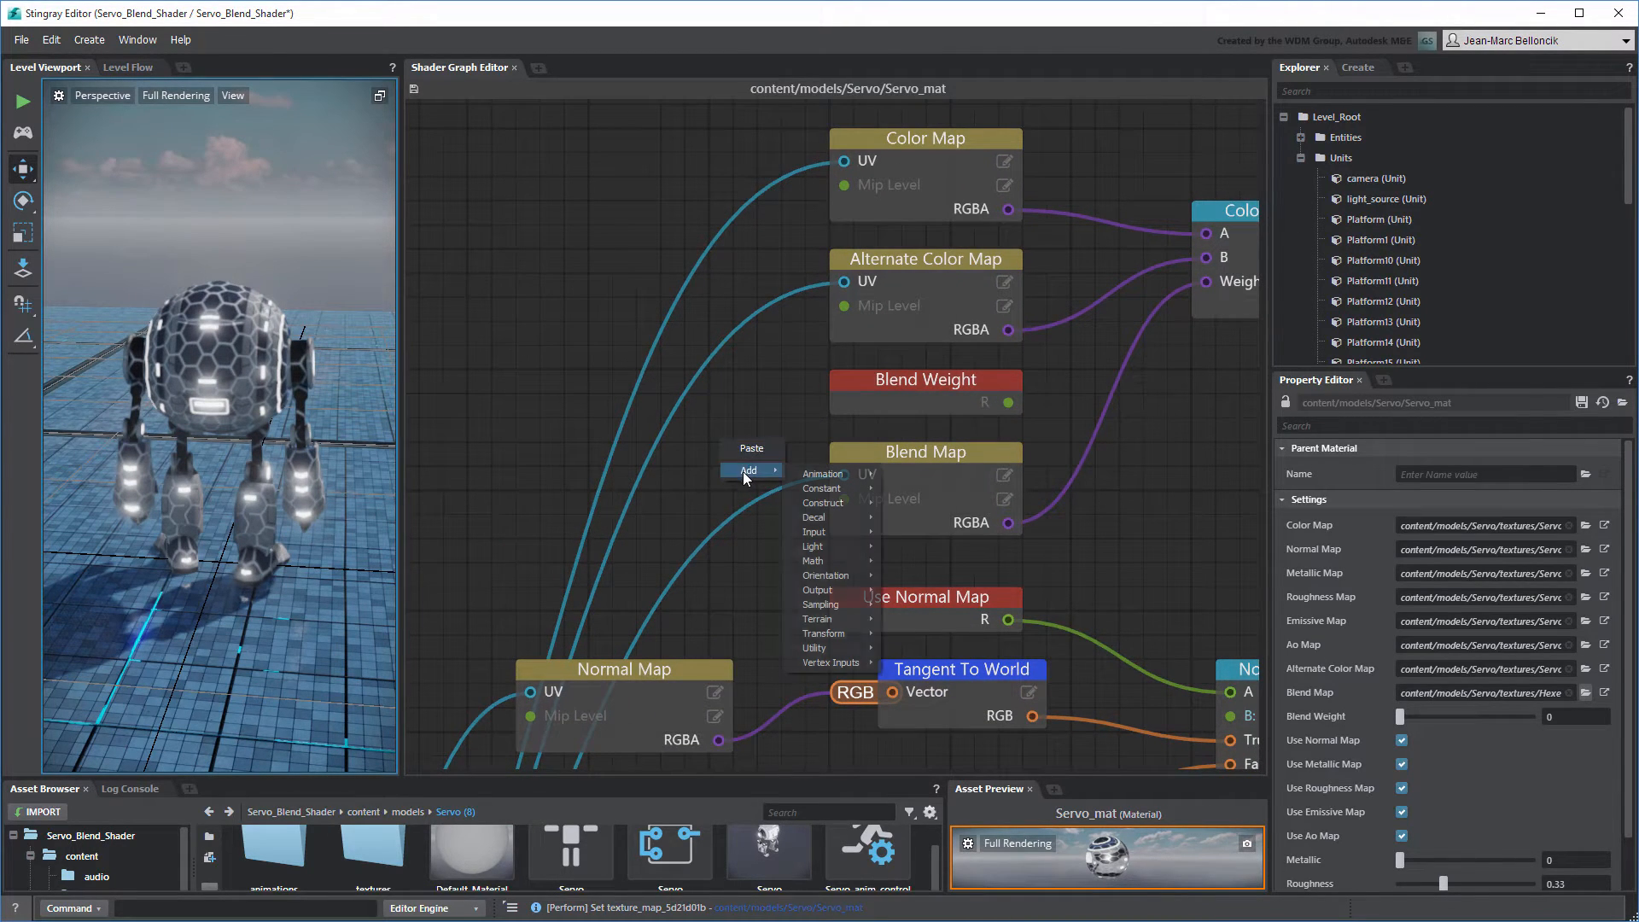
- Add a Utility > Panner node wired from Blend Weight into the Blend Map UV
left_click(814, 647)
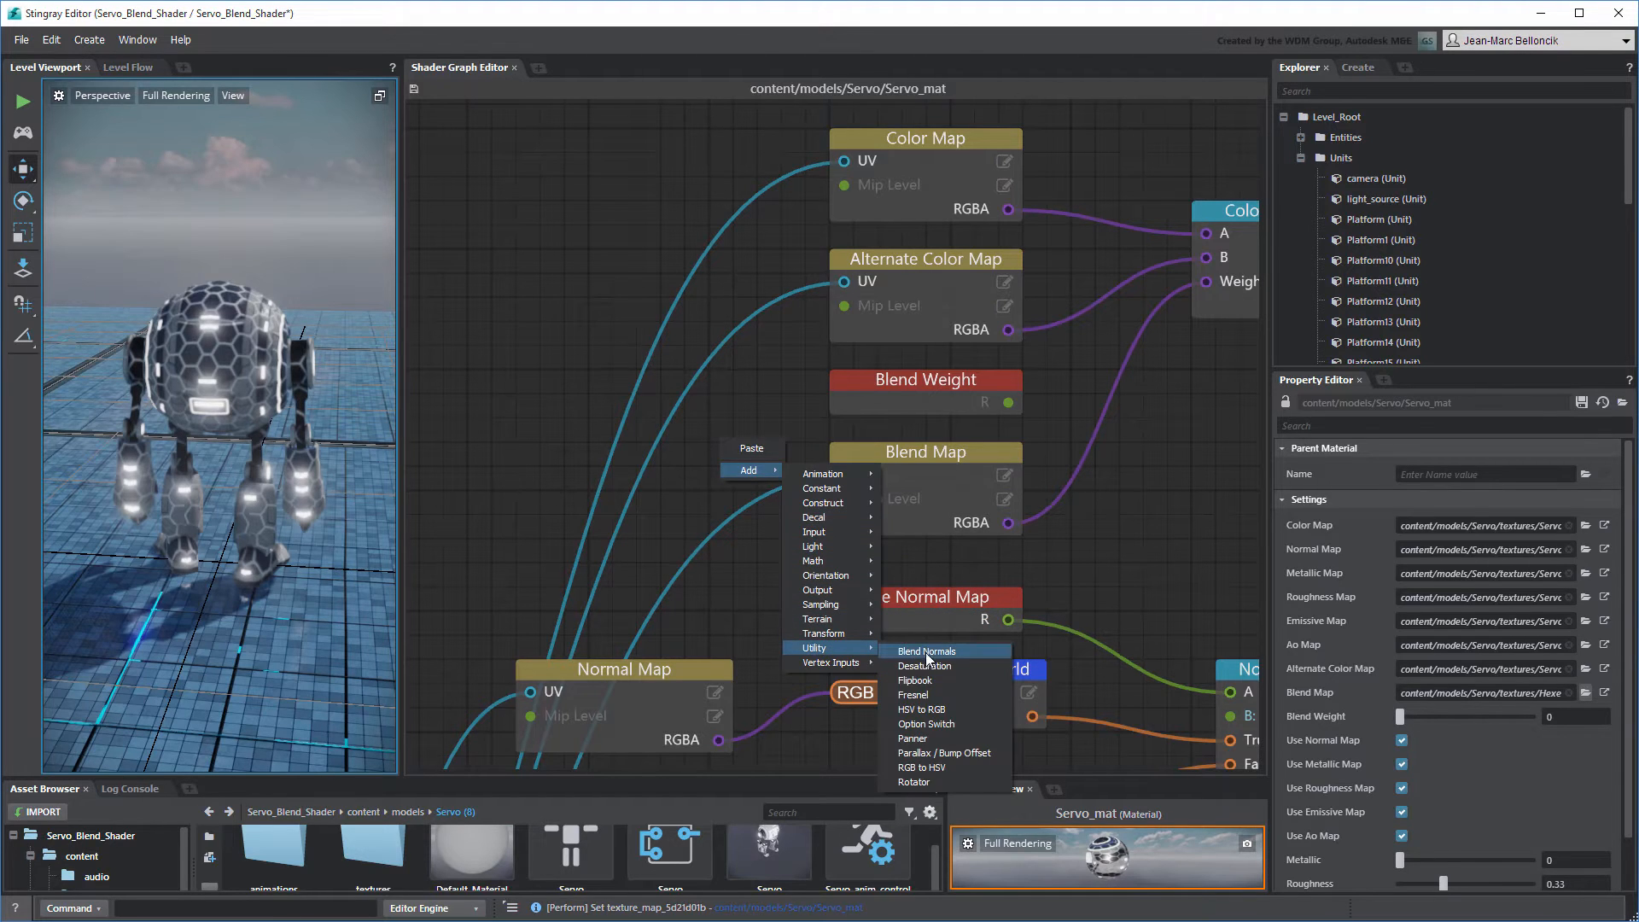
mouse_move(935, 738)
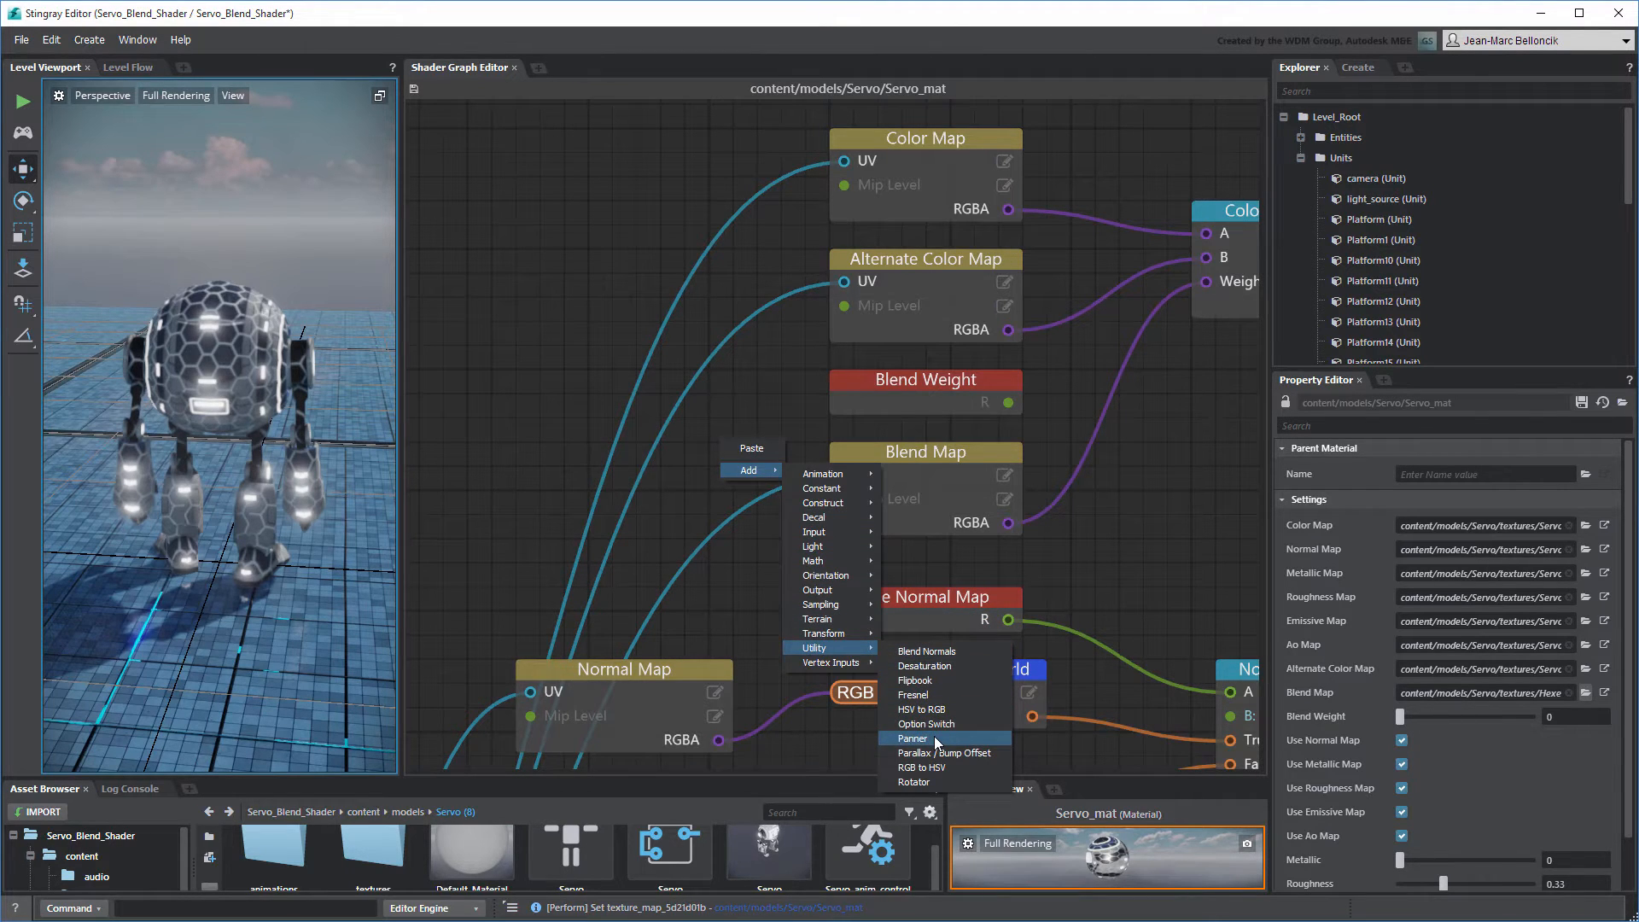
left_click(912, 739)
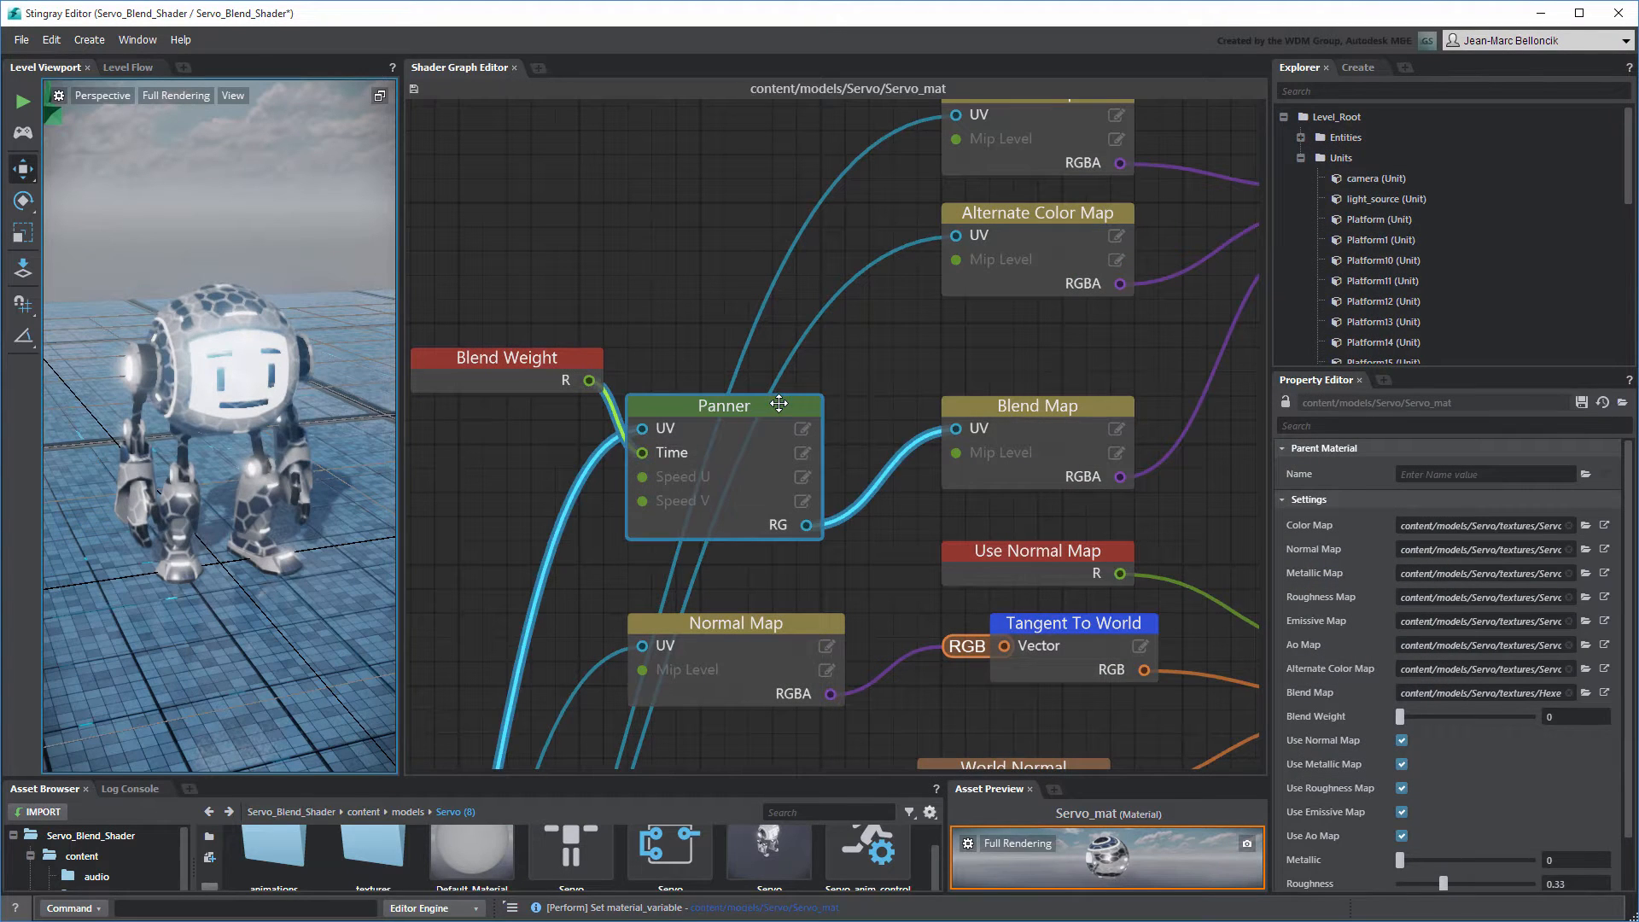
- Delete the Panner node and set the Blend Map texture to Hexes_Sequence
key("Delete")
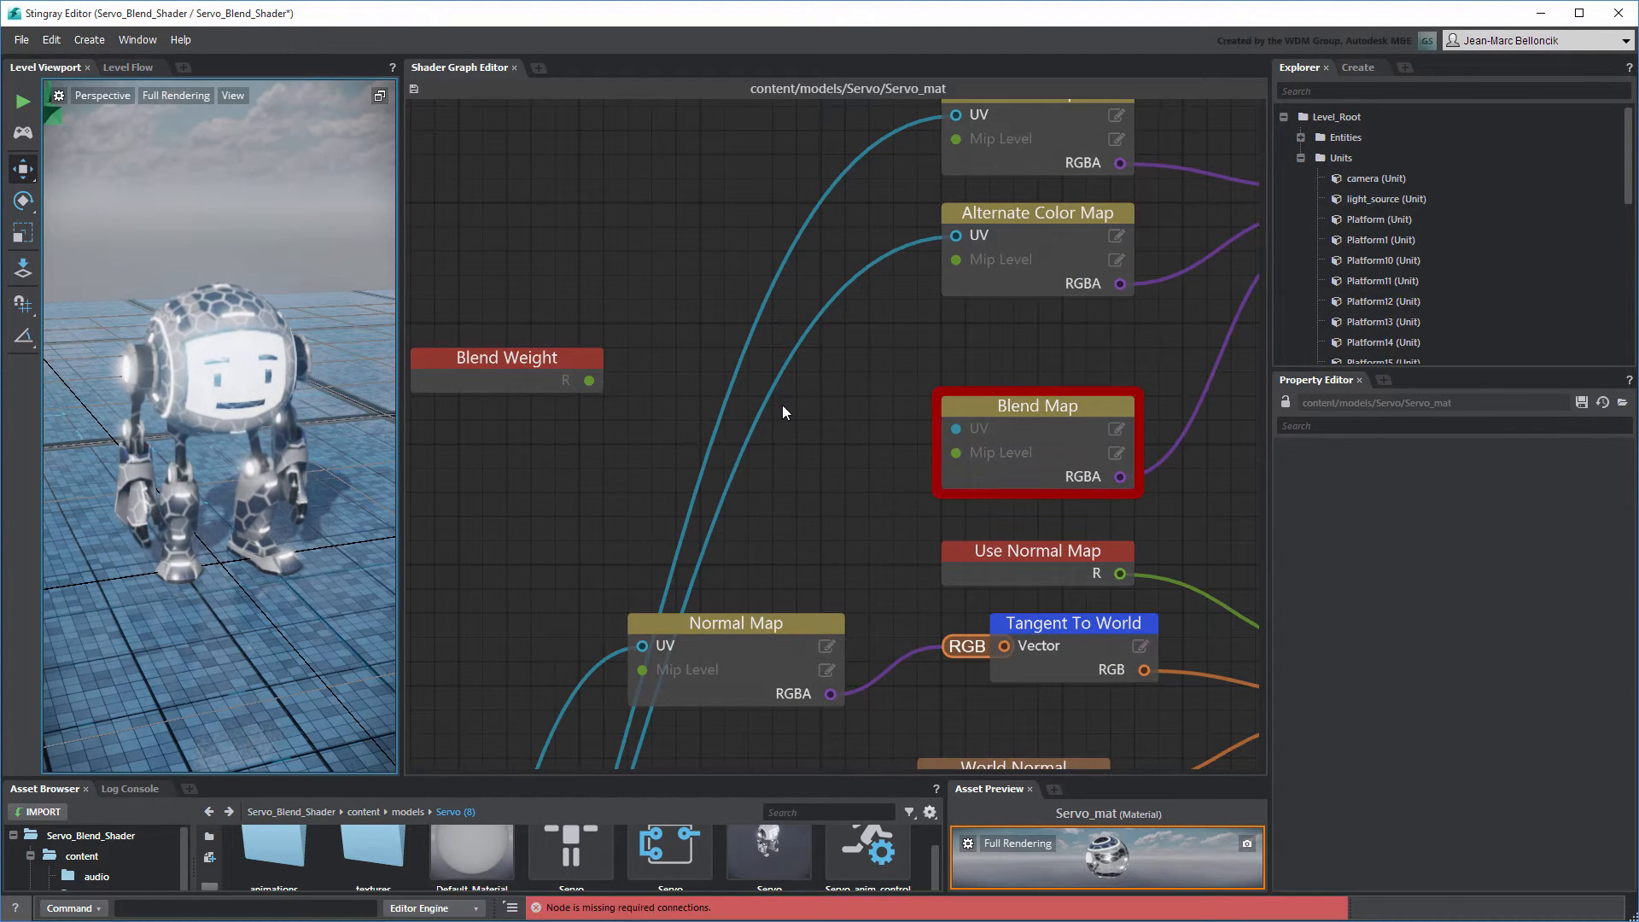
left_click(1585, 692)
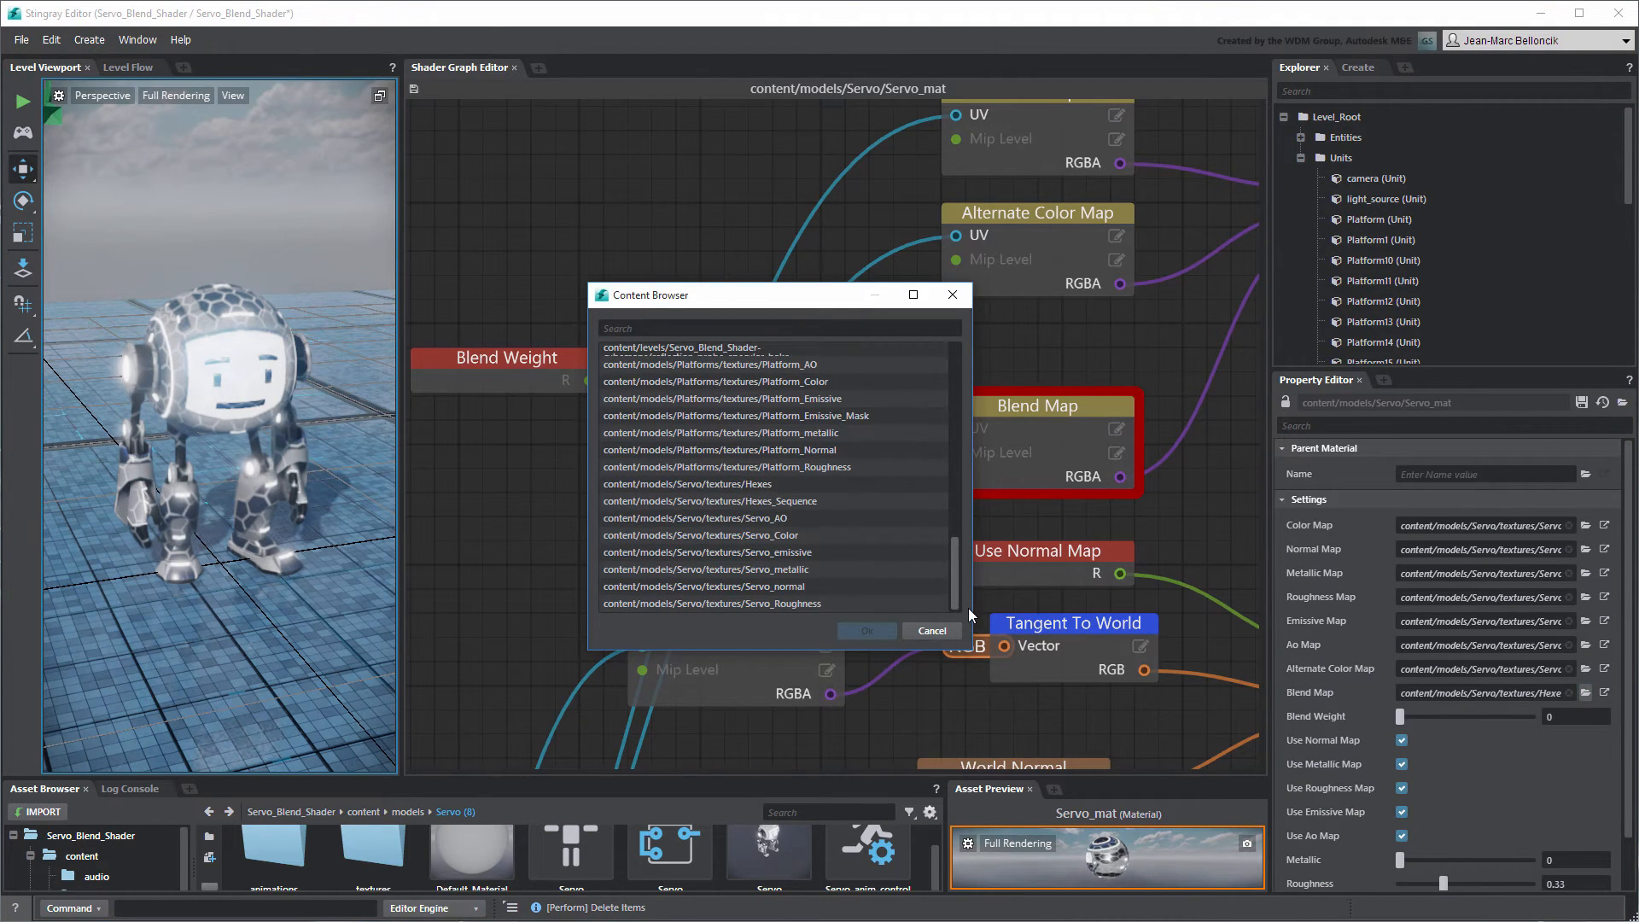
left_click(710, 500)
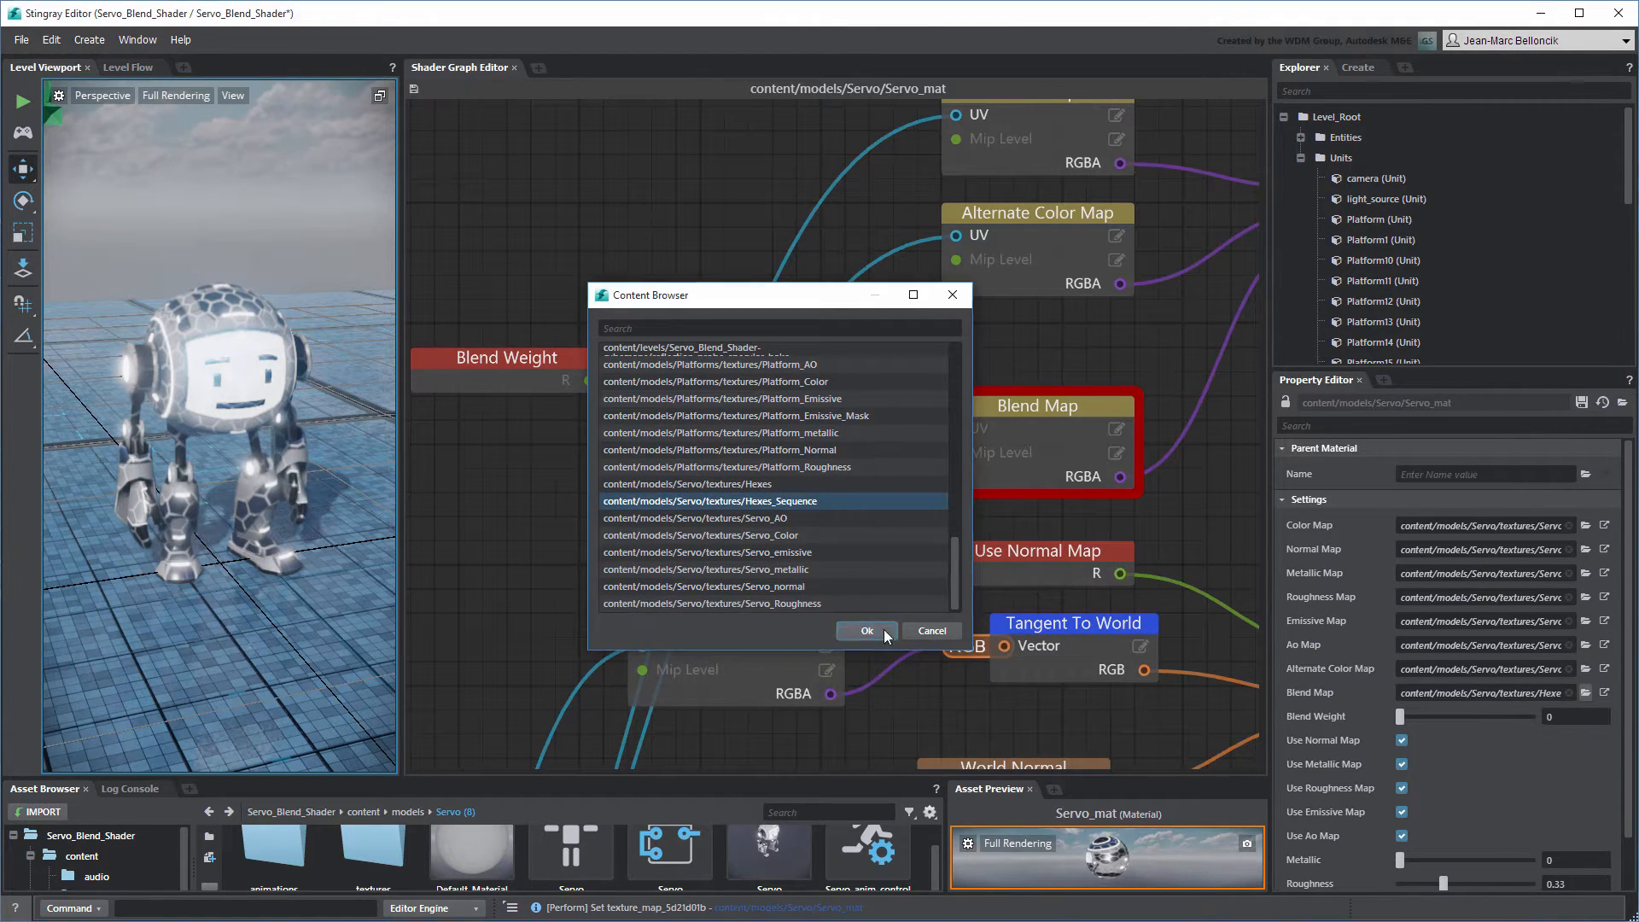
left_click(865, 630)
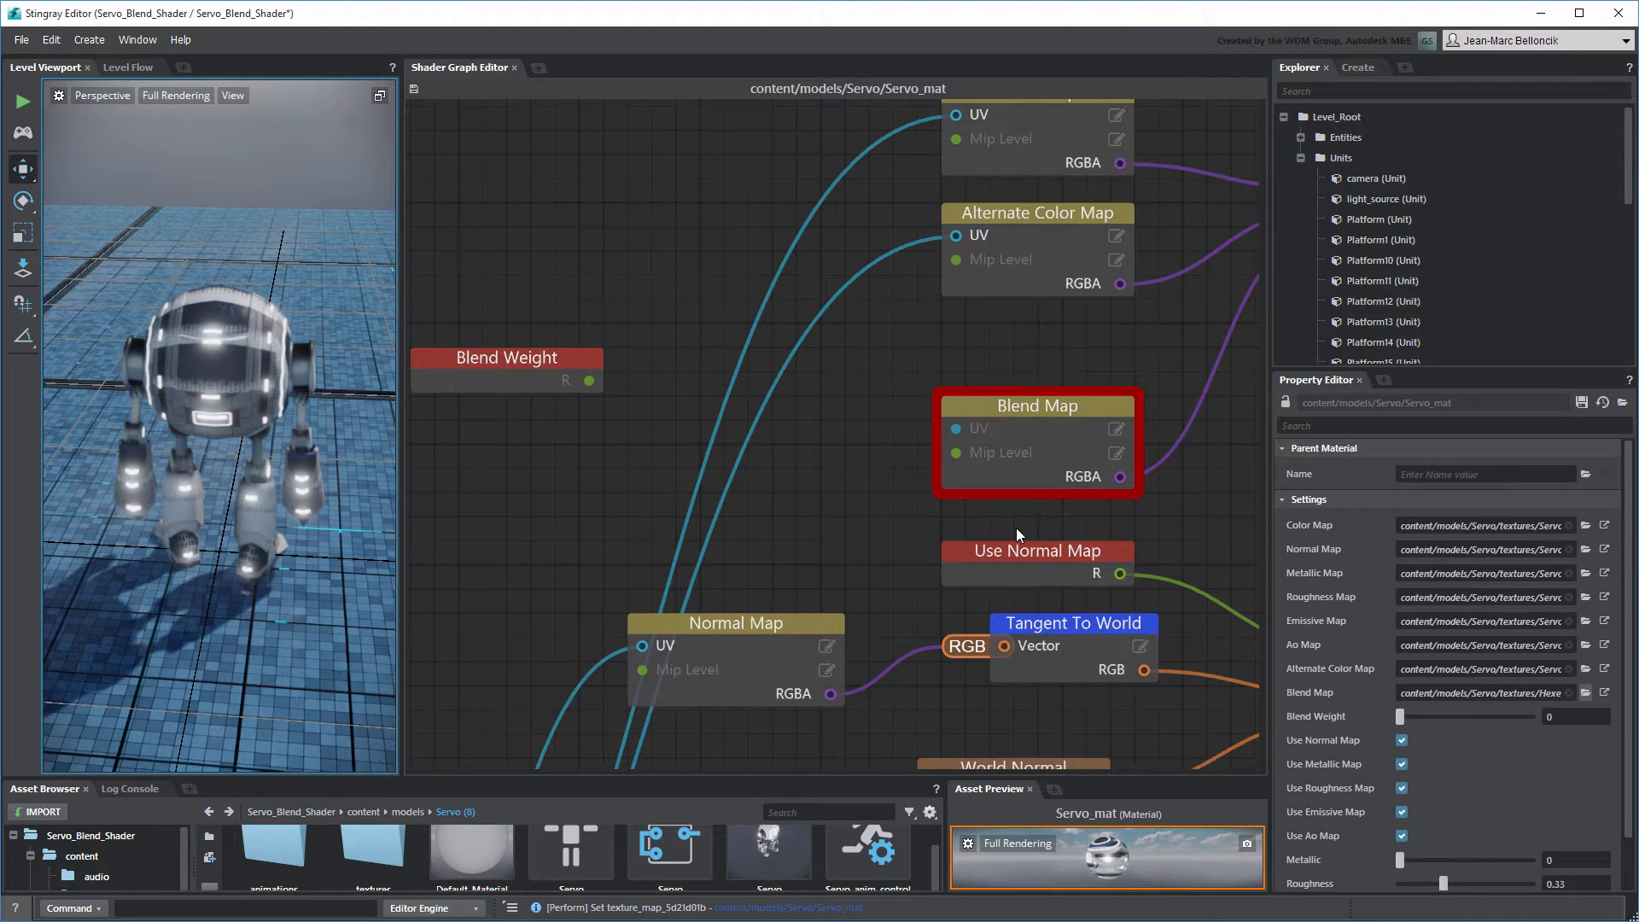
- Add a Flipbook node with 30 FPS, 4 sprite rows and 8 columns driving the Blend Map UVs
right_click(705, 436)
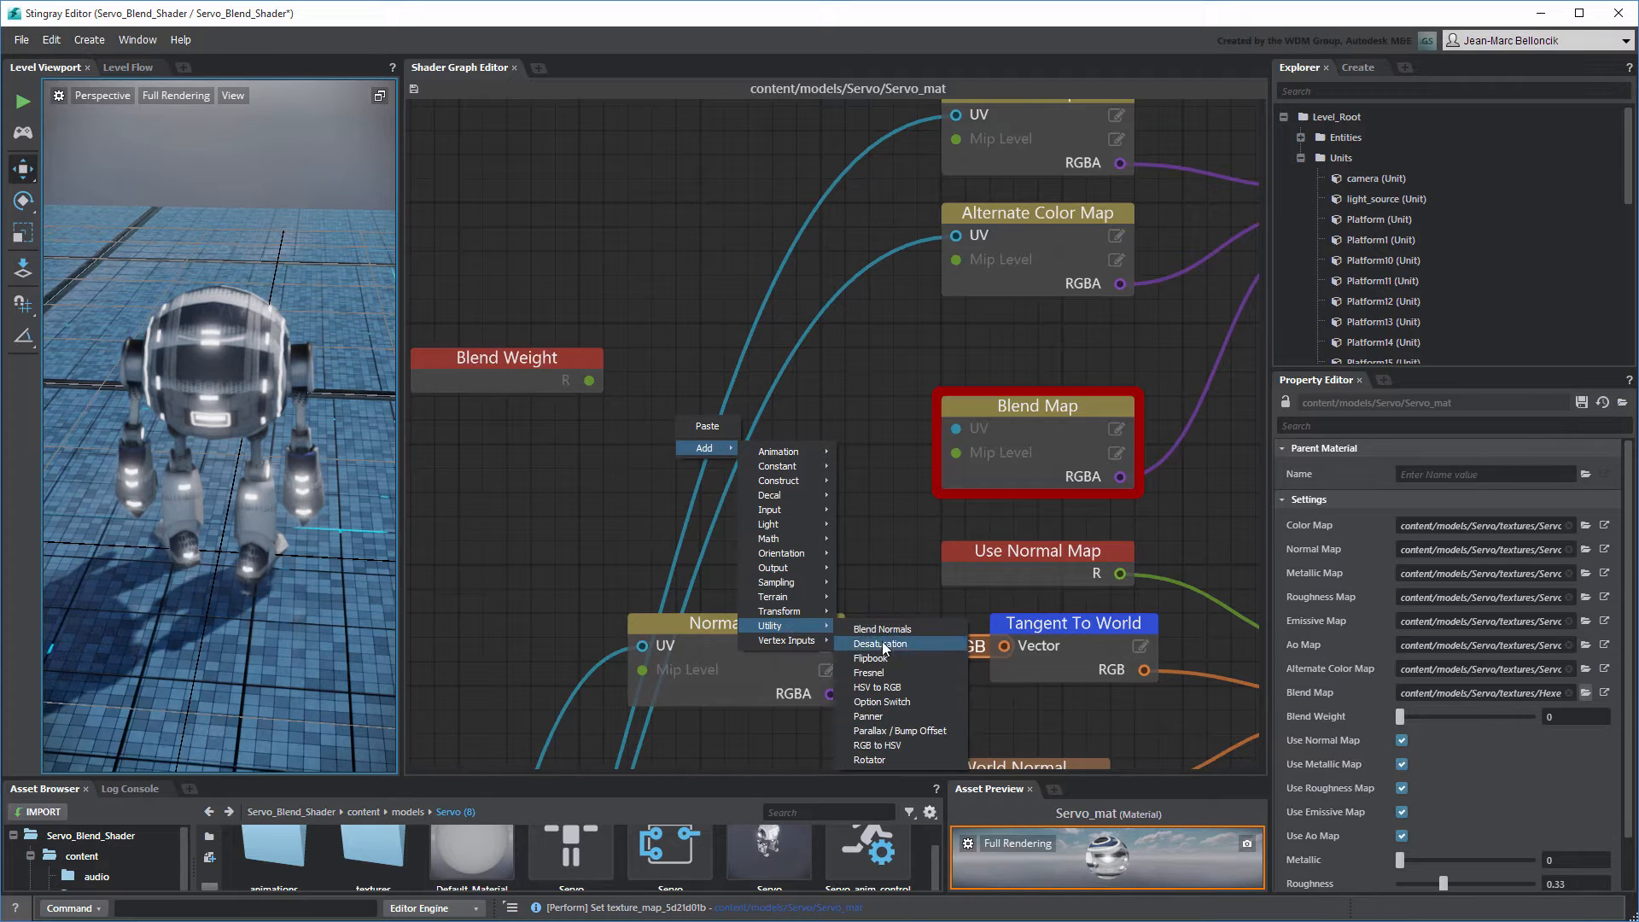
left_click(871, 657)
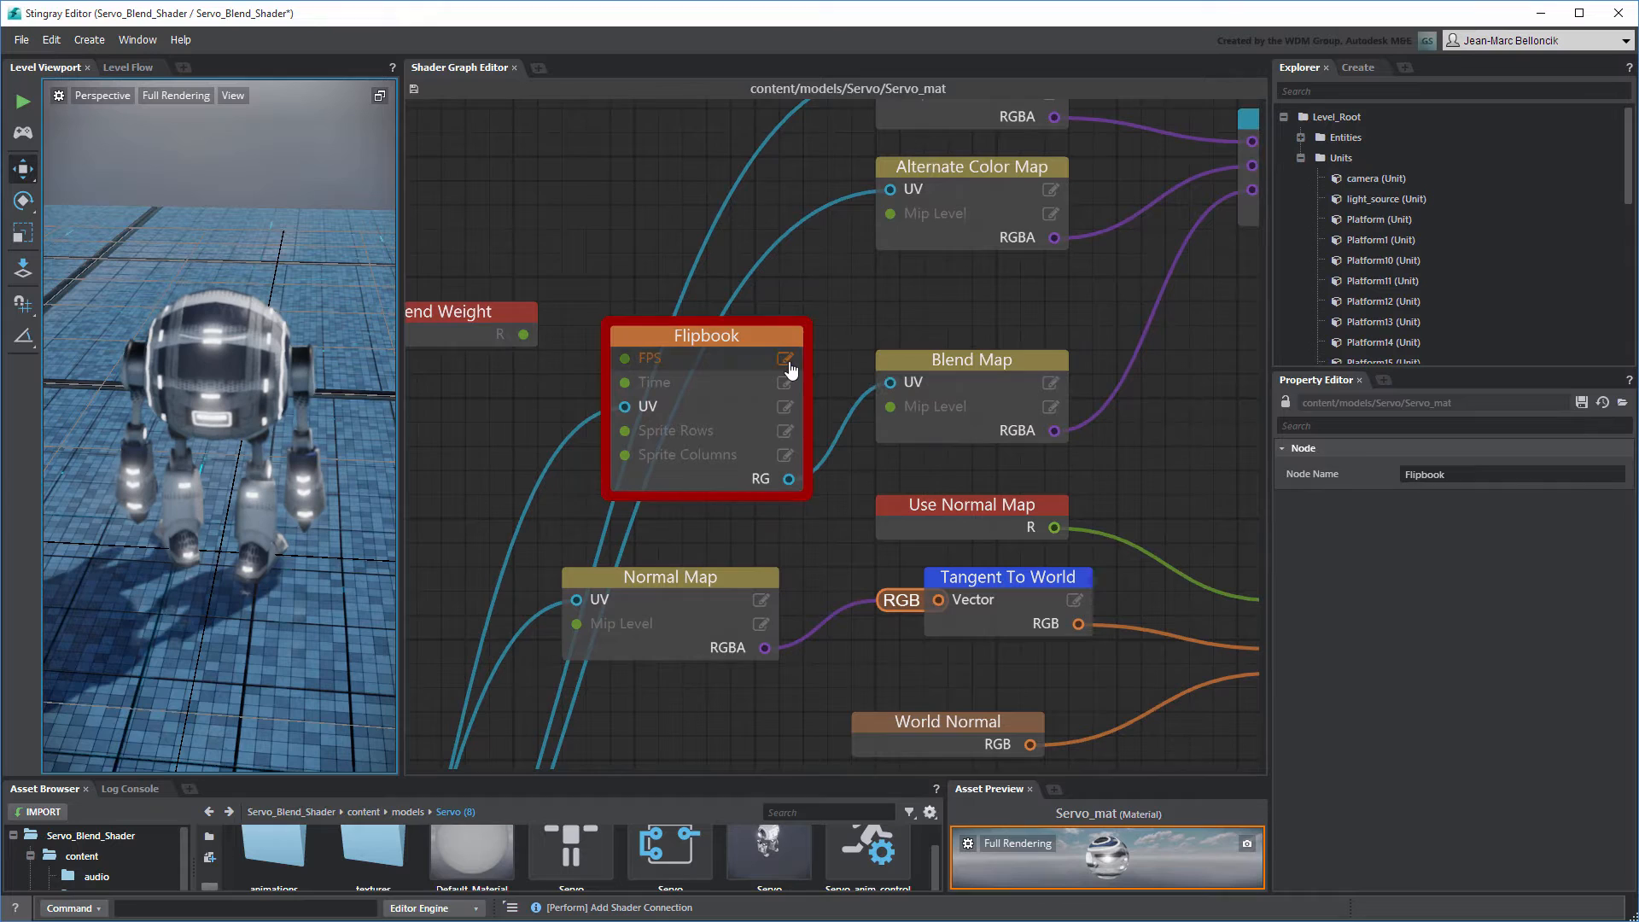
left_click(784, 357)
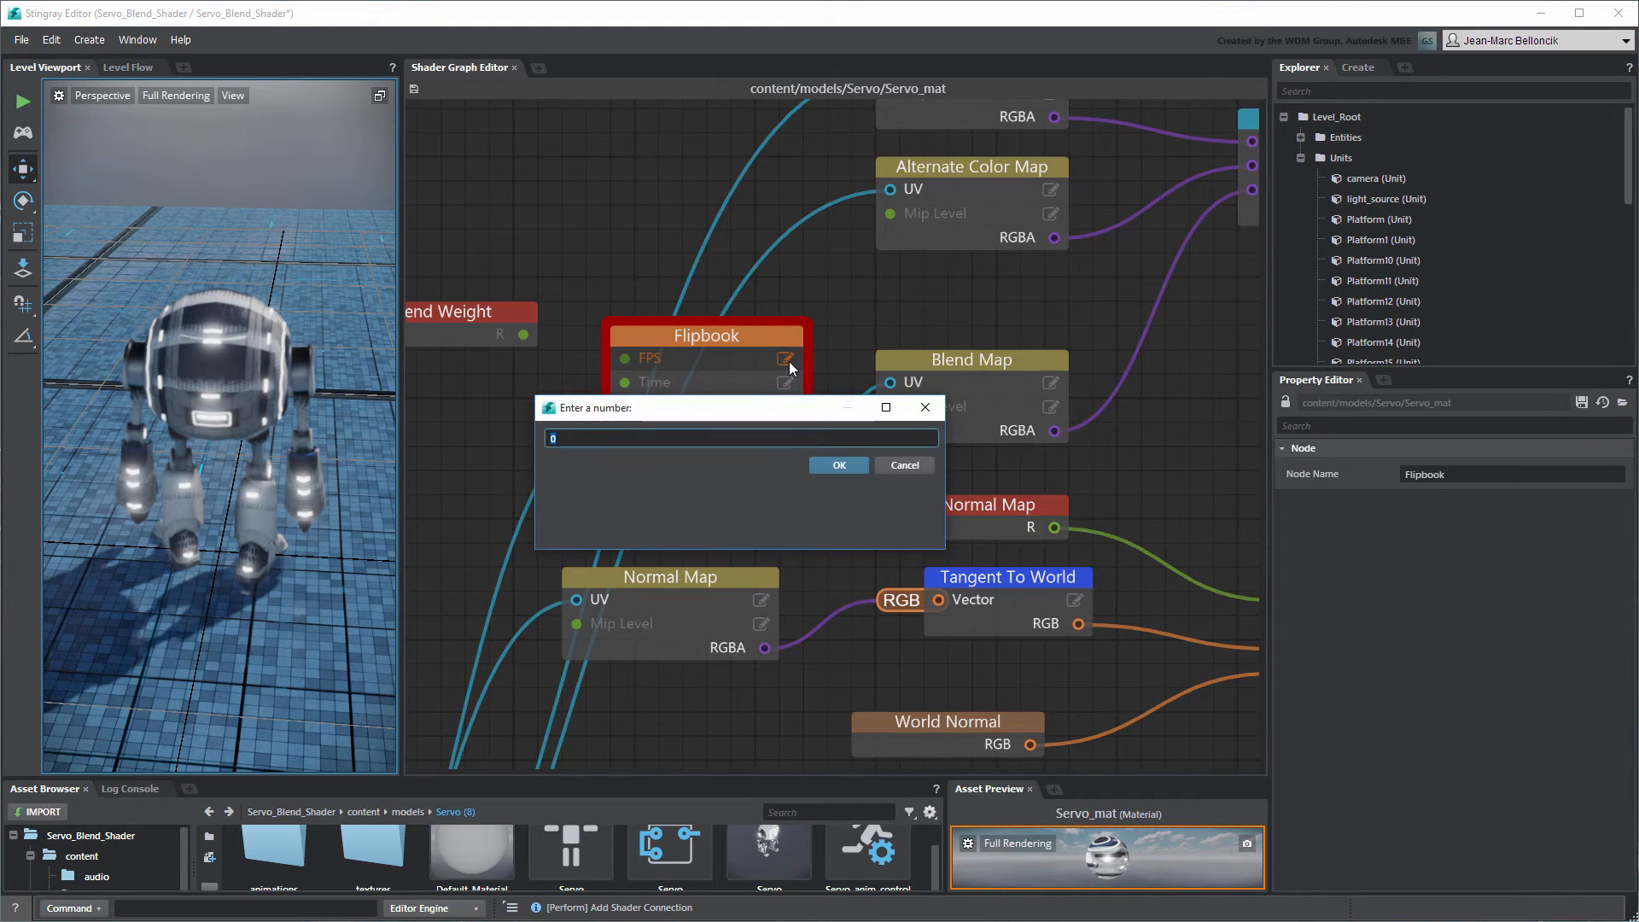
left_click(837, 464)
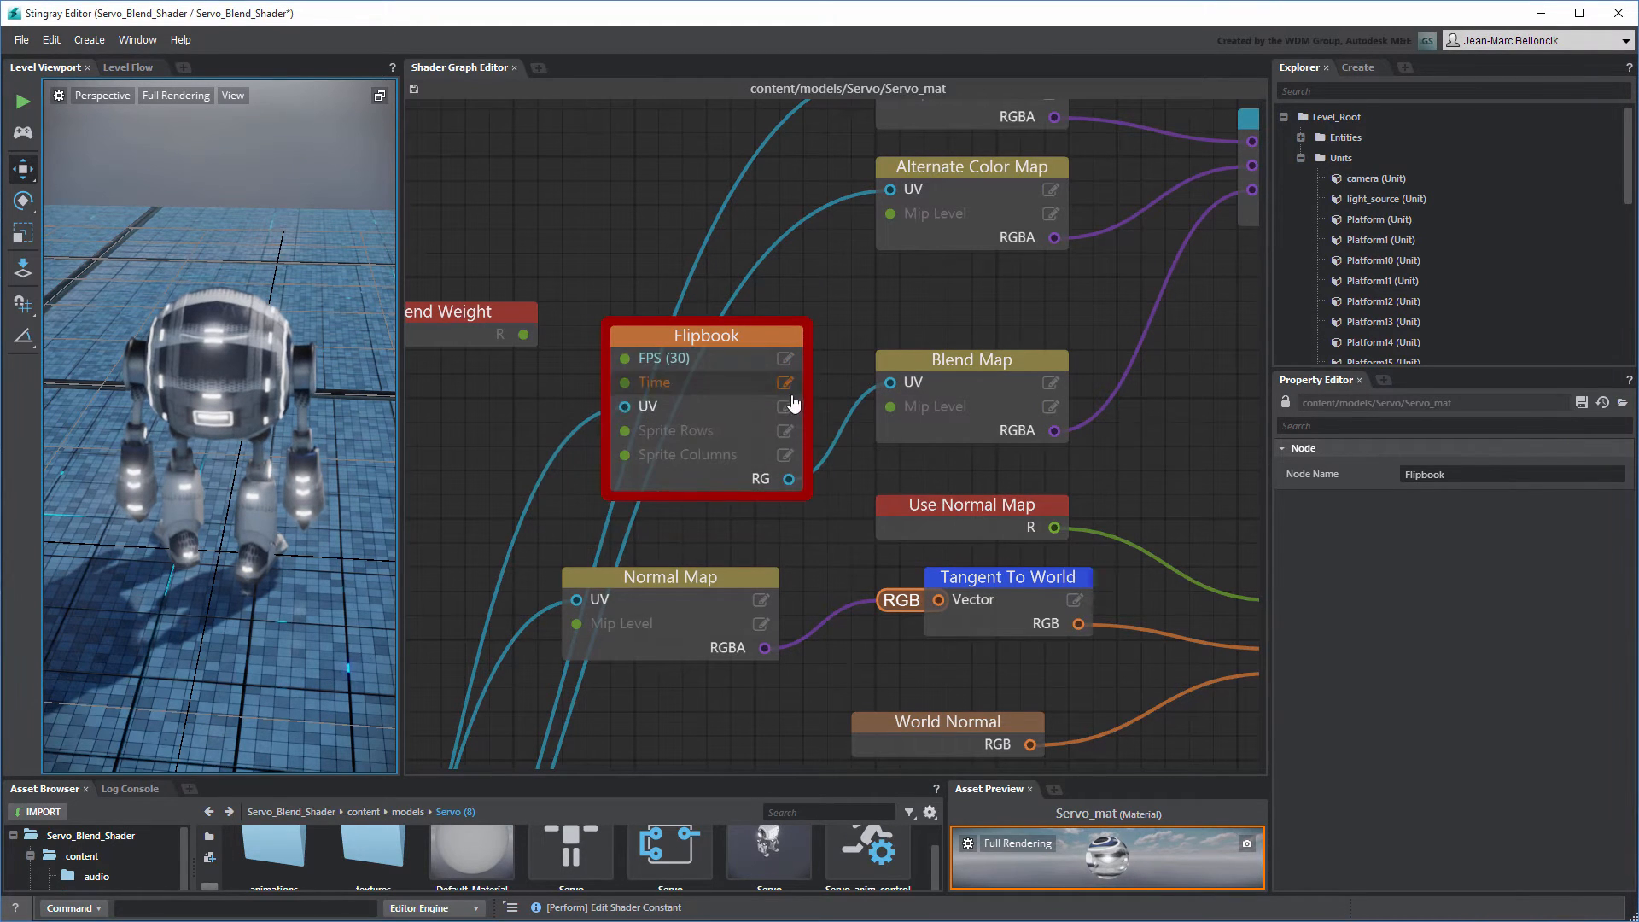
left_click(786, 381)
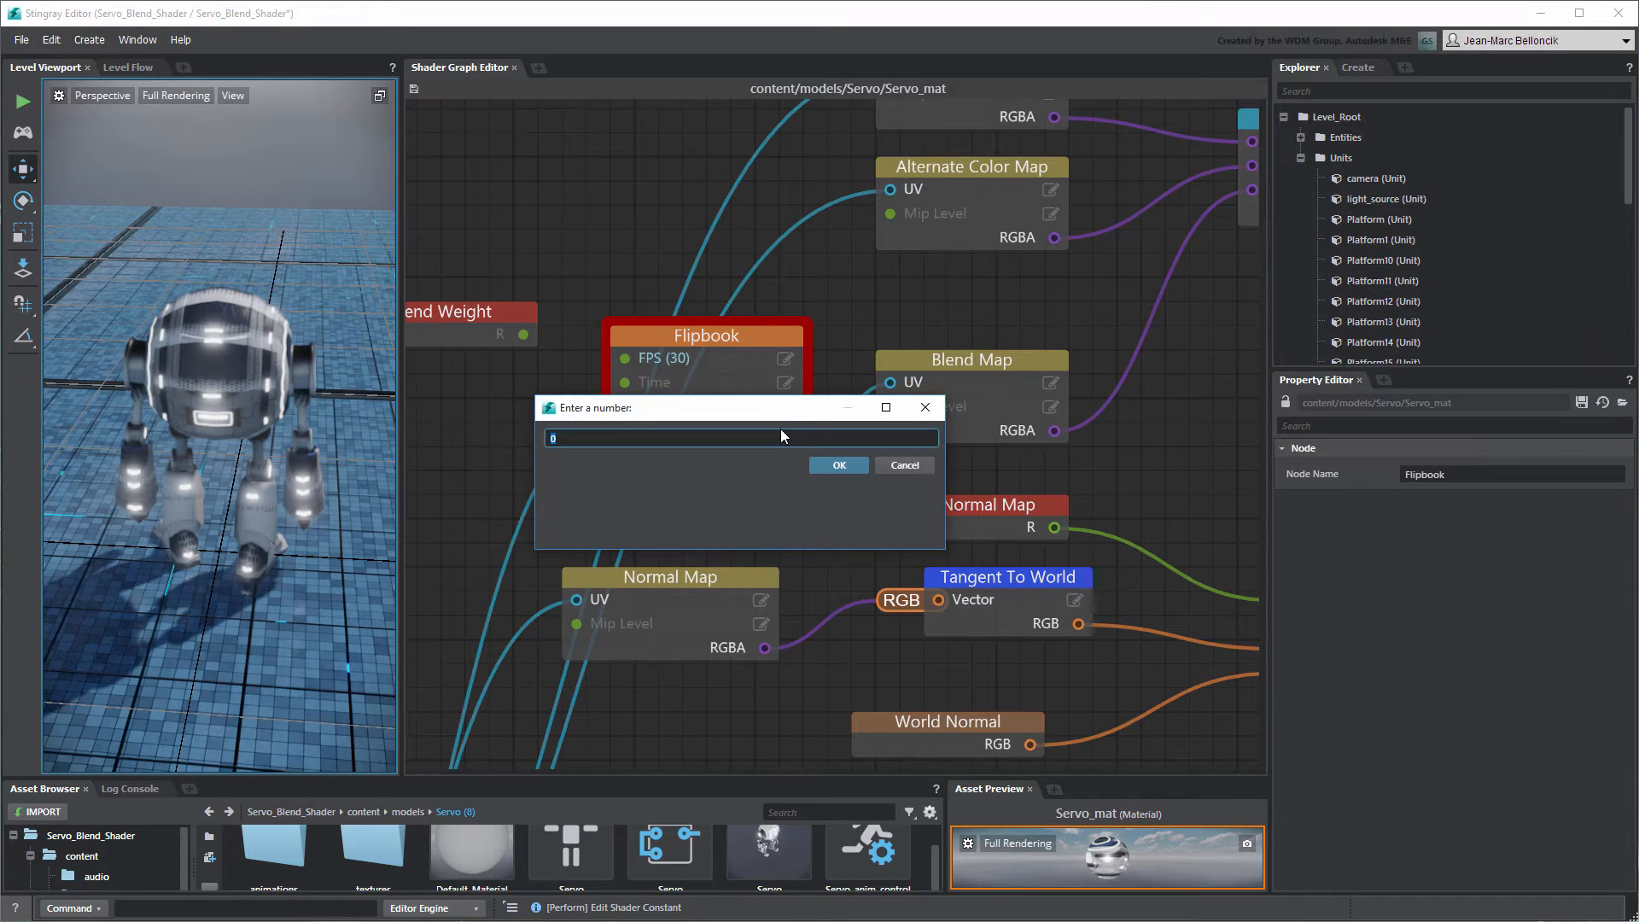
left_click(836, 465)
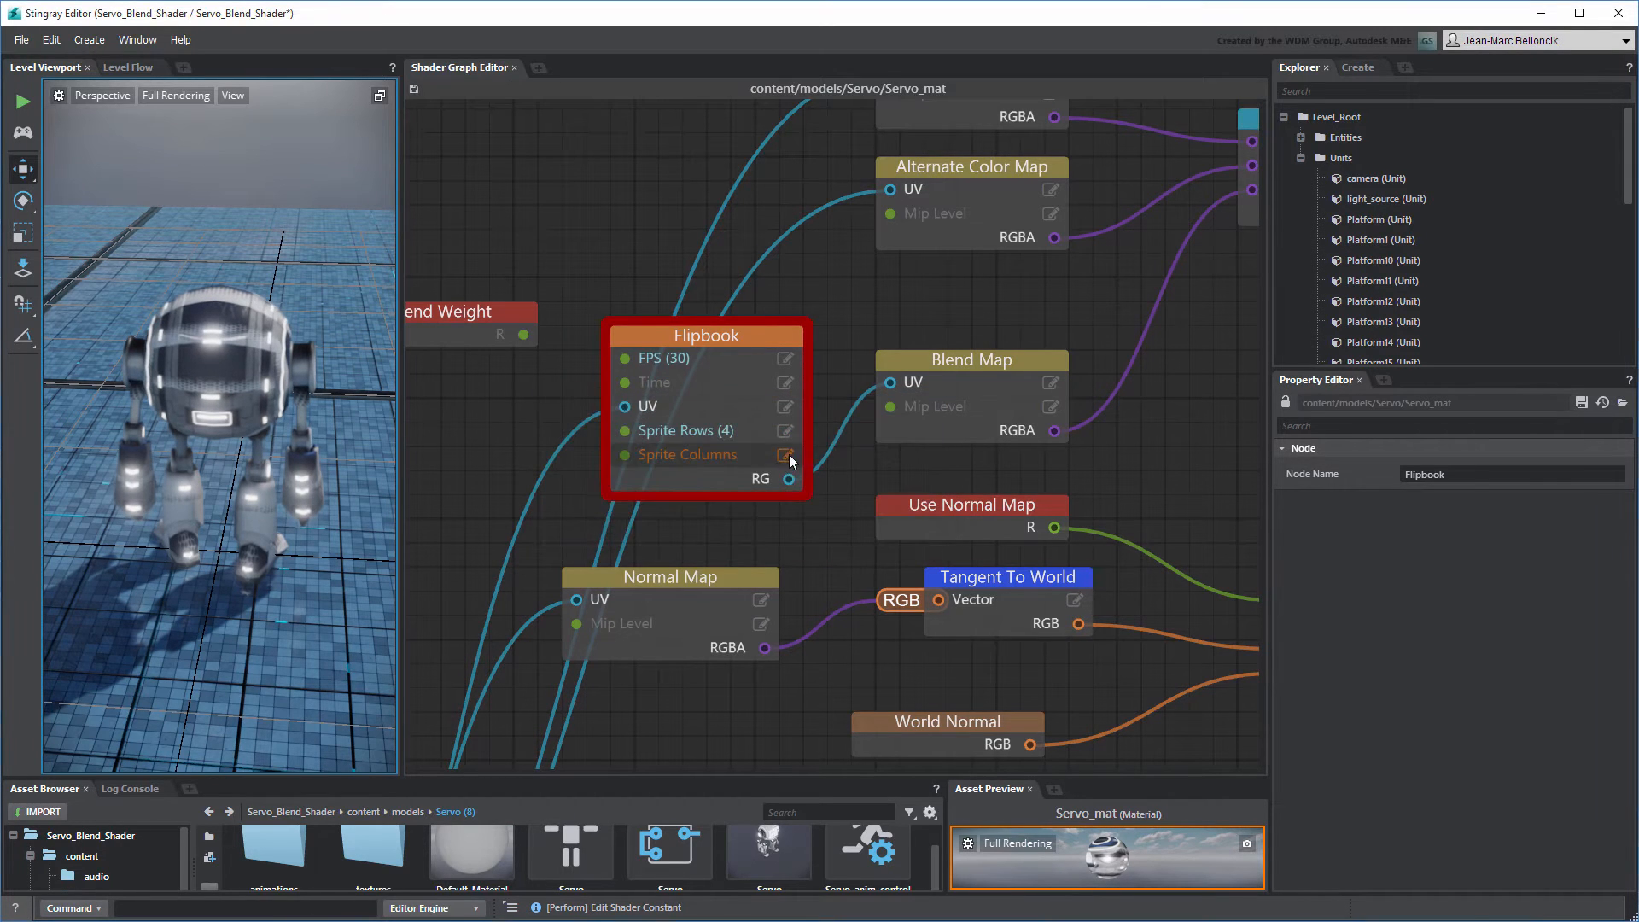
left_click(785, 454)
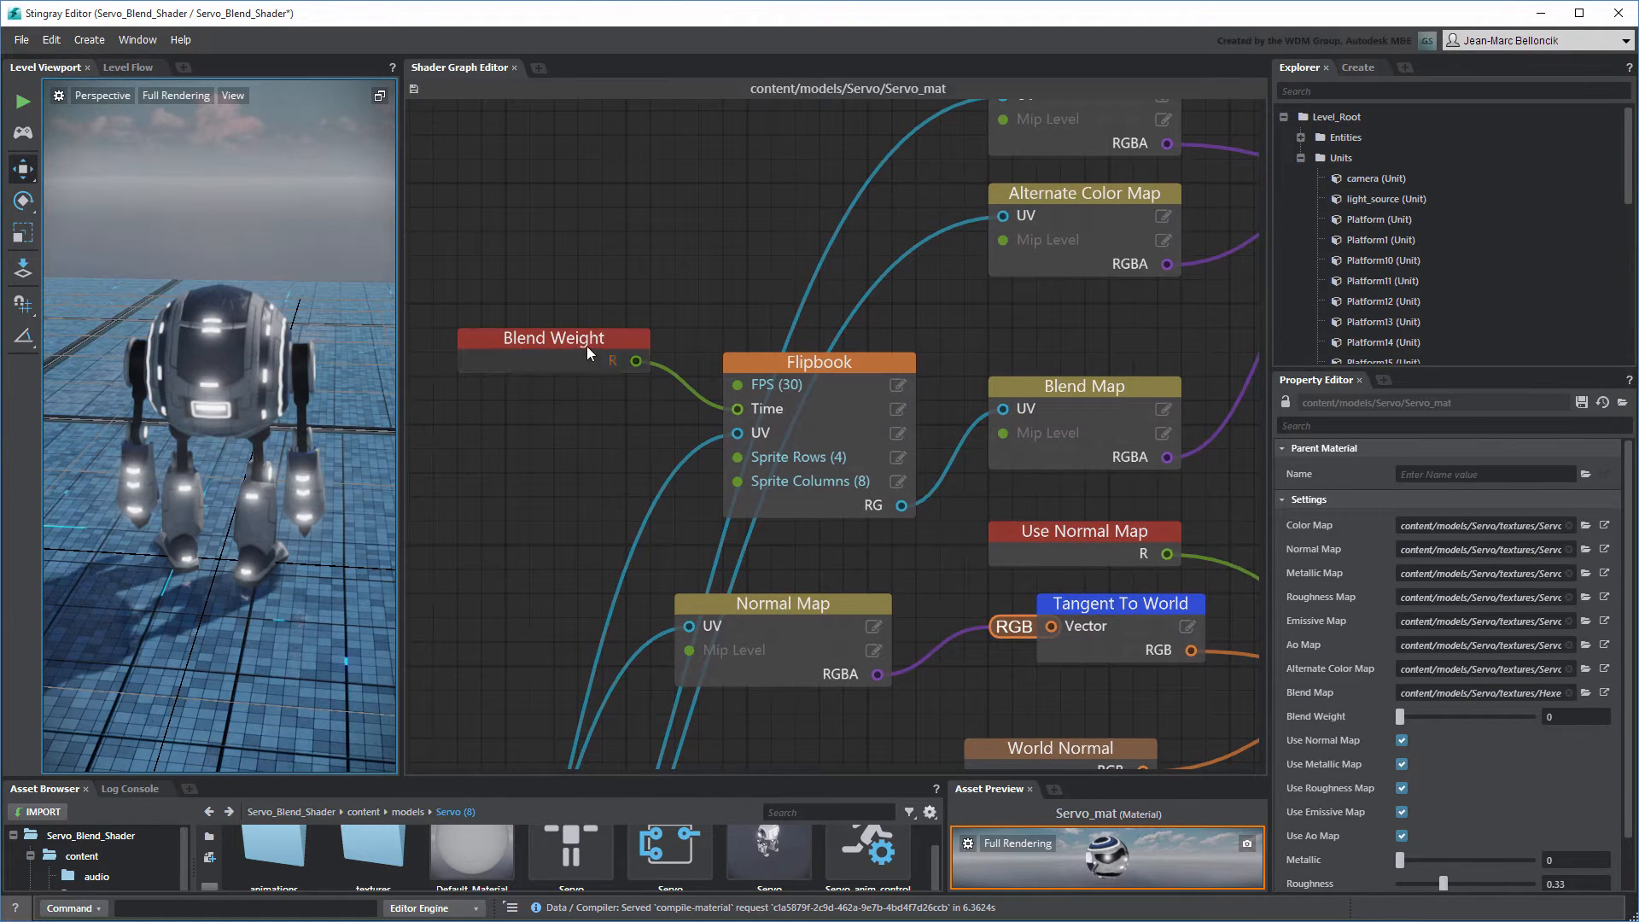
- Select Blend Weight and change its Display Name to Blend Ratio
left_click(551, 338)
type("Ratio")
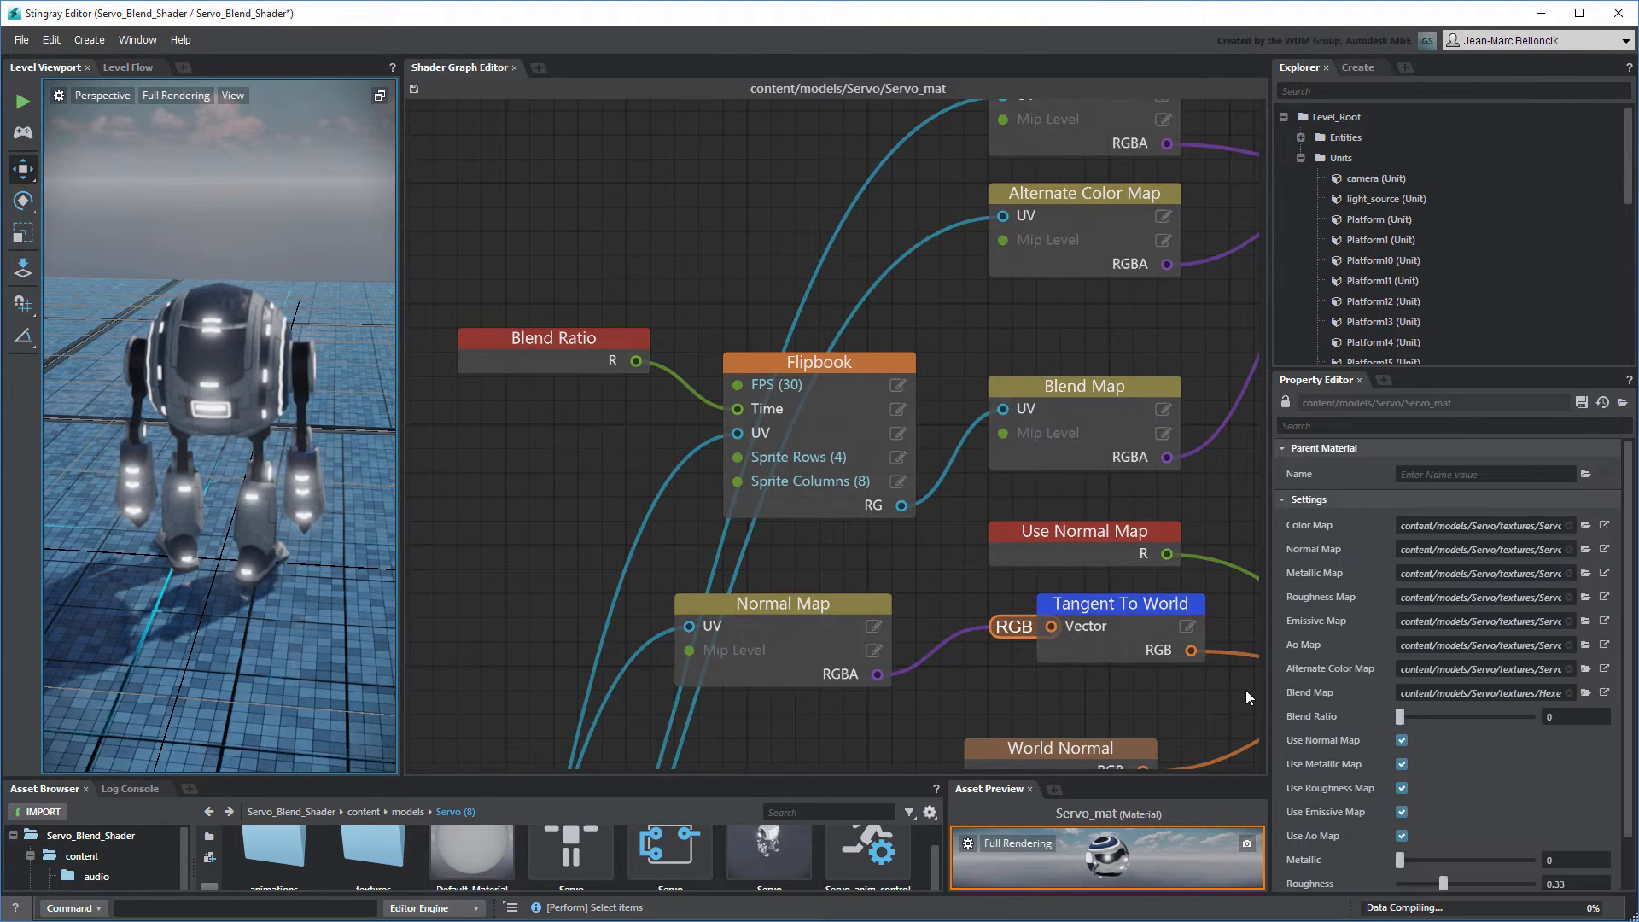
mouse_move(1579, 406)
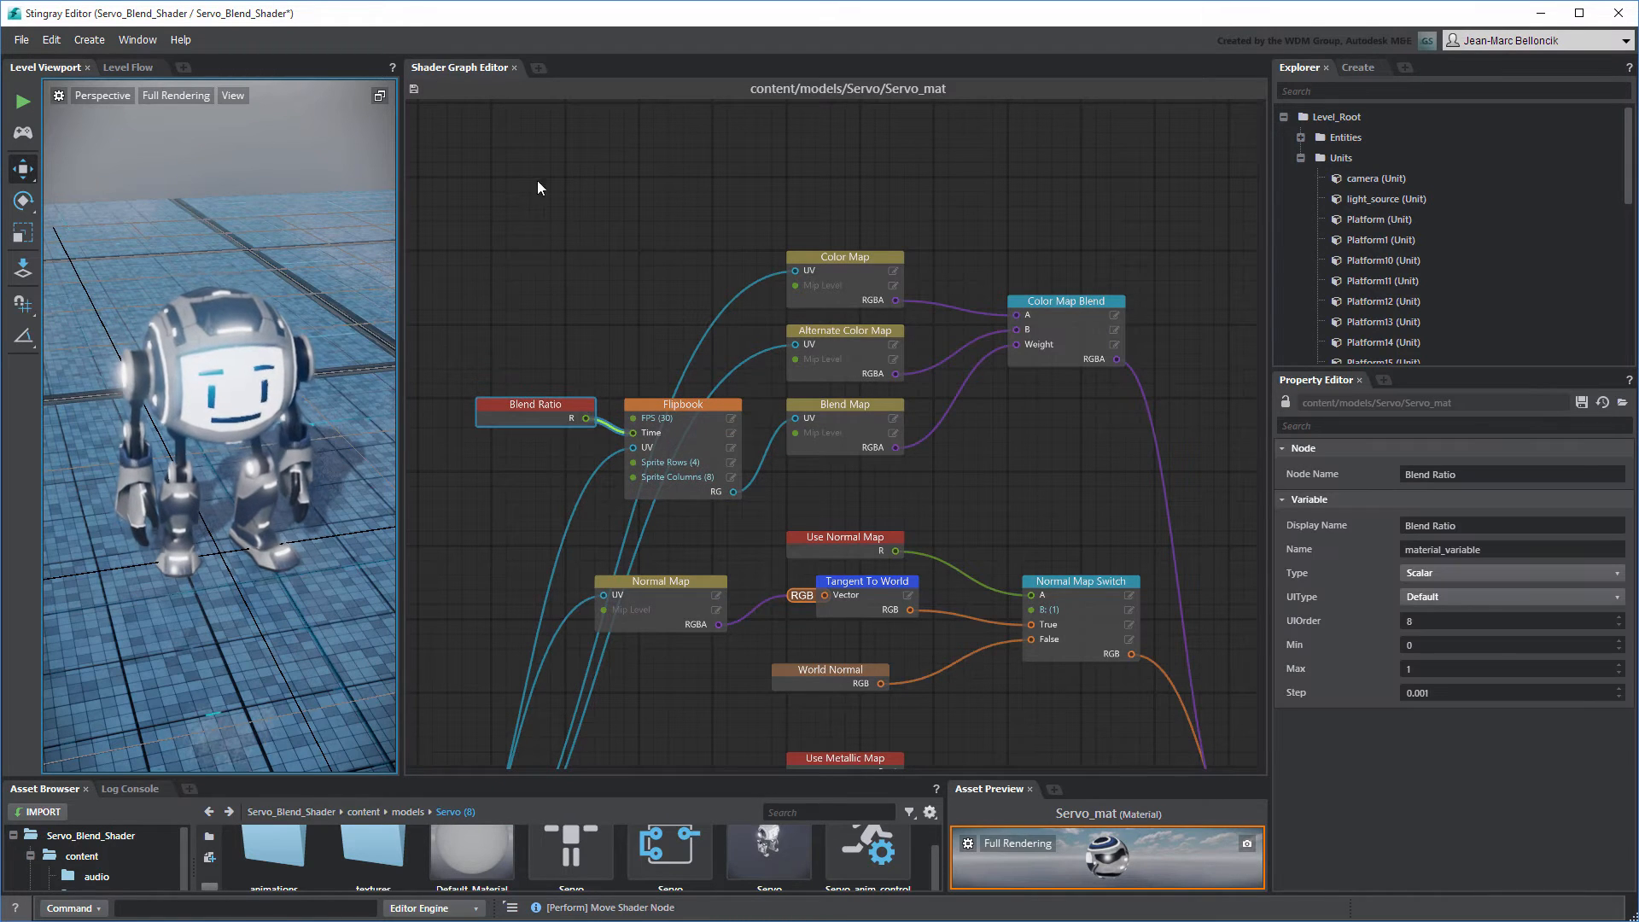
key("ctrl+g")
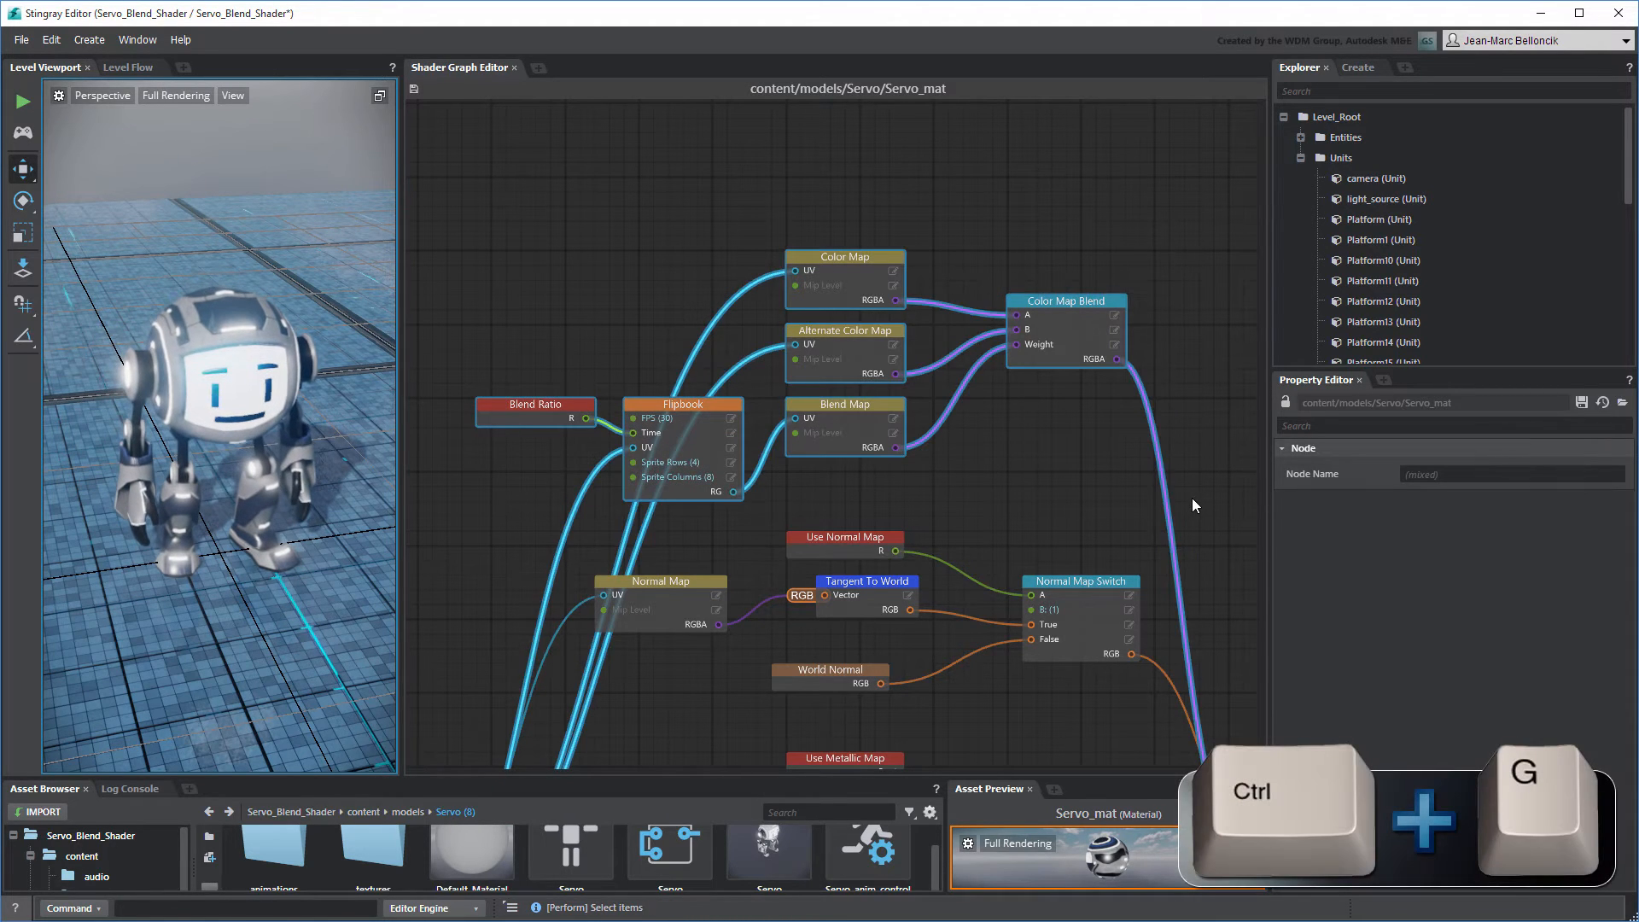
key("ctrl+g")
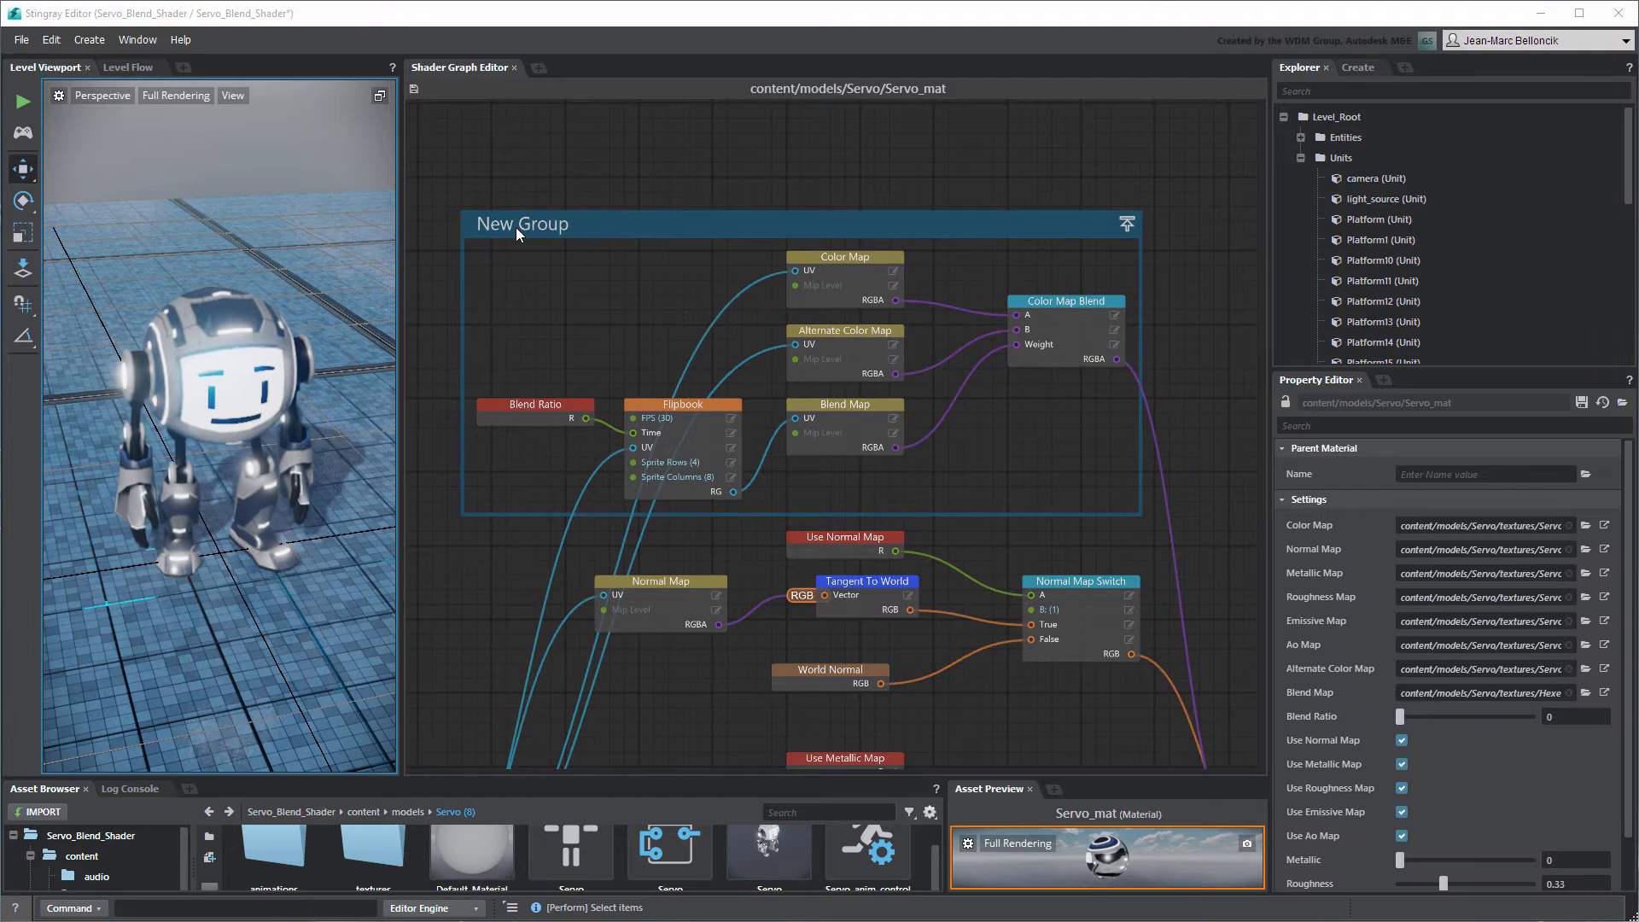
double_click(522, 222)
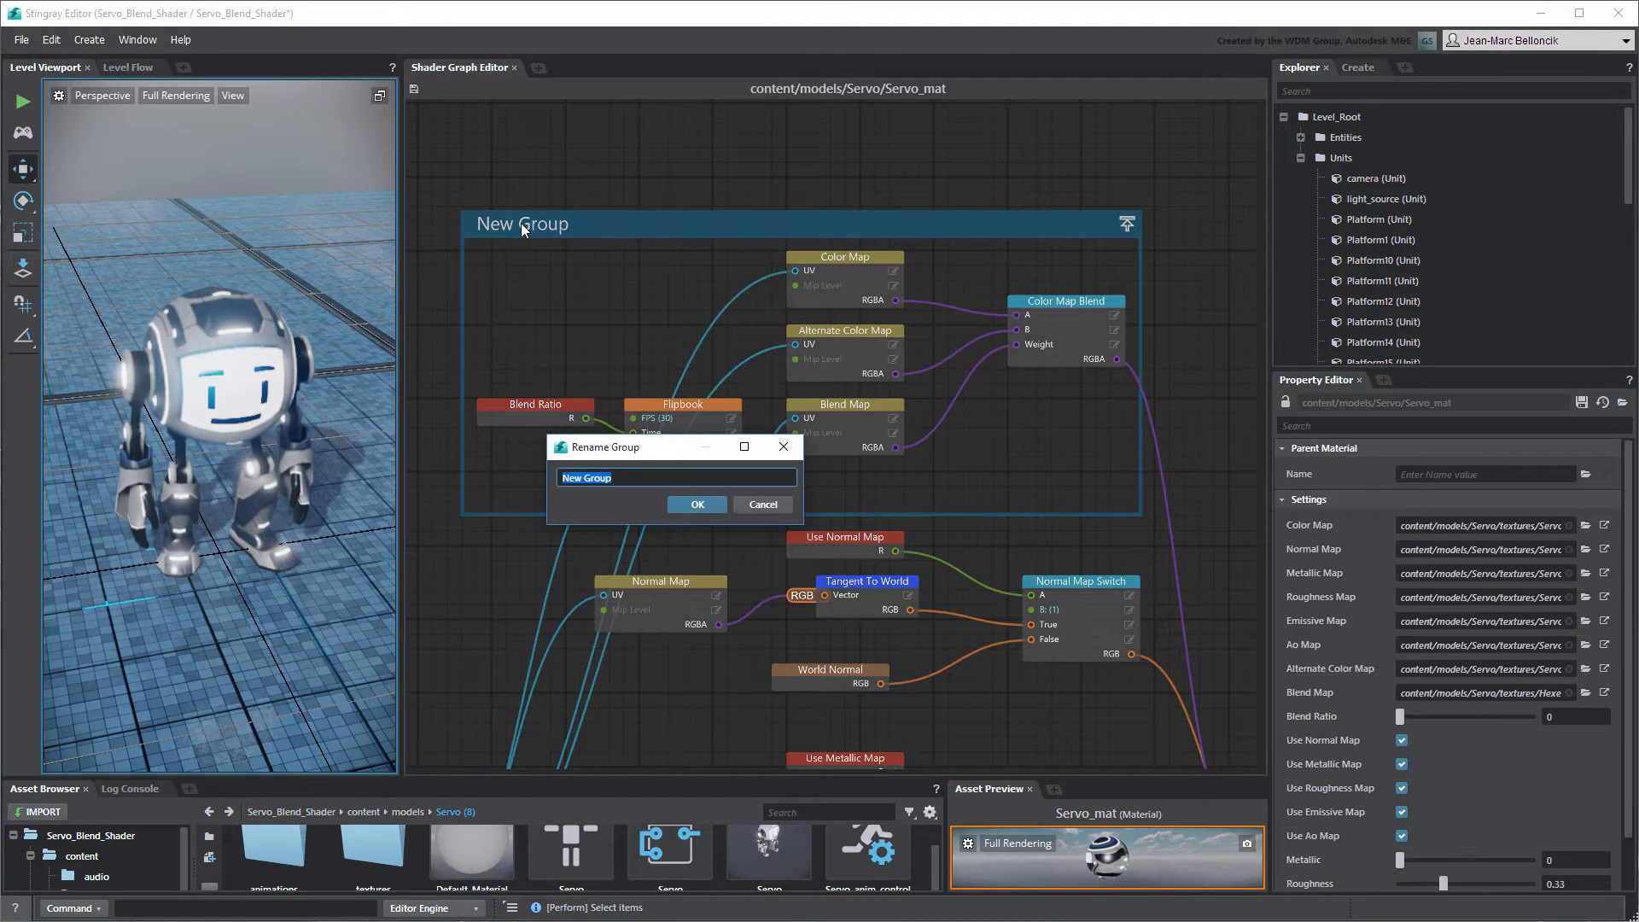
left_click(696, 504)
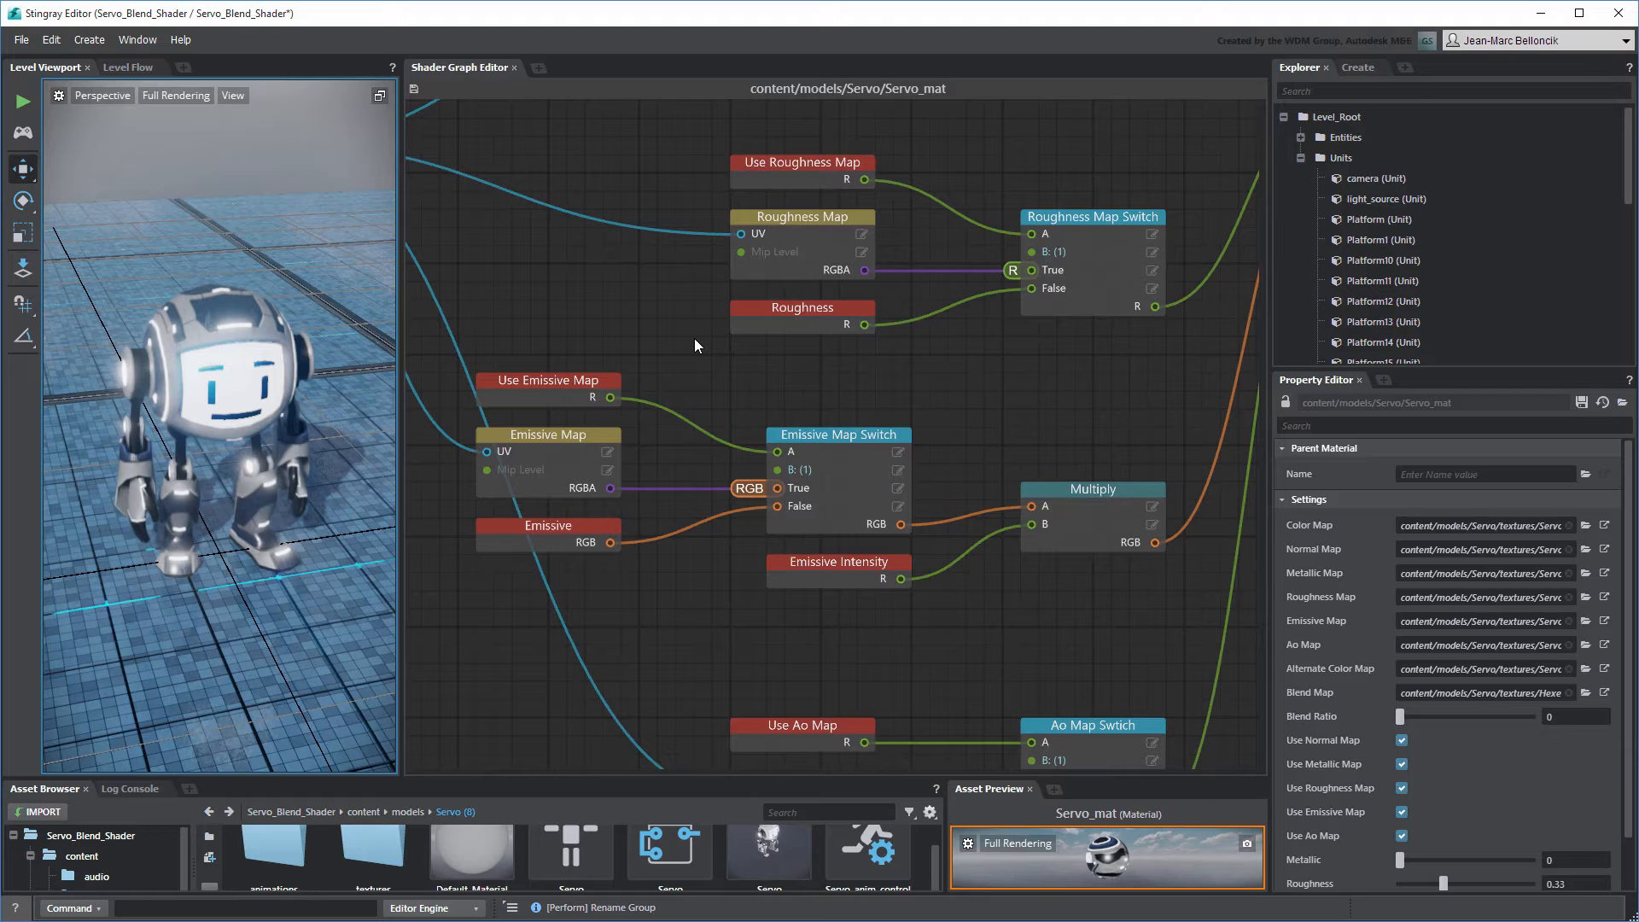
left_click(837, 433)
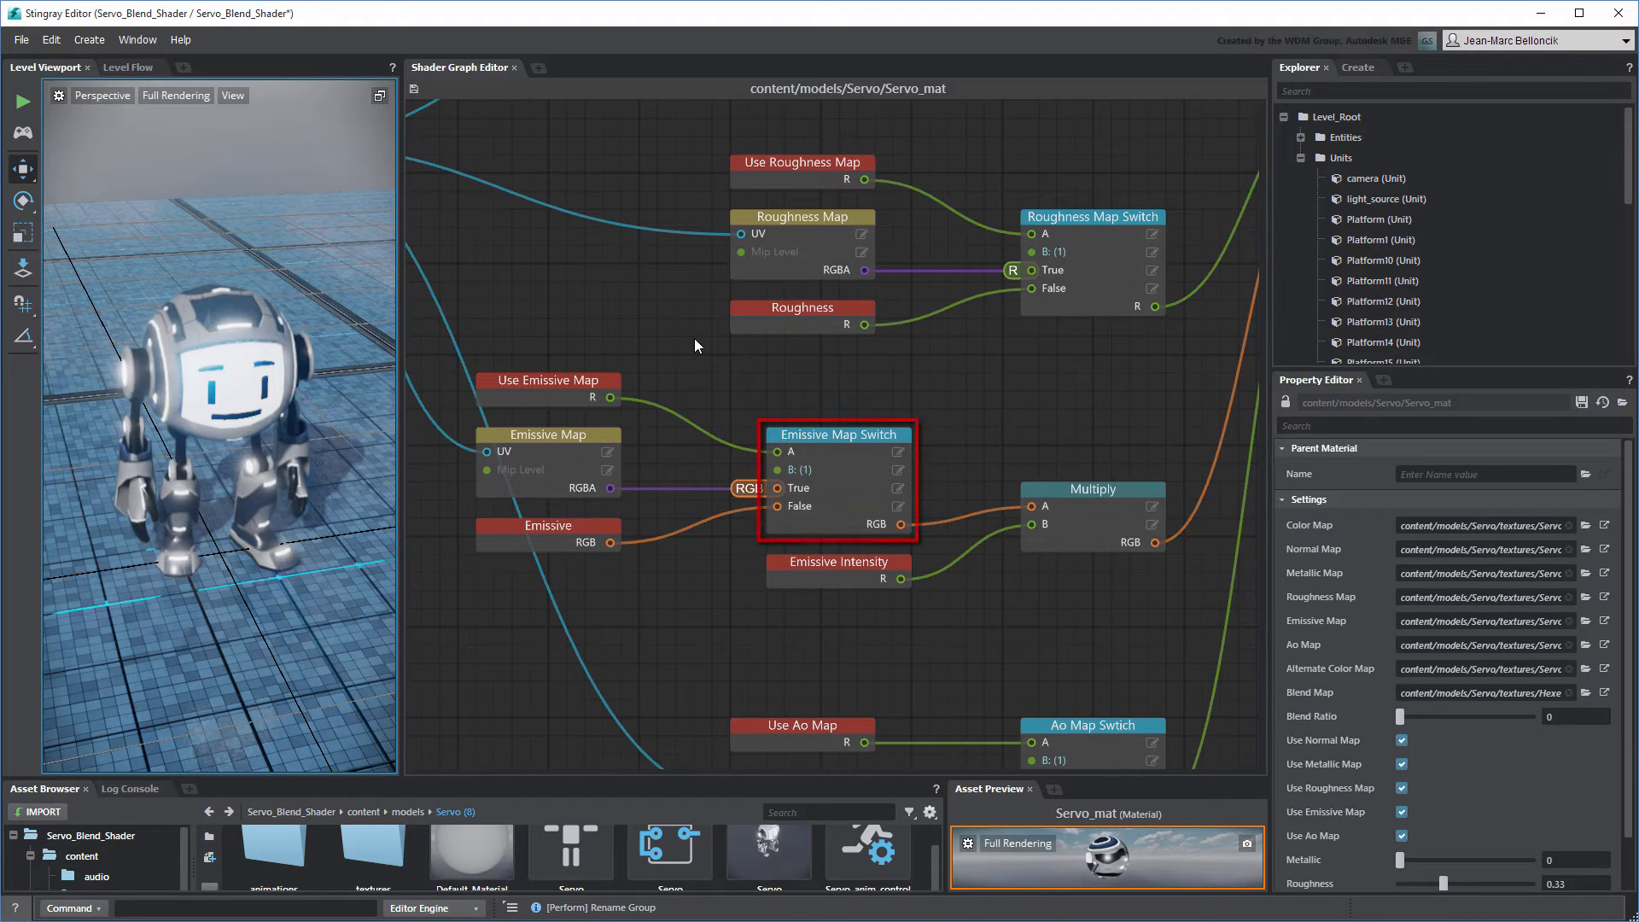
left_click(546, 434)
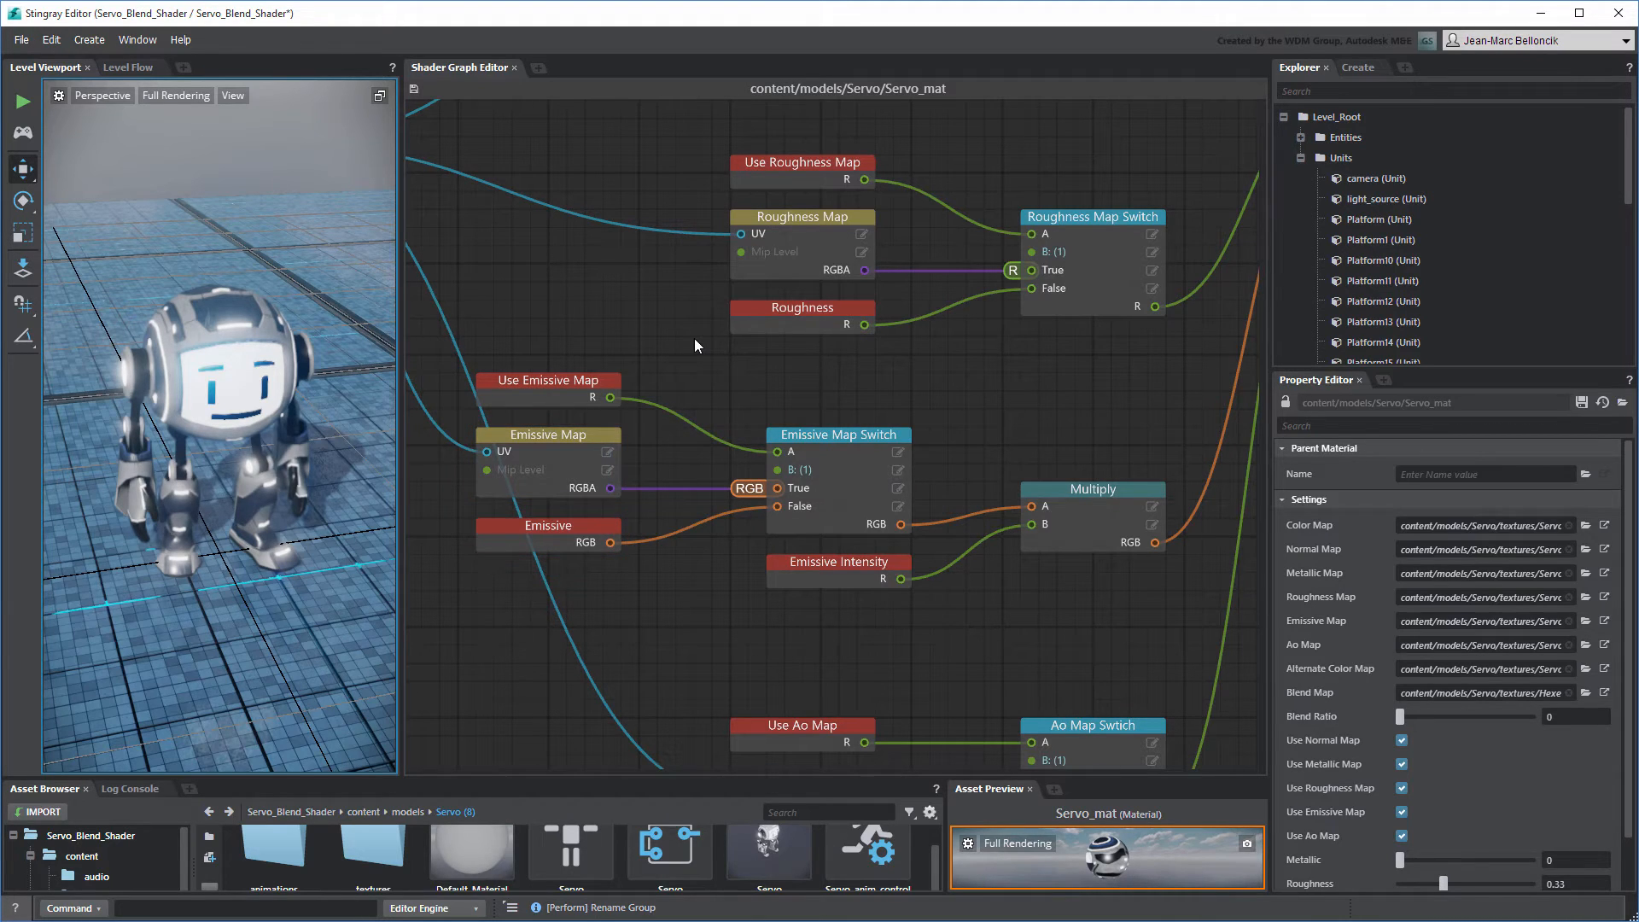
left_click(836, 562)
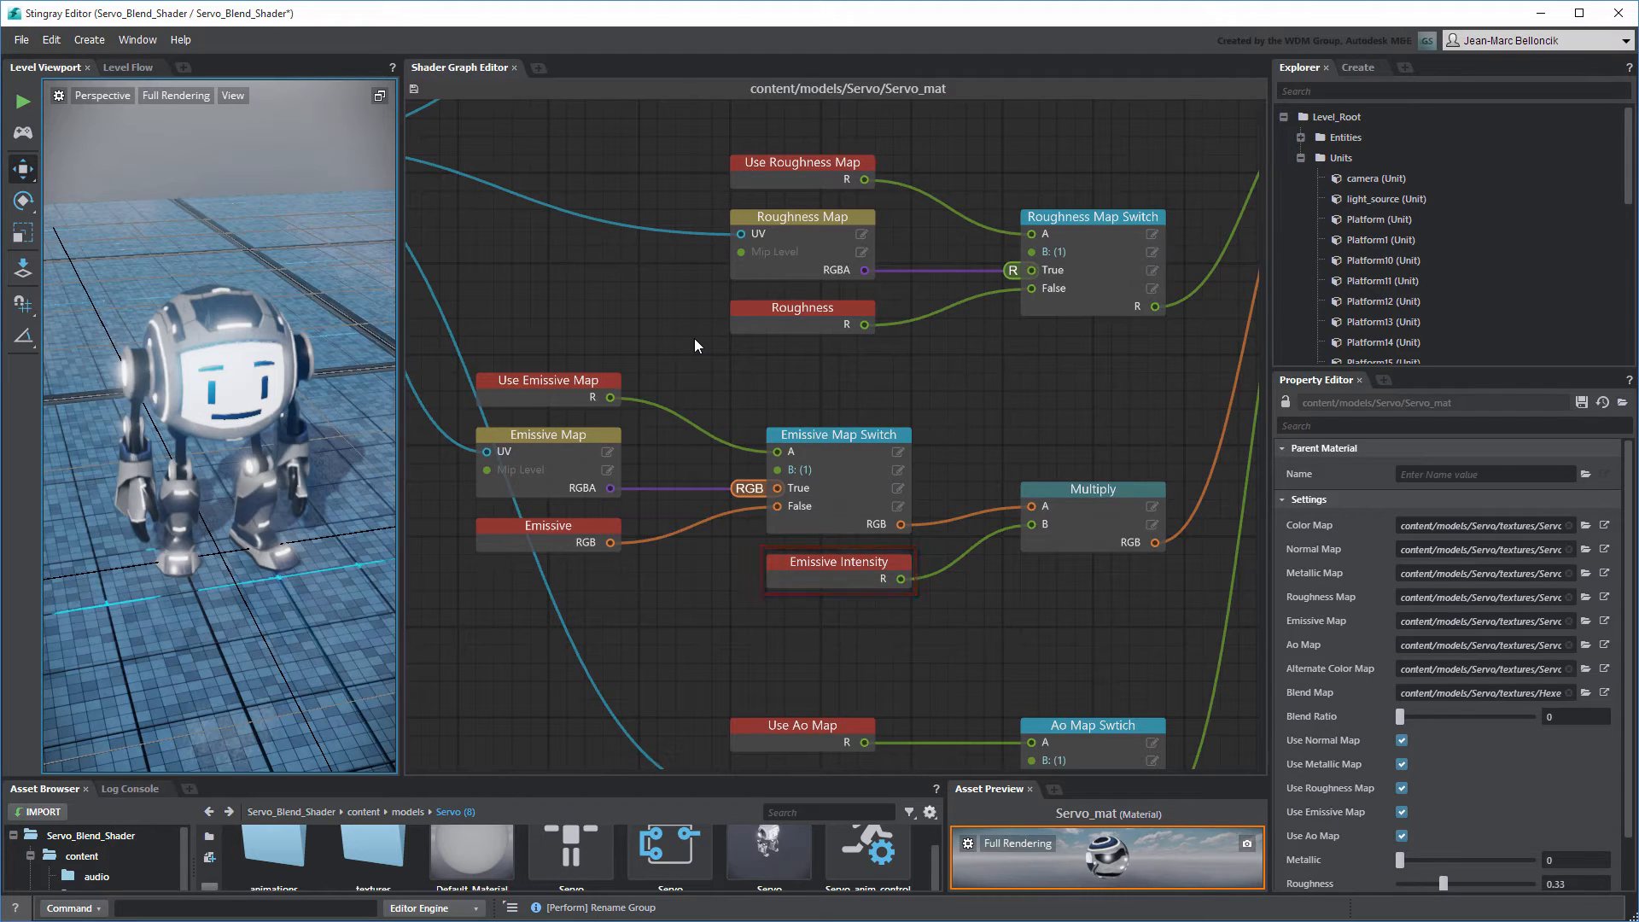
left_click(546, 526)
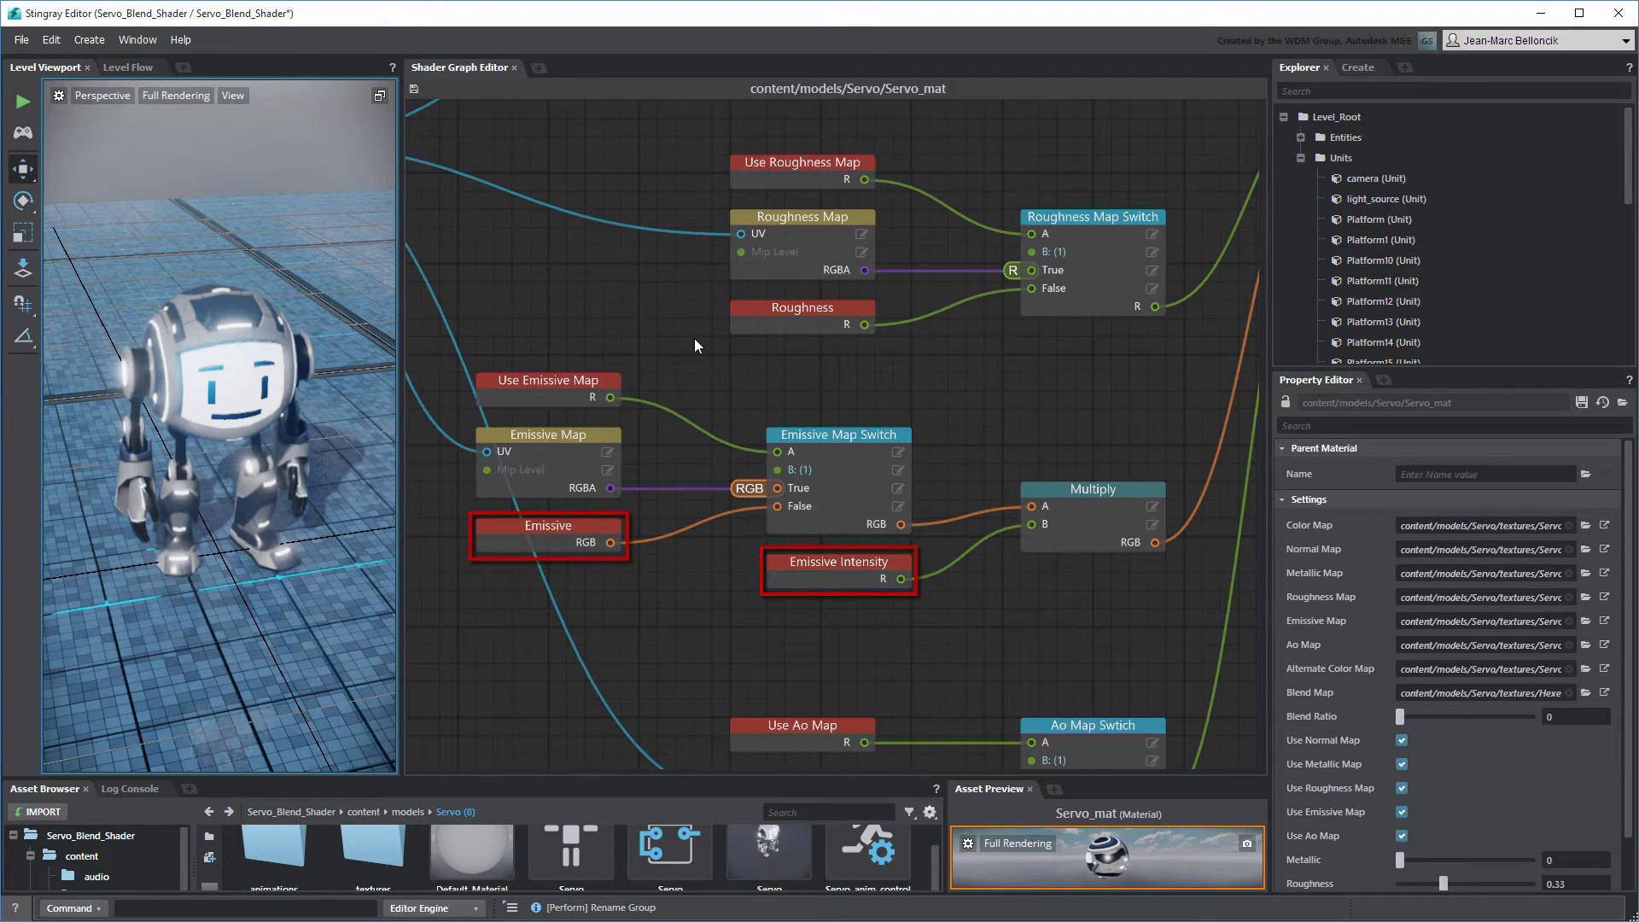
left_click(695, 345)
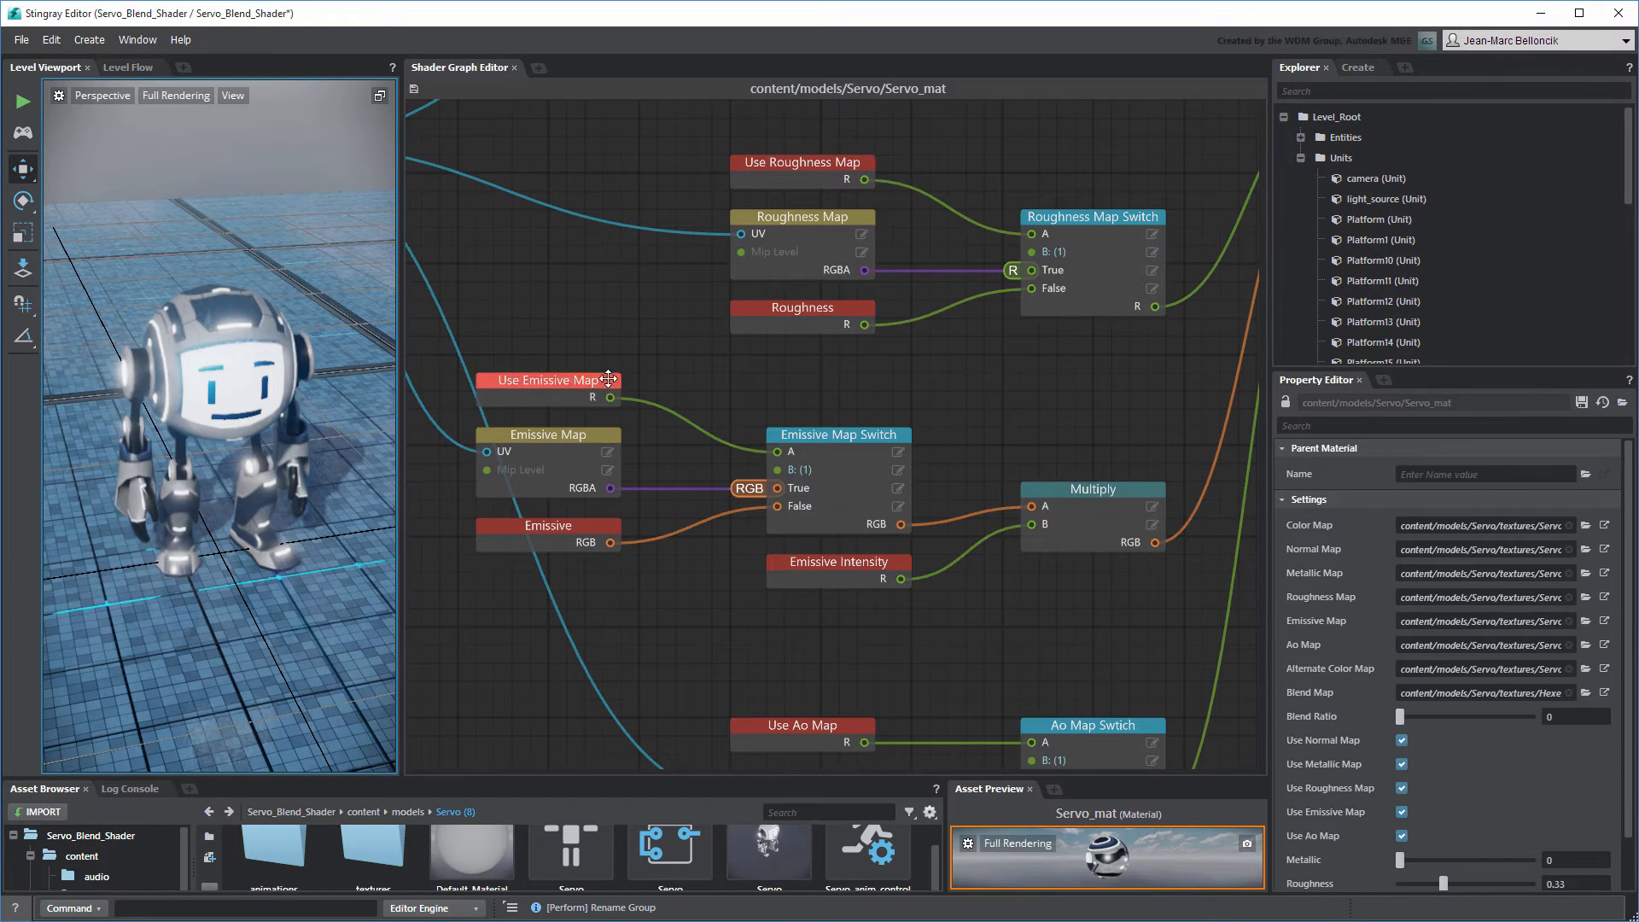
- Delete Emissive Map Switch and feed Emissive Map into a duplicated Multiply node
left_click(837, 434)
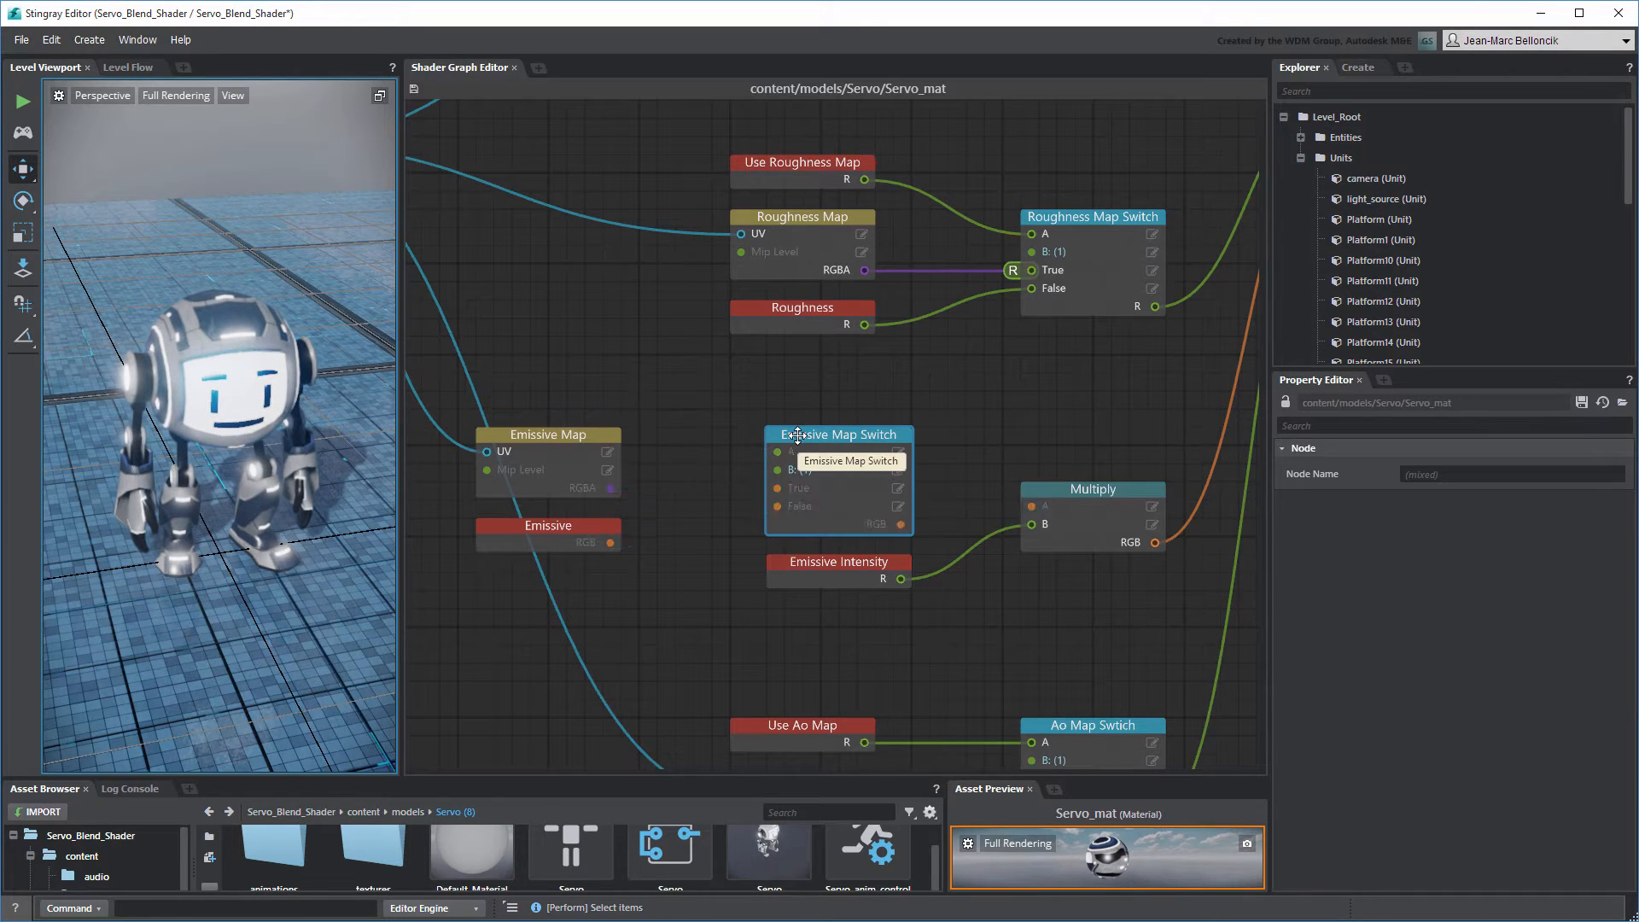
key("Delete")
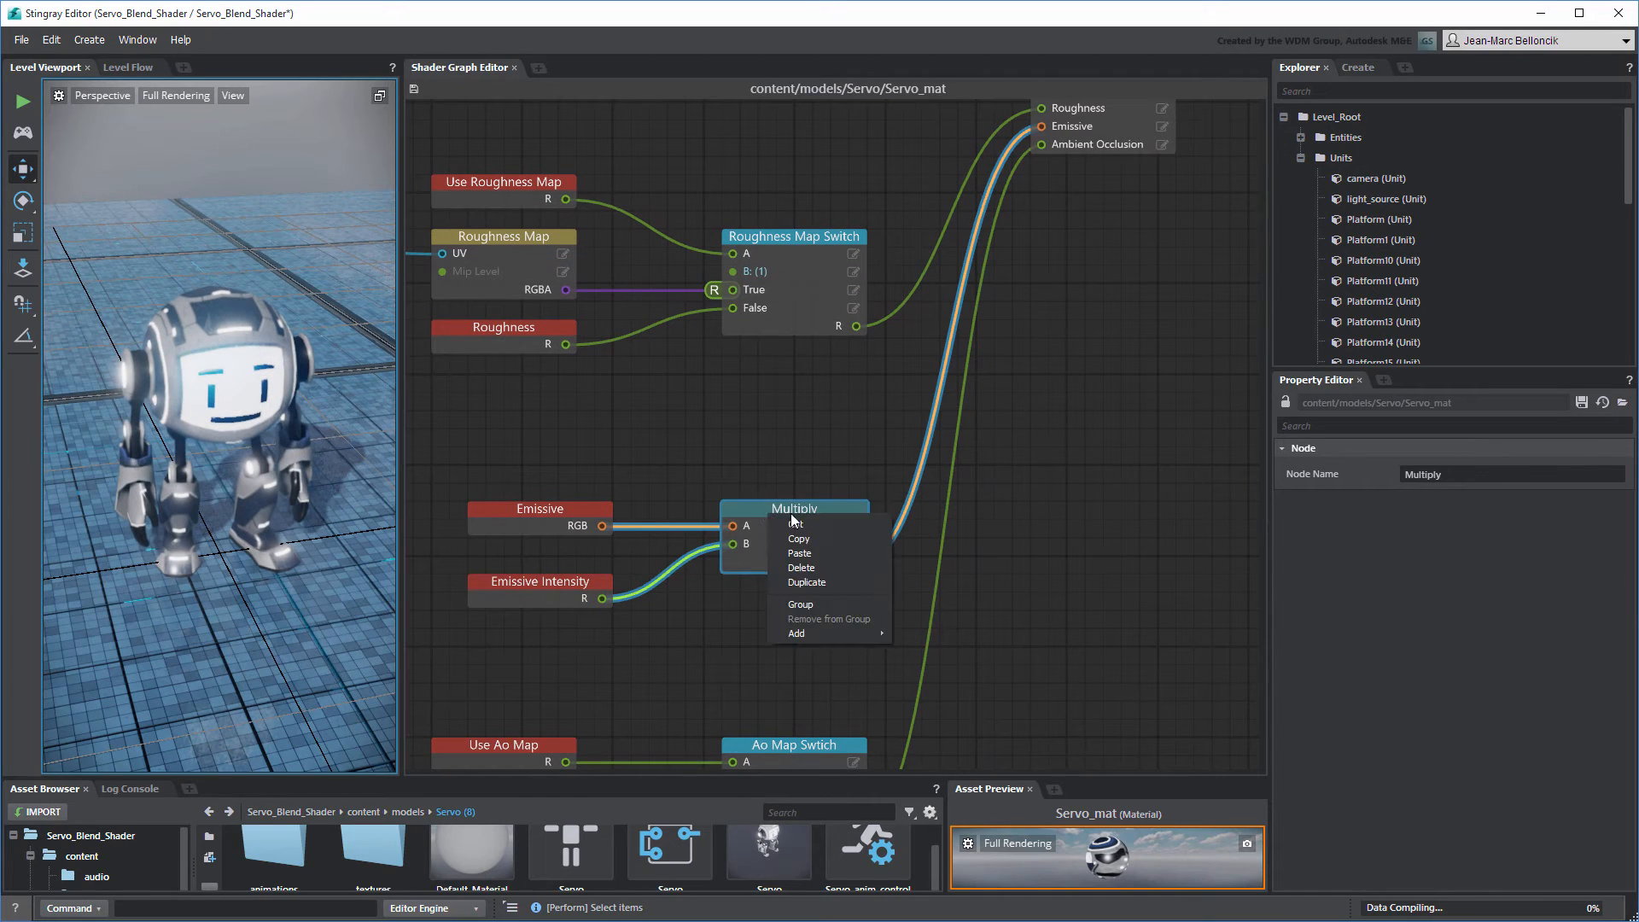
left_click(806, 580)
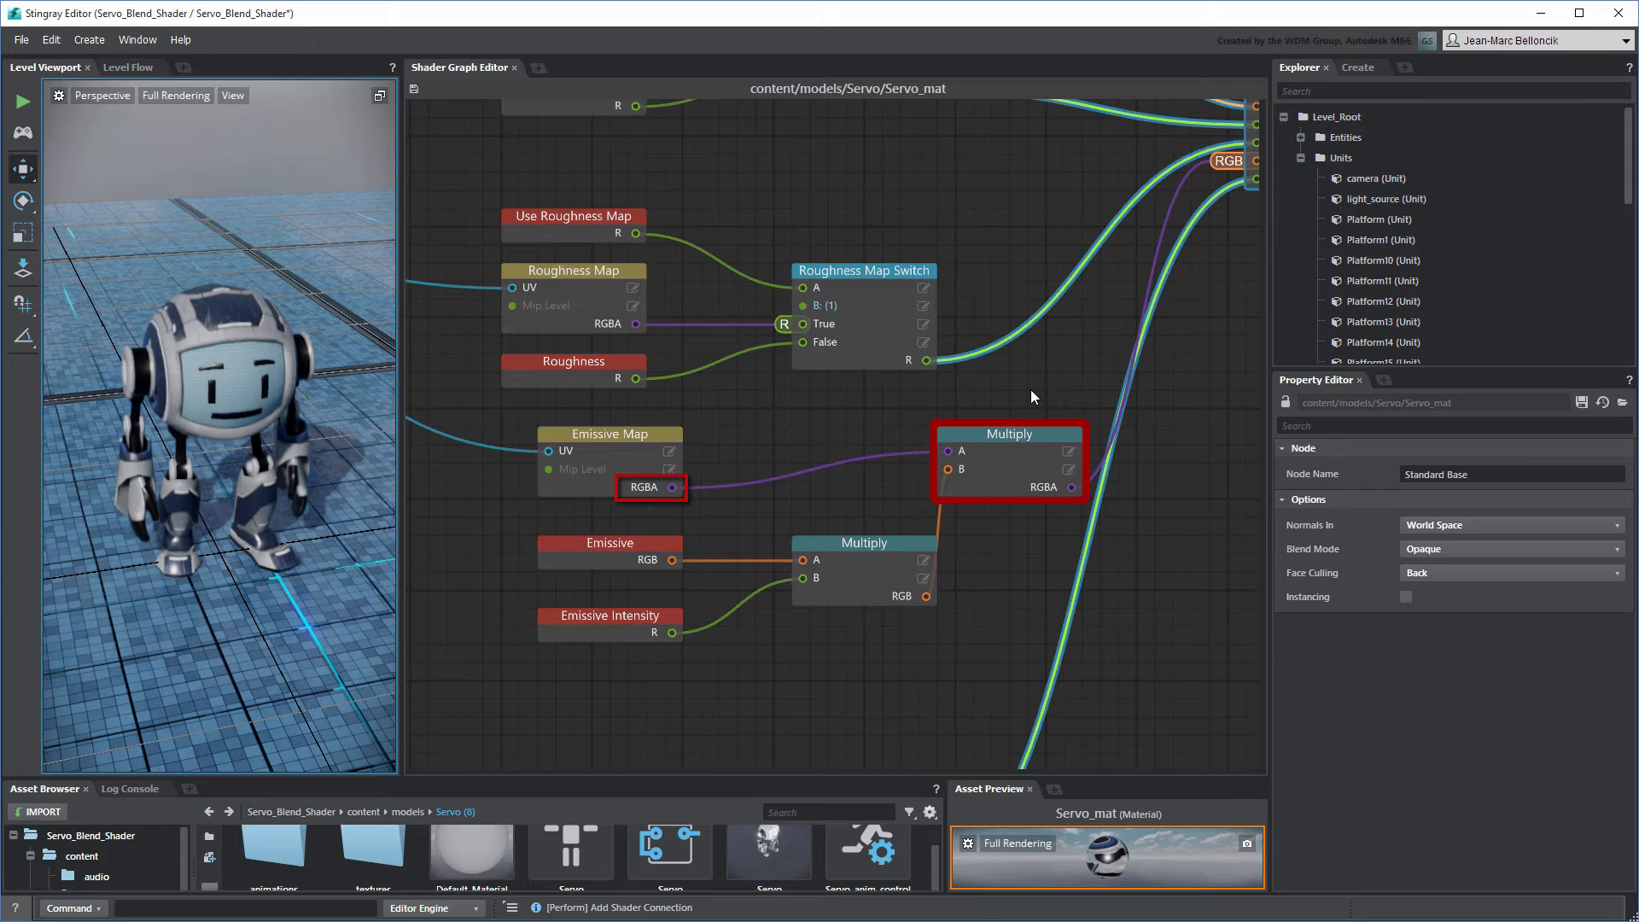
left_click(905, 596)
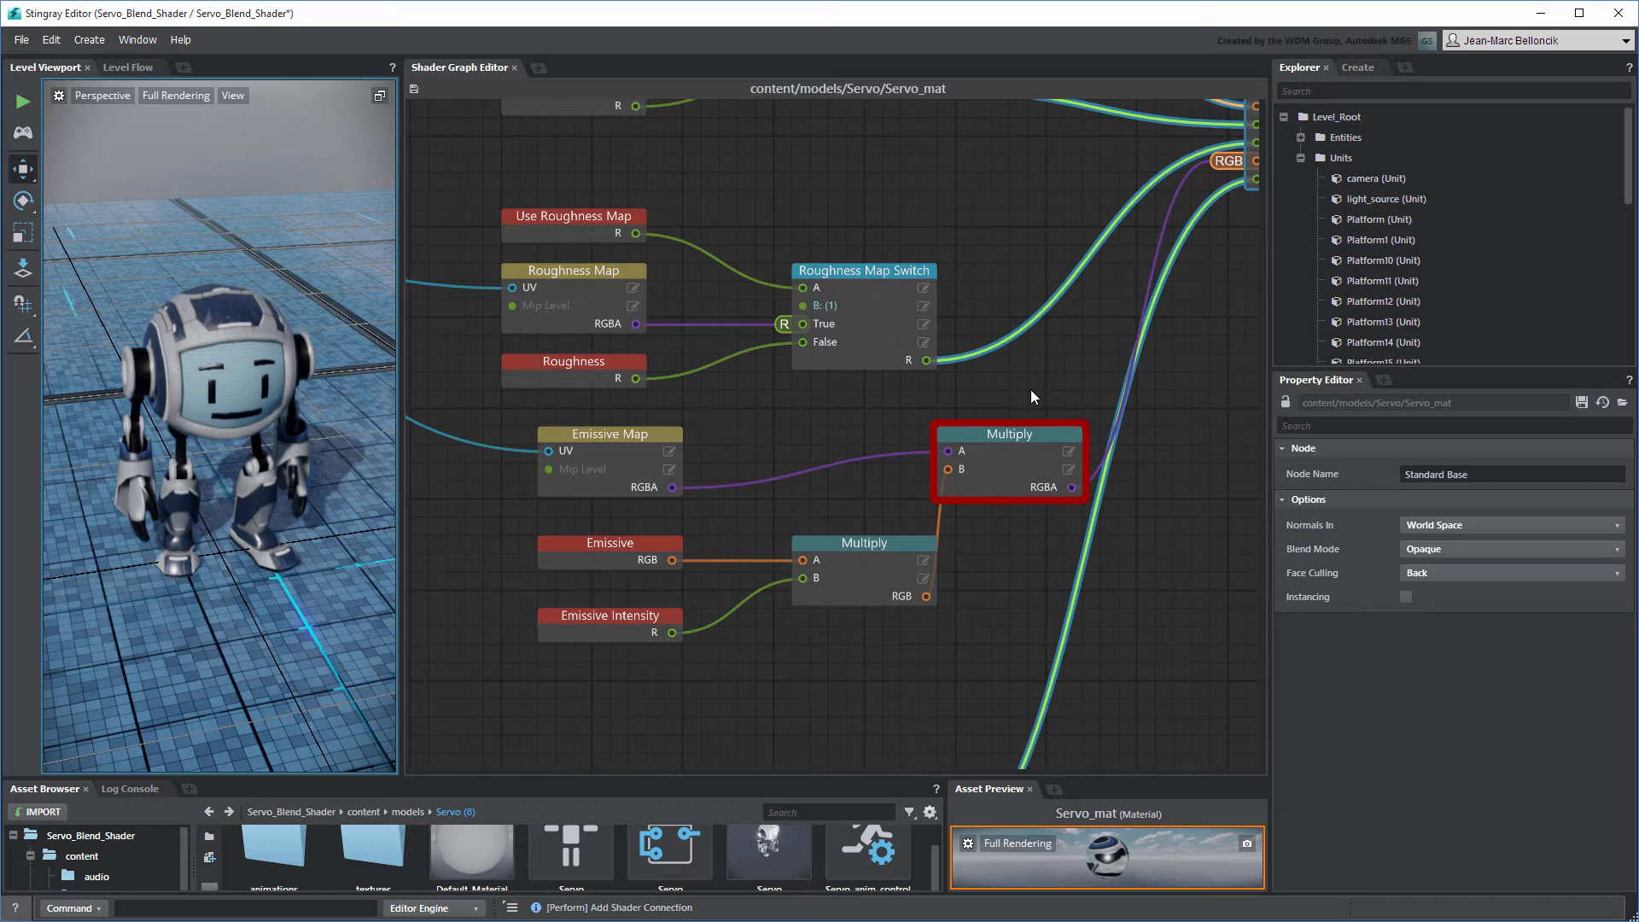
mouse_move(888, 464)
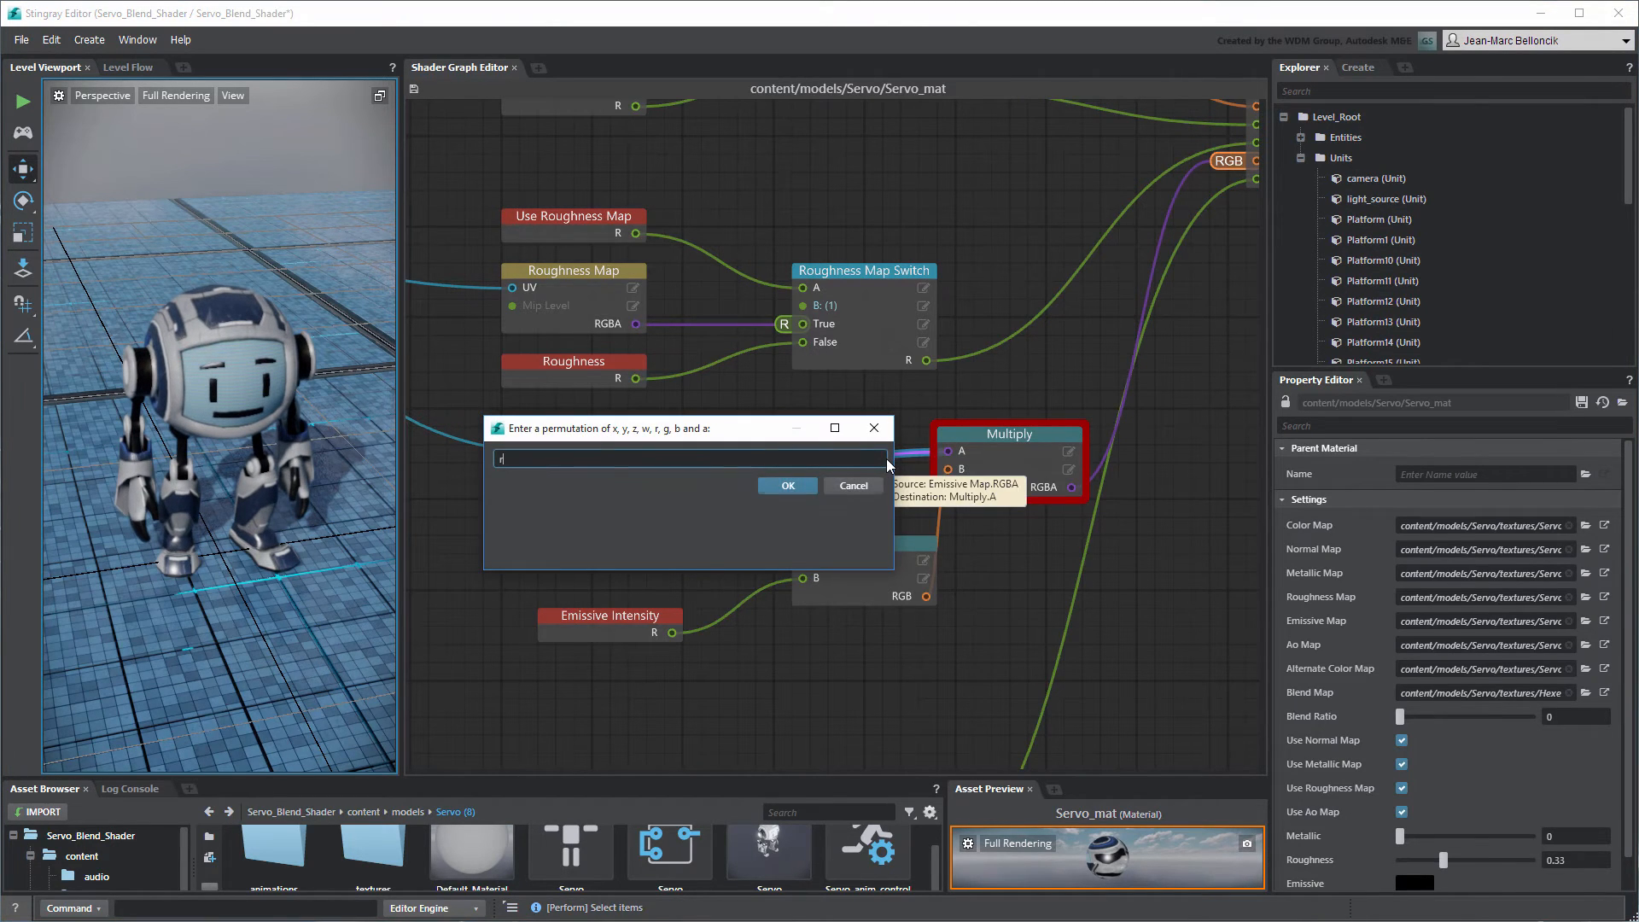
- Swizzle the emissive map to 'rgb' and set the Emissive colour swatch to red
type("gb")
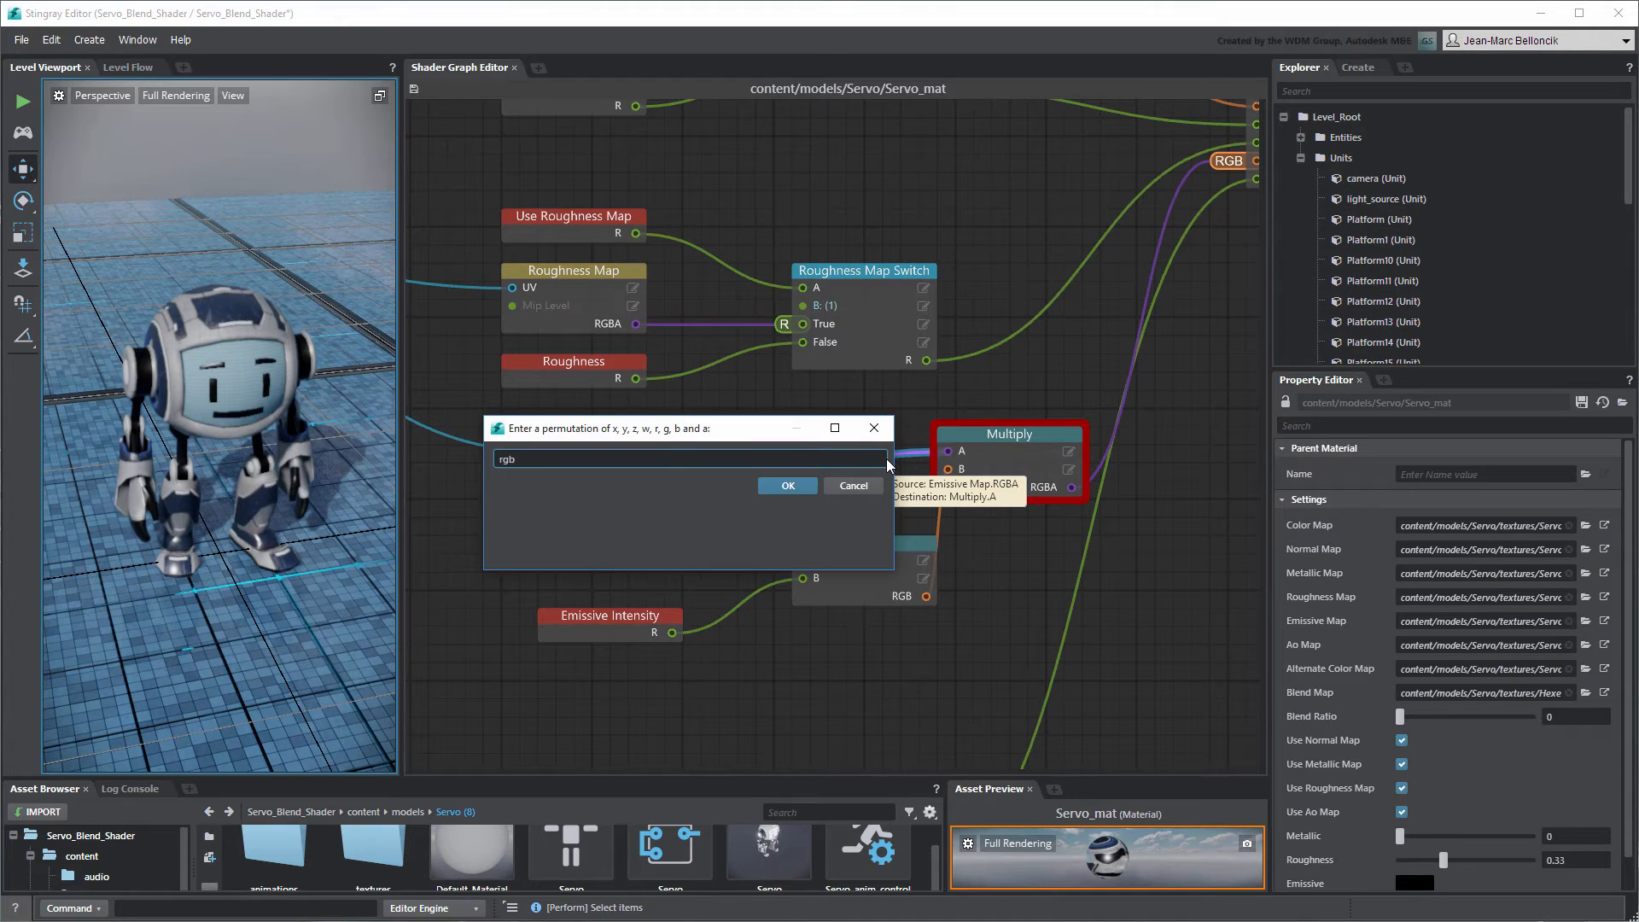
left_click(786, 485)
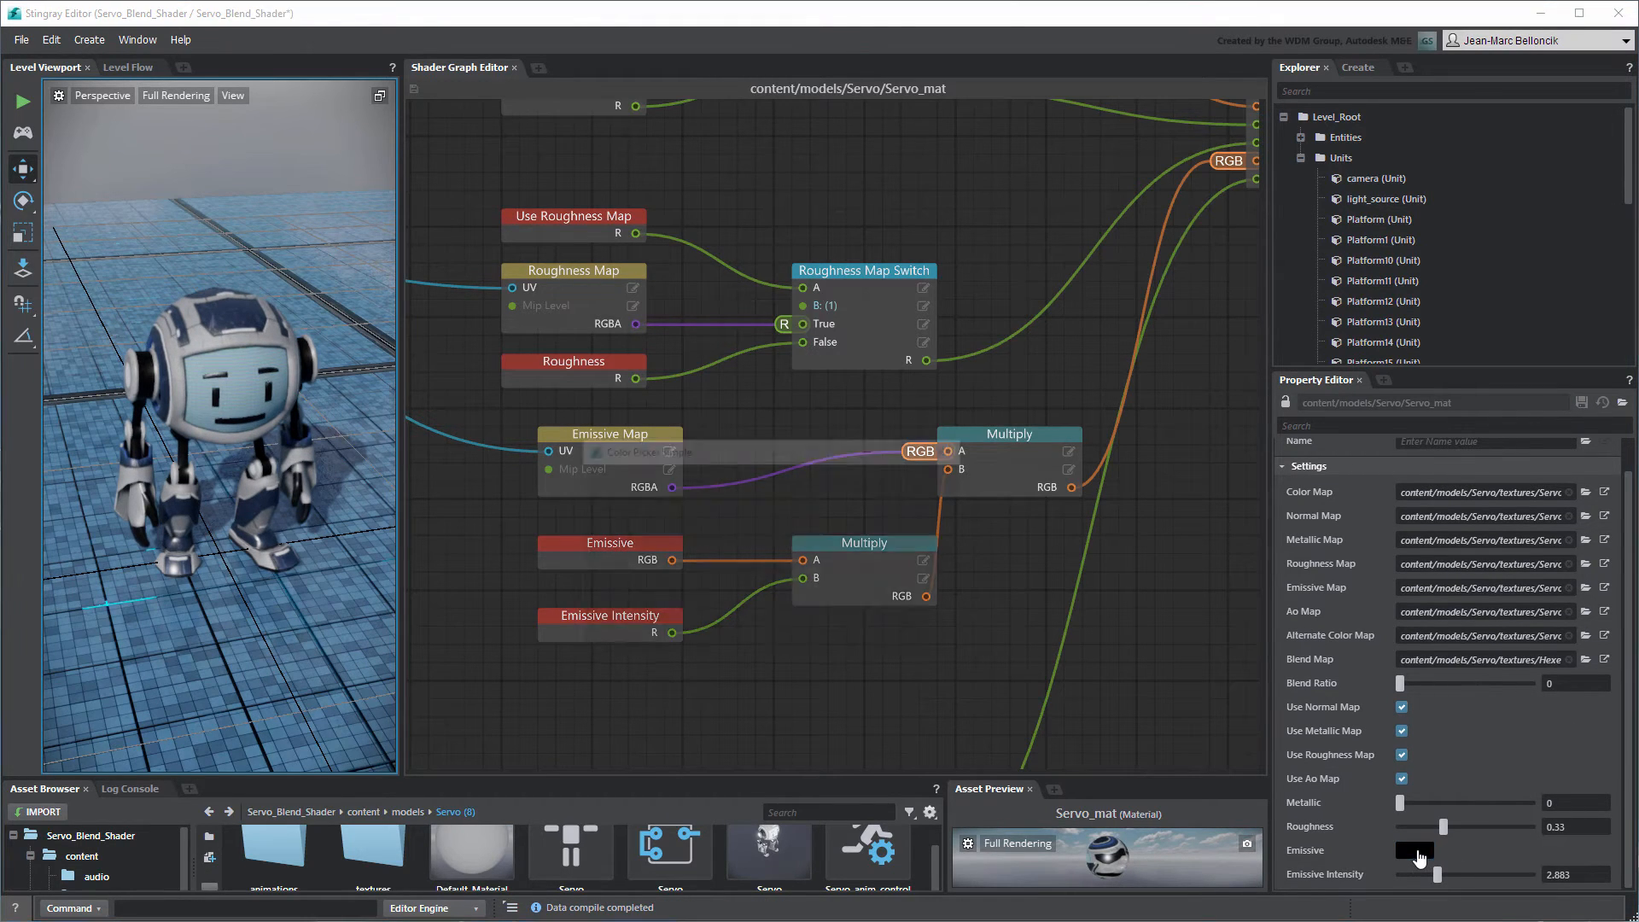
left_click(1414, 850)
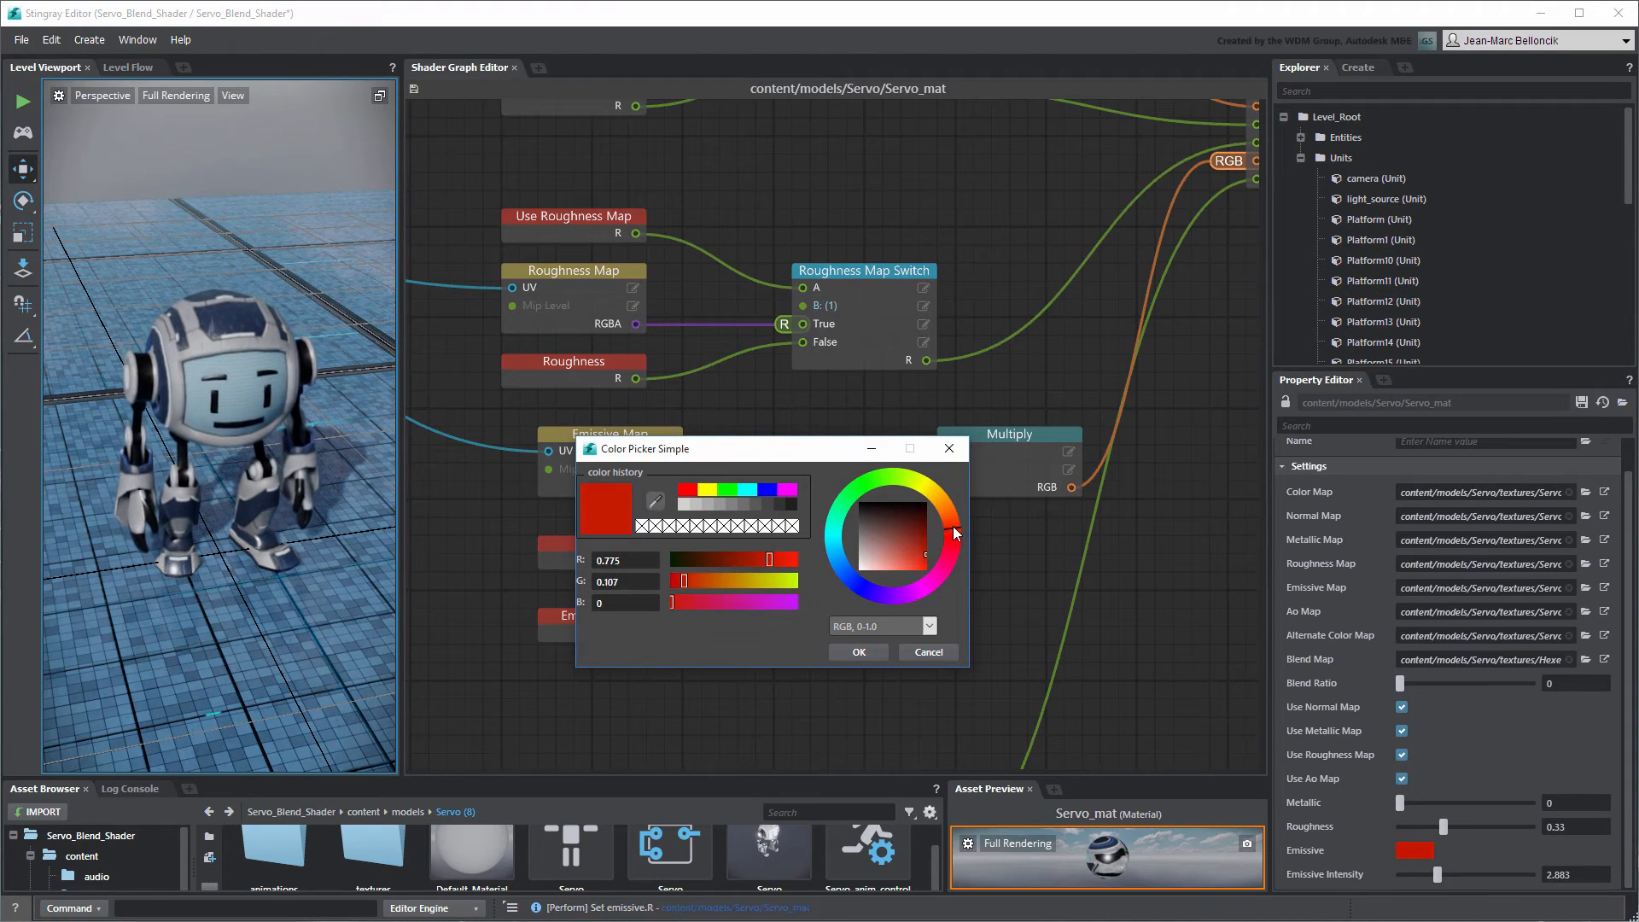
left_click(918, 561)
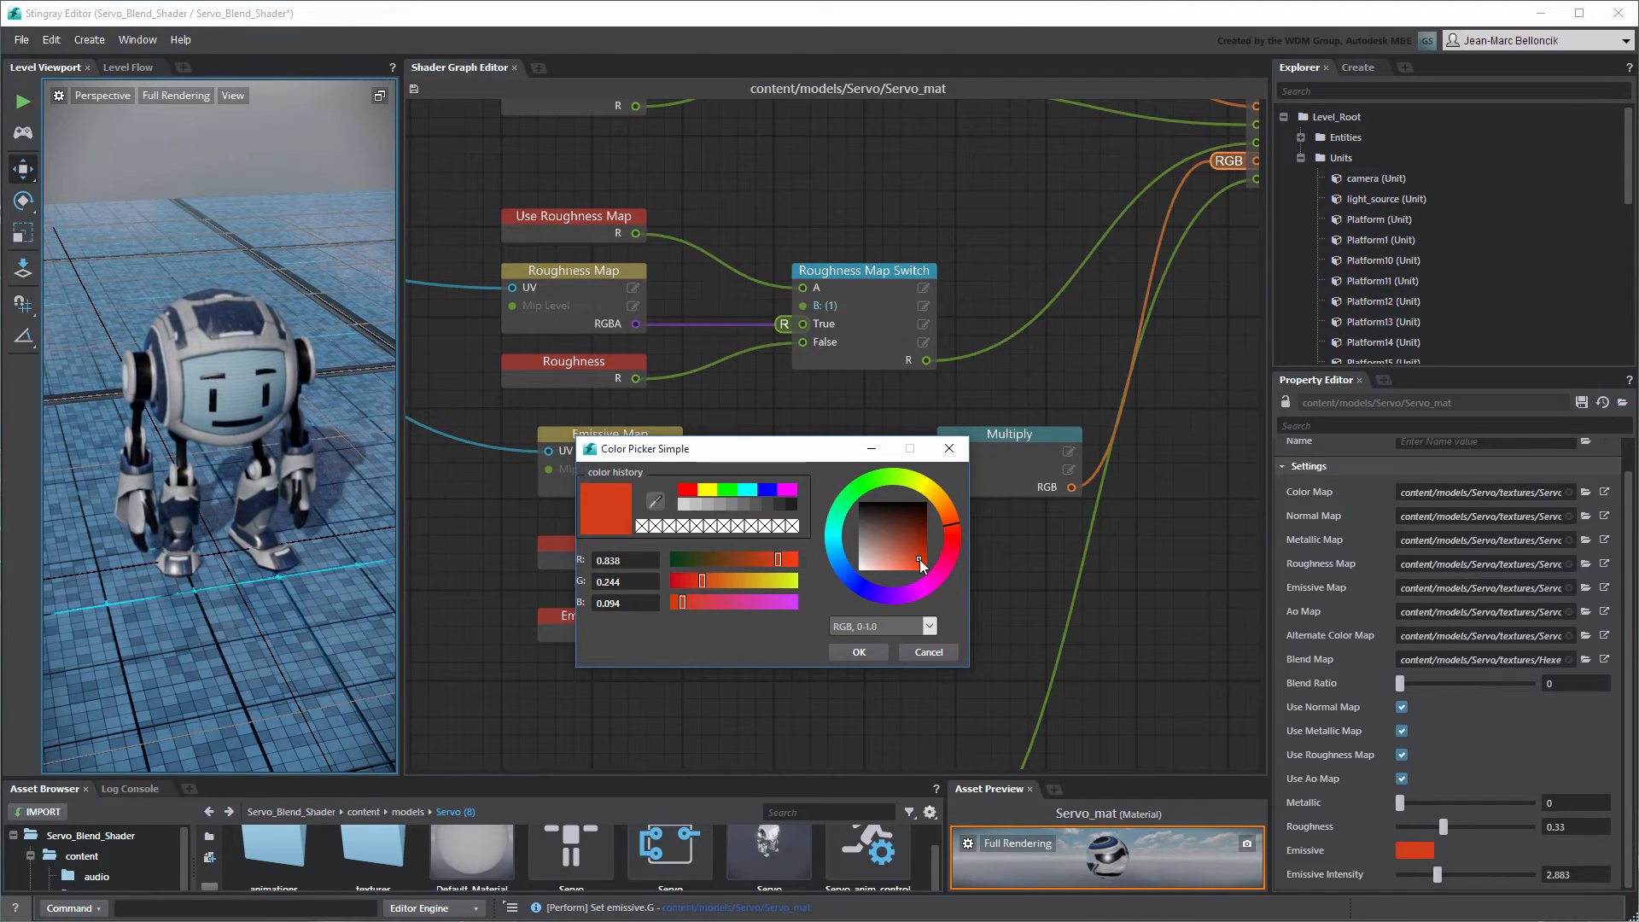
left_click(857, 650)
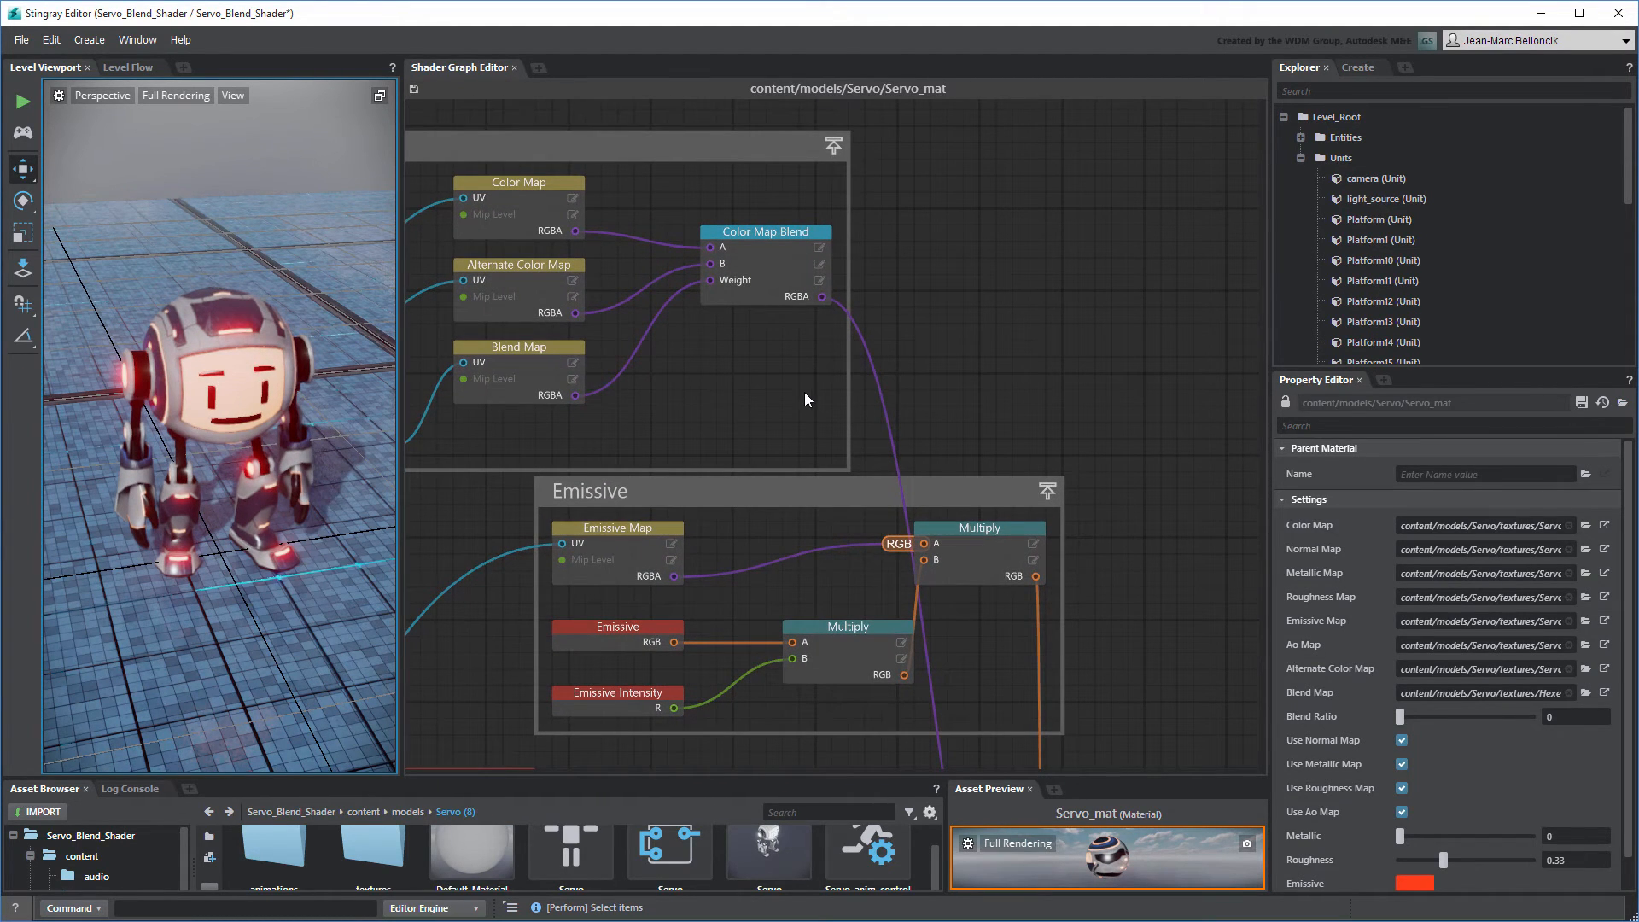
- Copy Color Map Blend as Emissive Blend and set its input A to black (0,0,0)
right_click(765, 230)
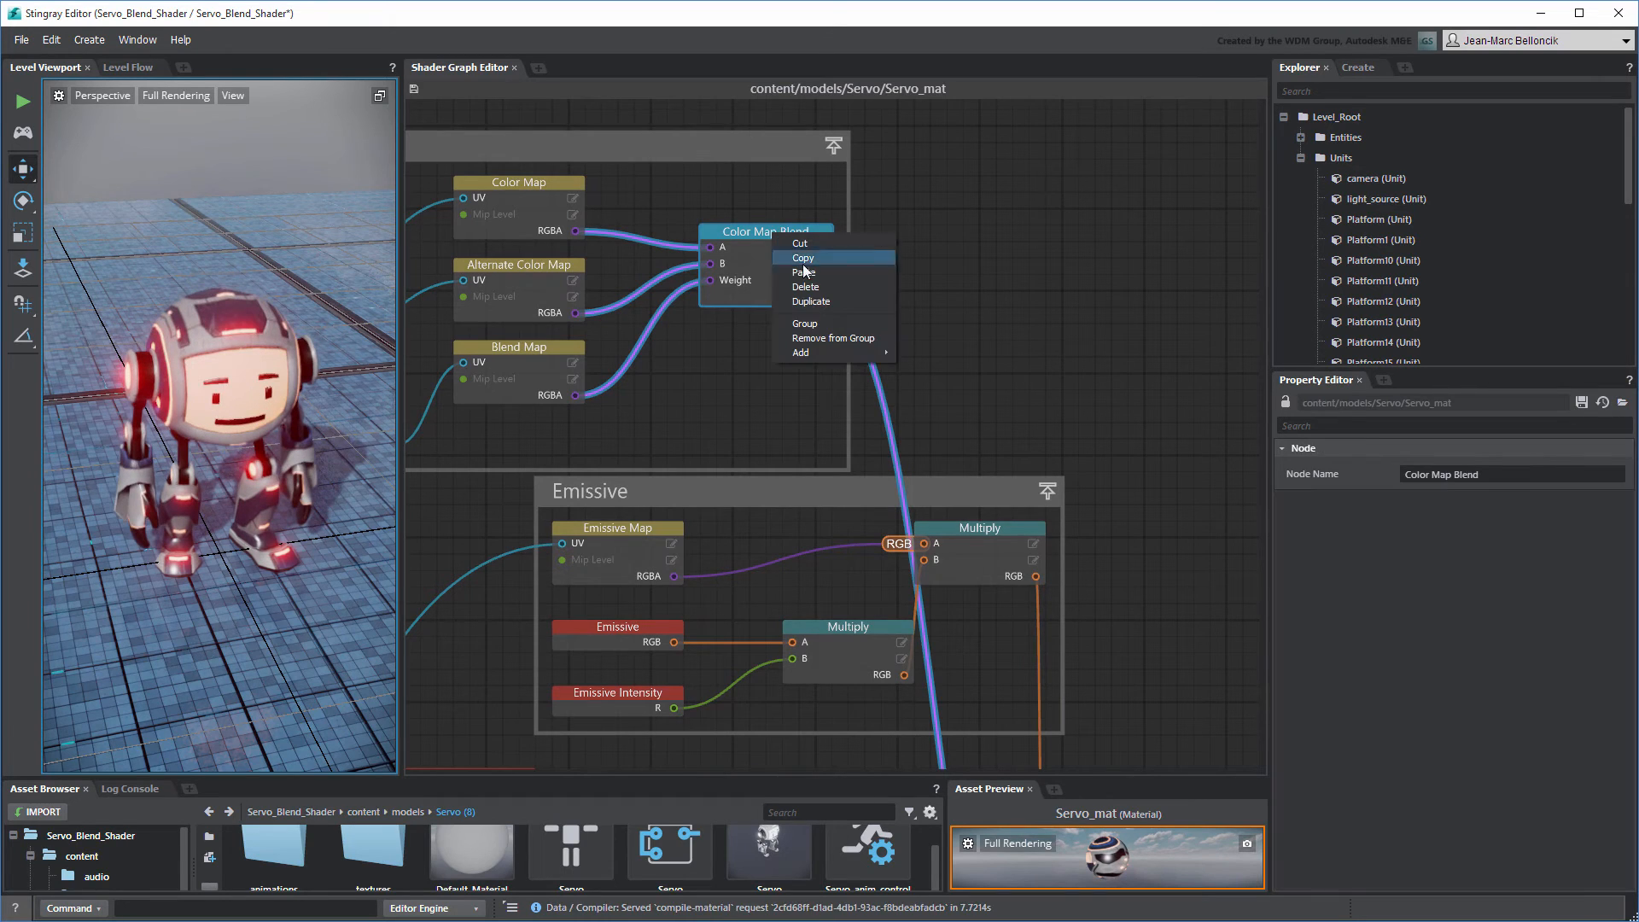
left_click(802, 271)
type("Emissive")
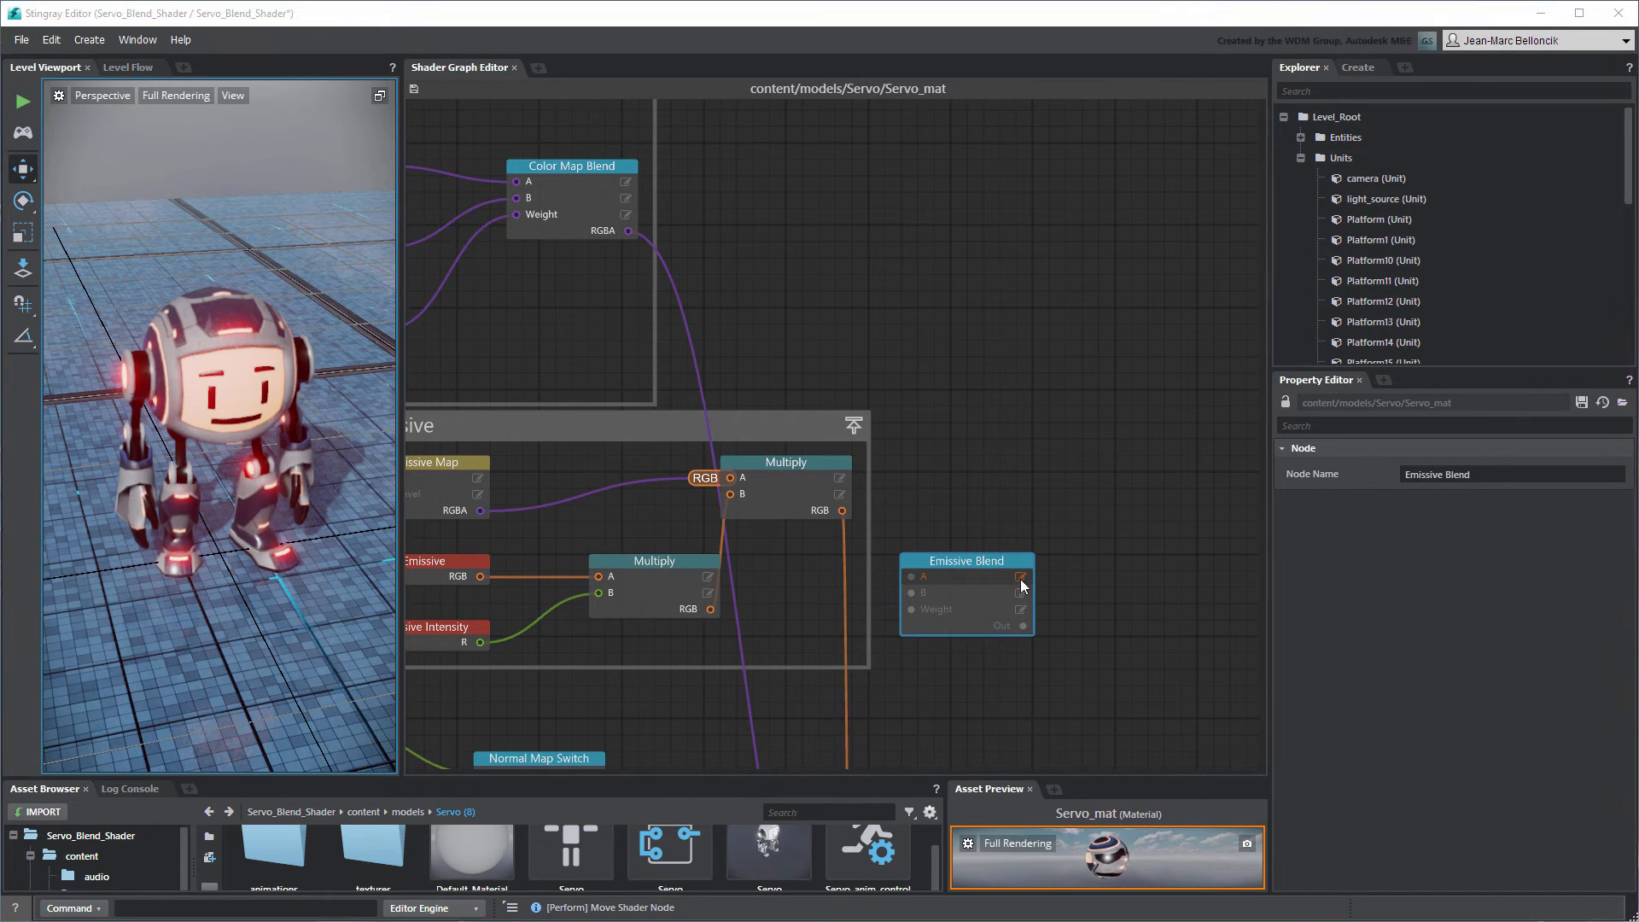
left_click(1017, 576)
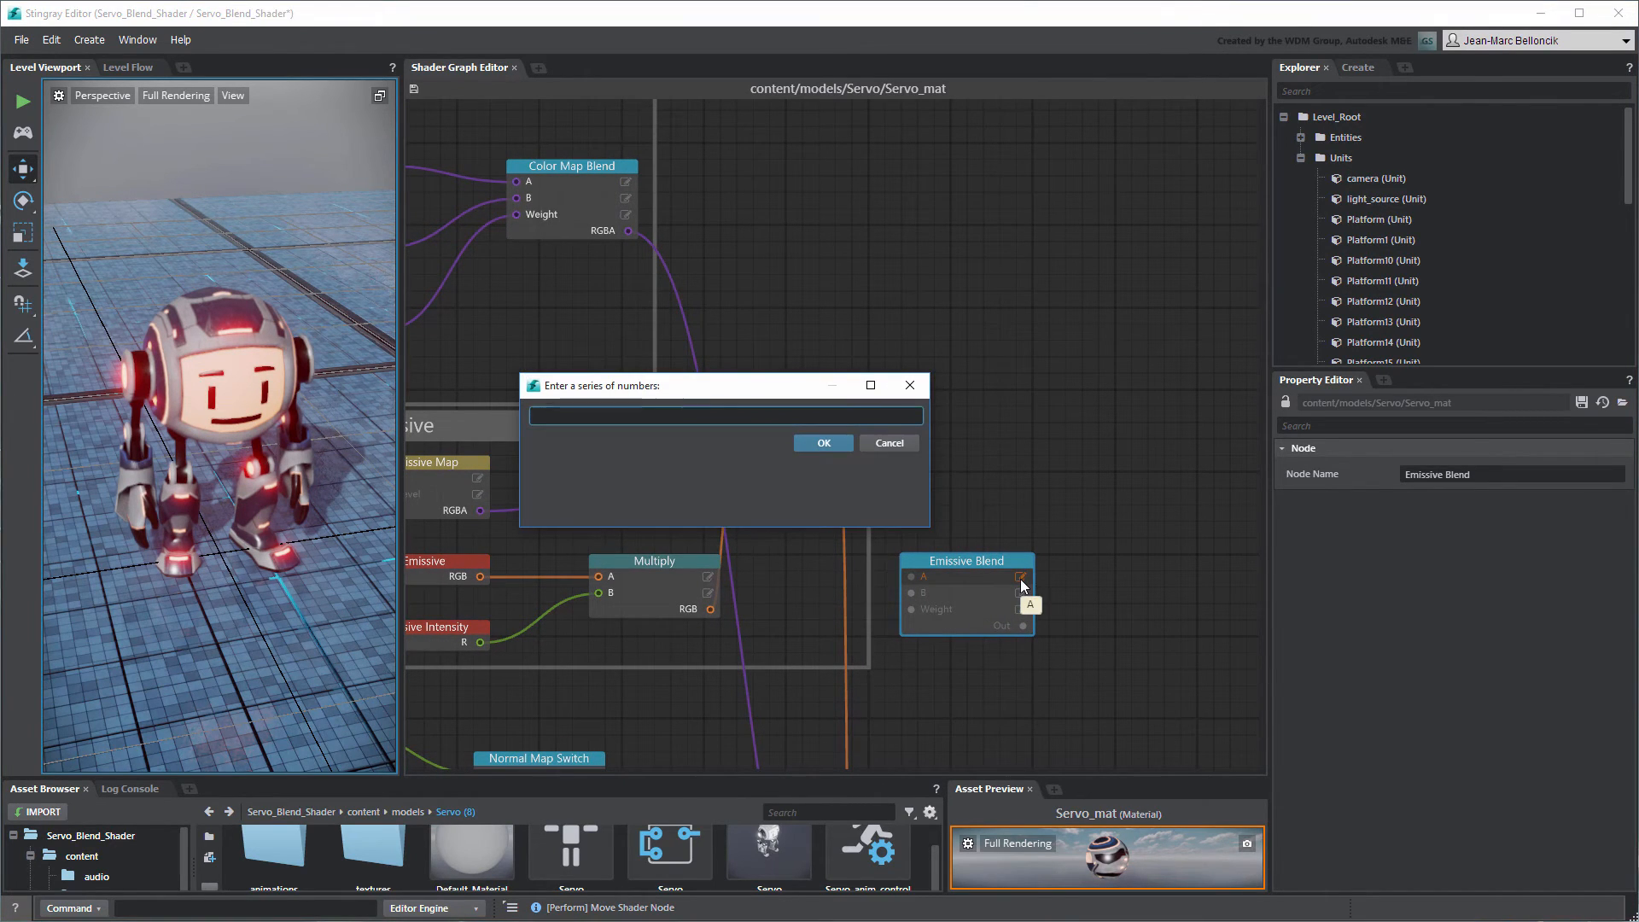
left_click(823, 442)
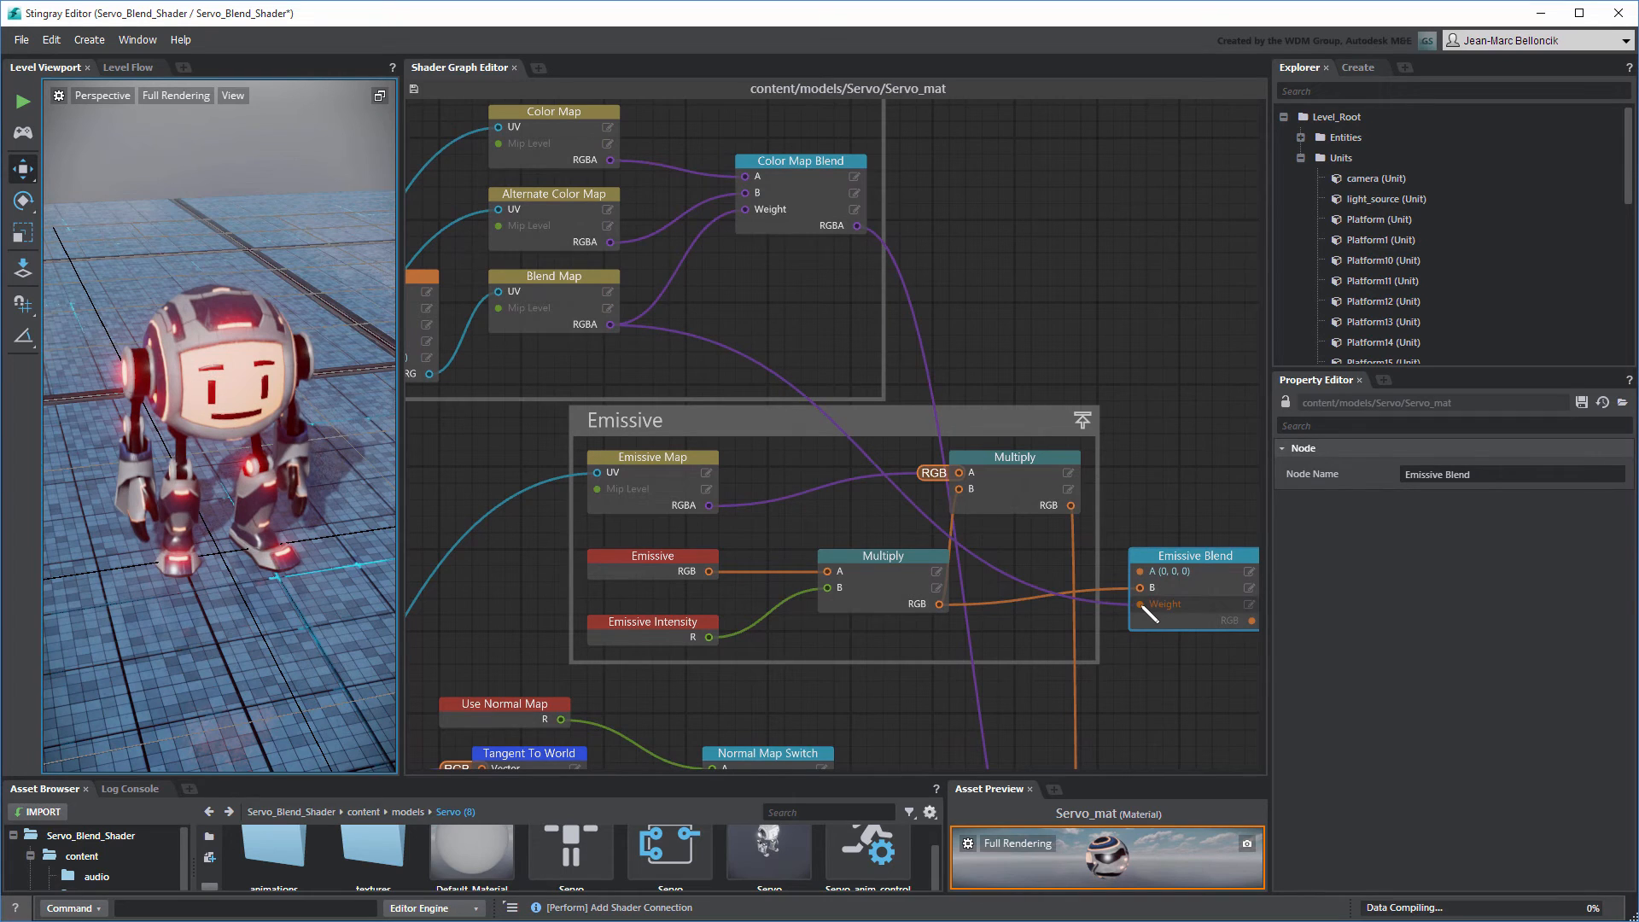
mouse_move(1153, 604)
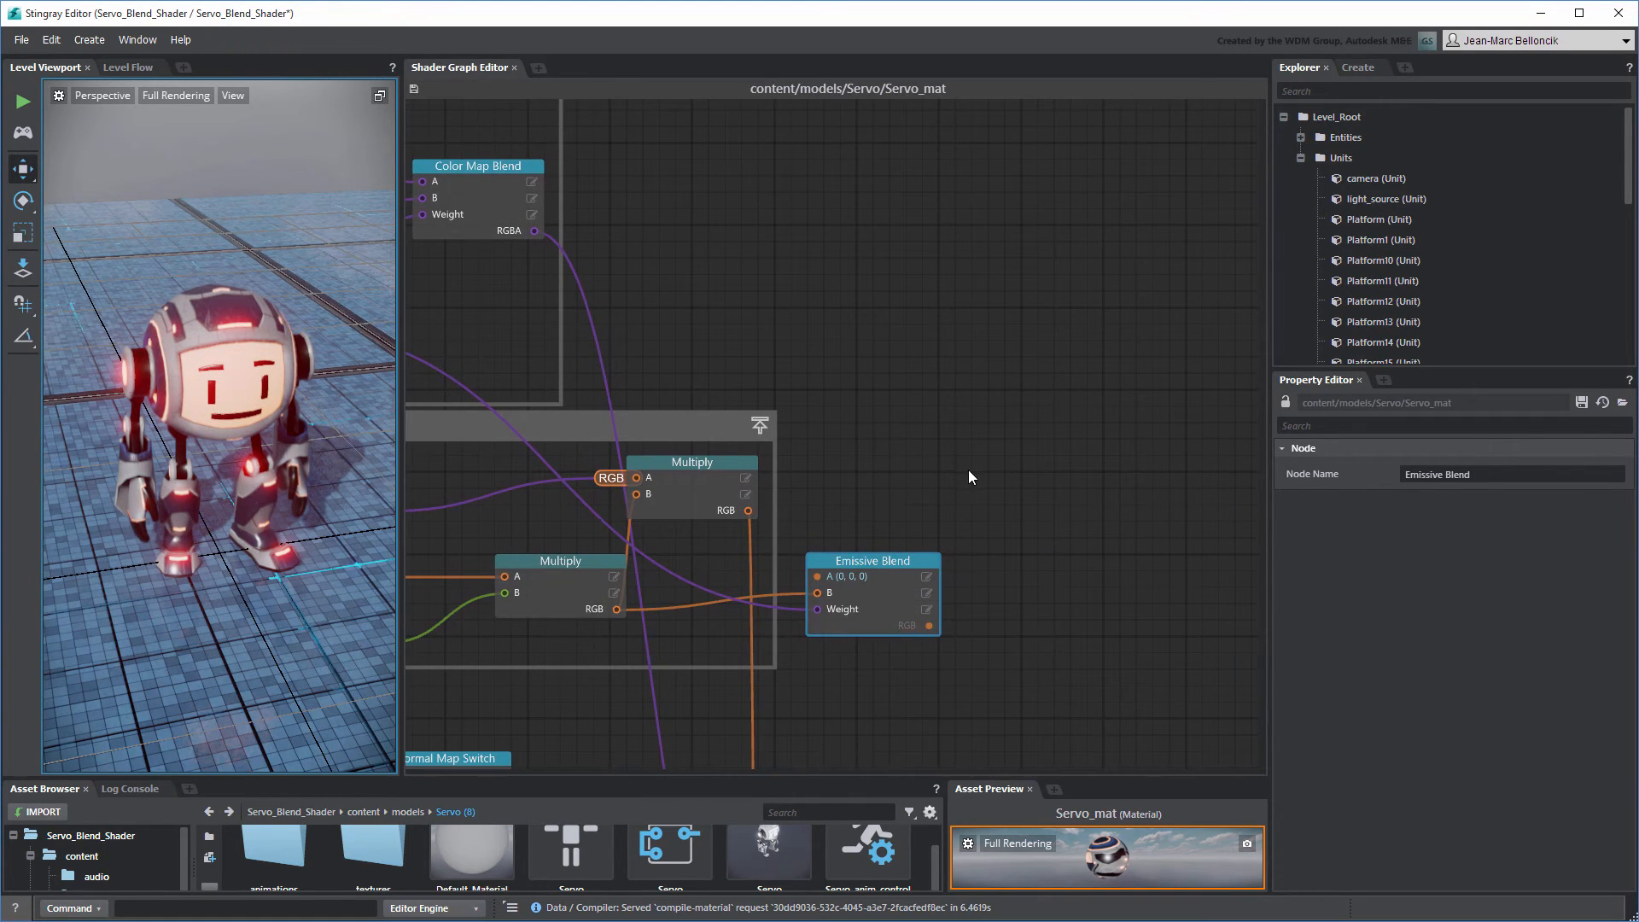
- Add a Math > Add node and weight Emissive Blend by the Blend Map's 'r' channel
right_click(970, 478)
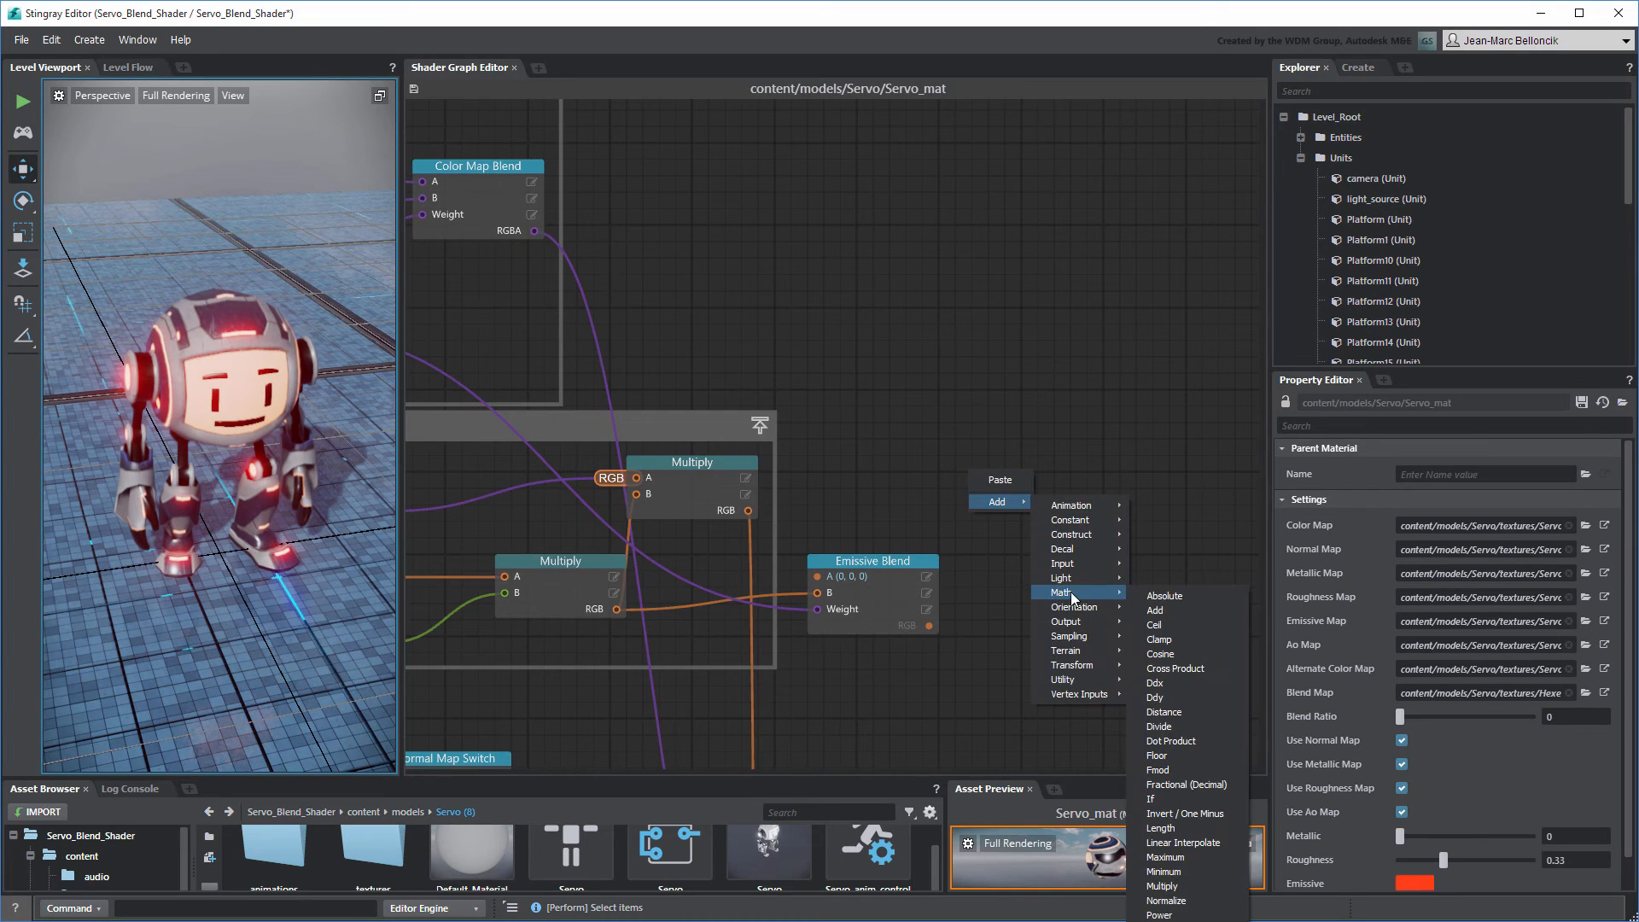
mouse_move(1154, 610)
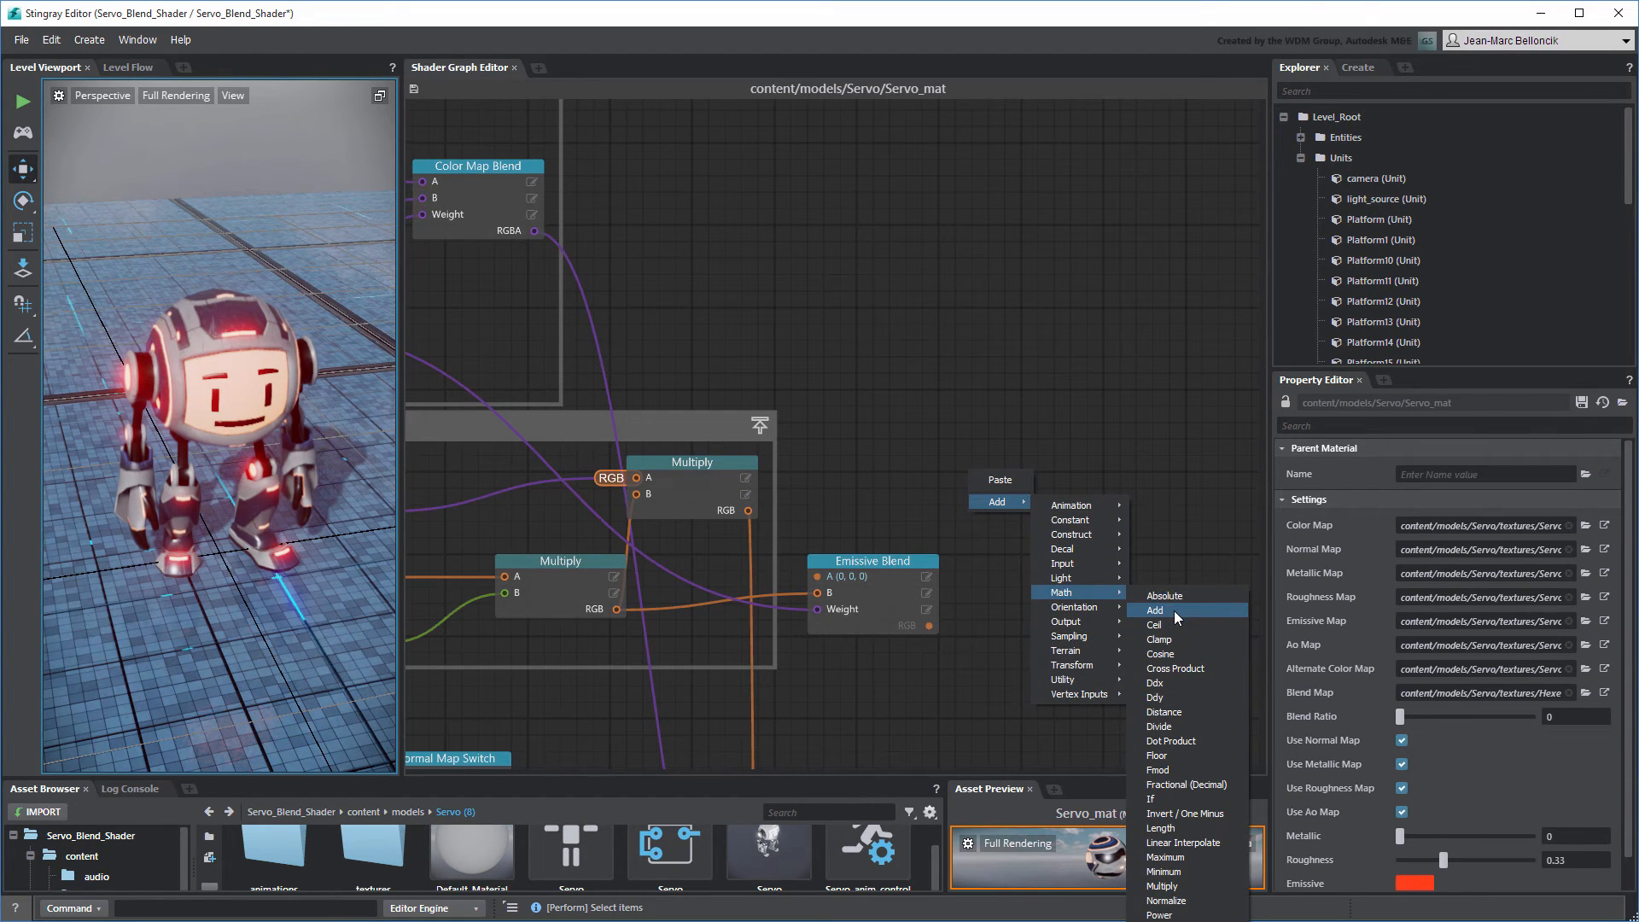
left_click(1155, 611)
type("rg")
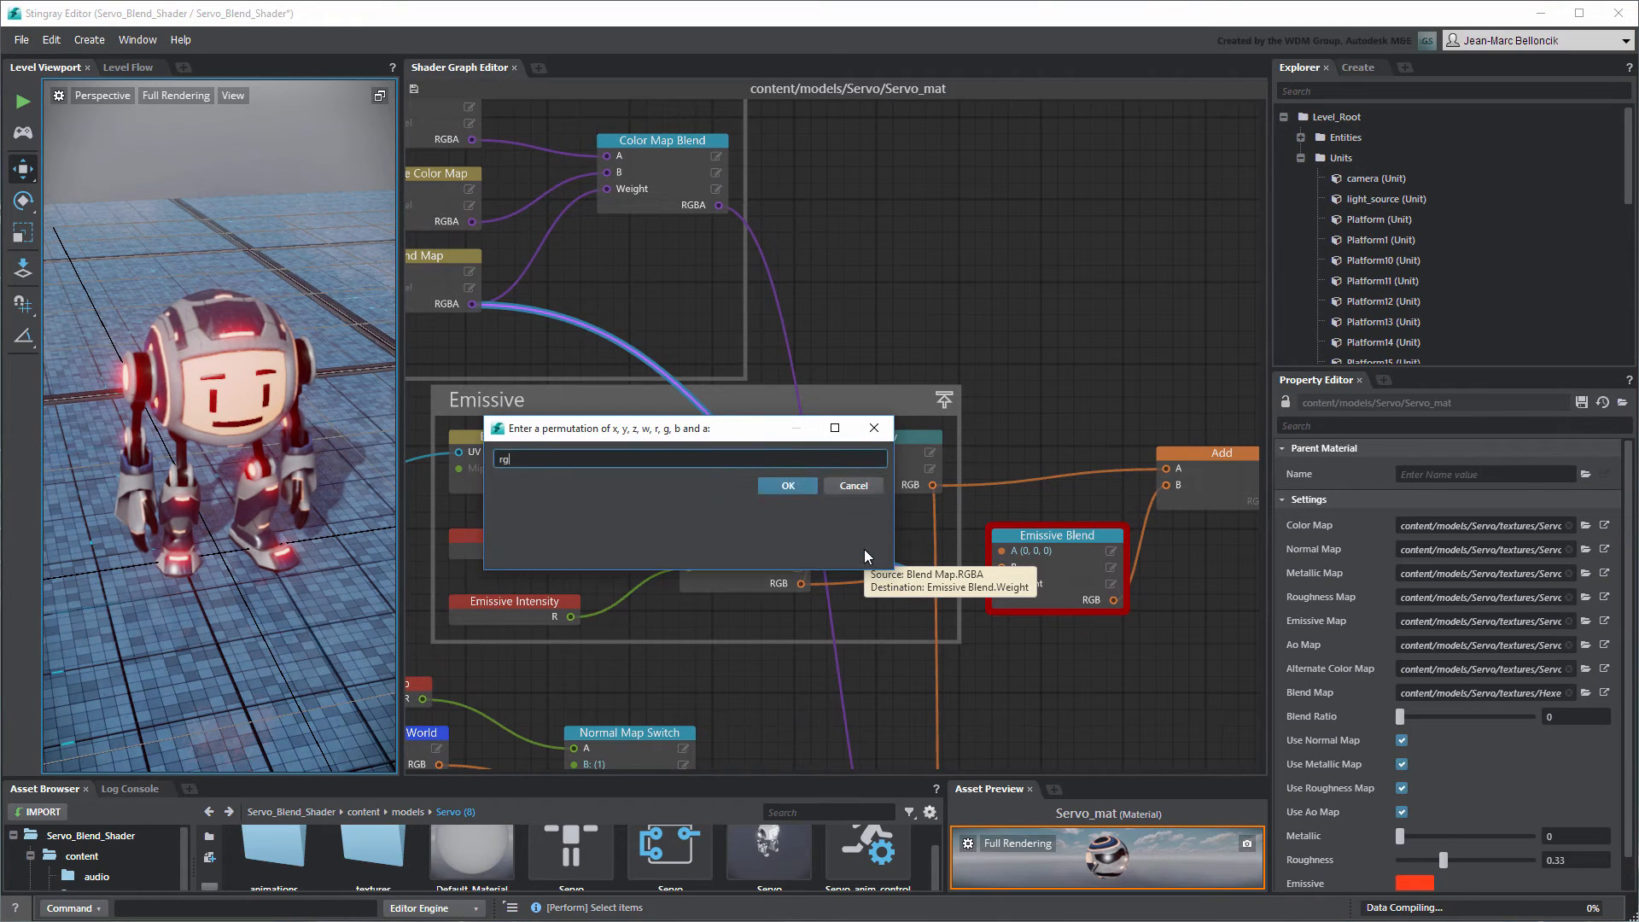
left_click(785, 485)
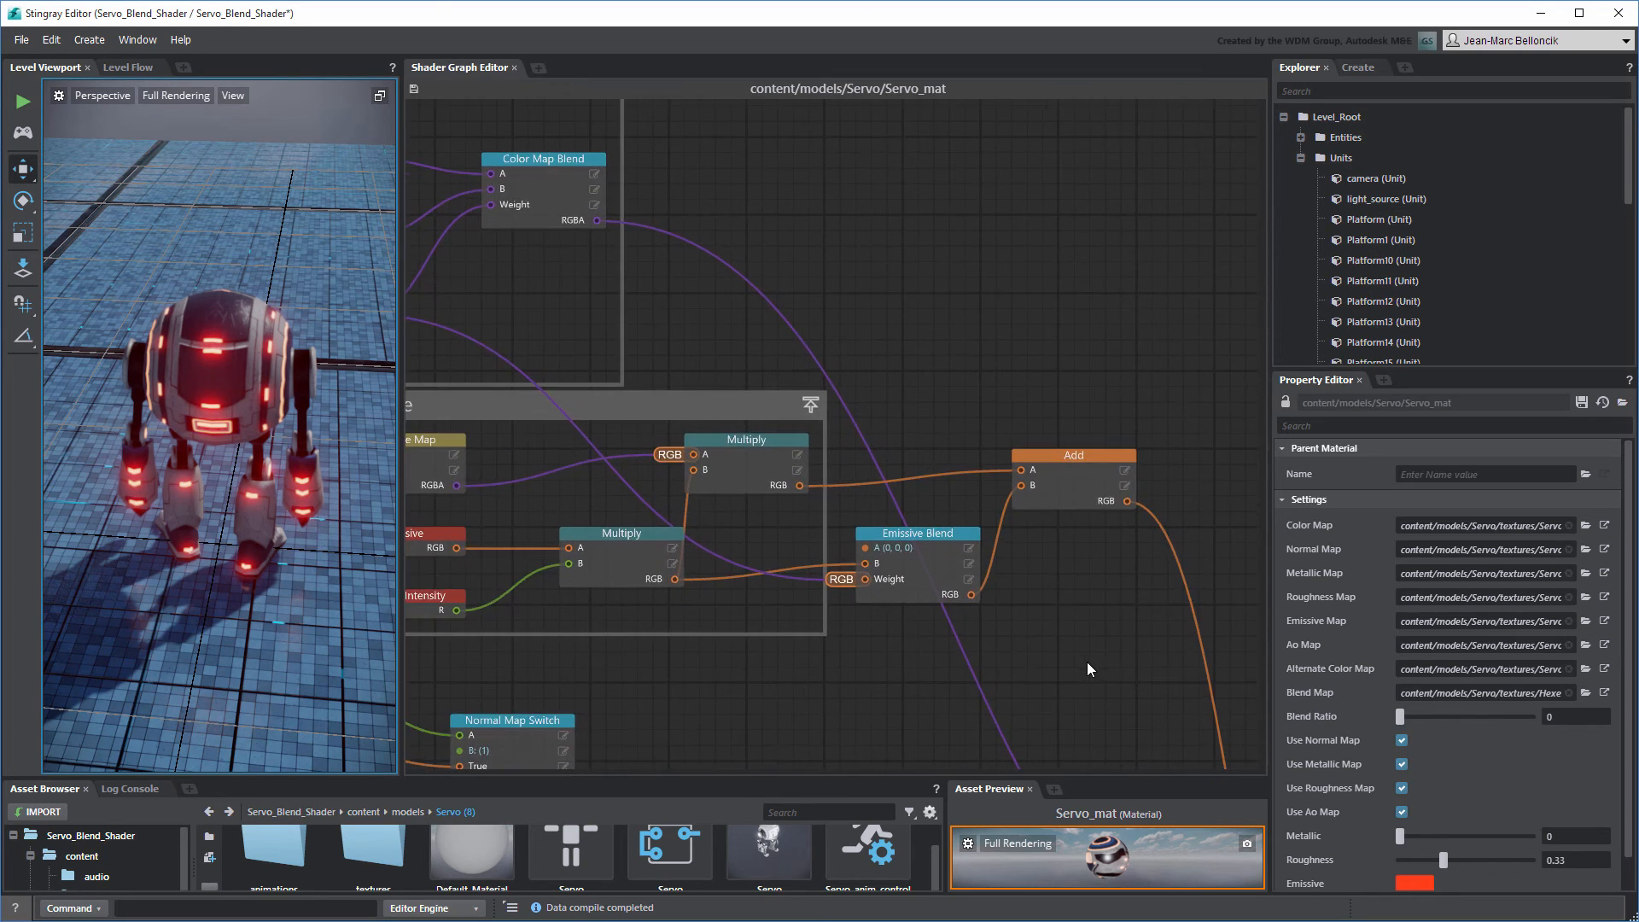
- Duplicate Emissive Blend as Emissive Reverse Blend and feed its rgb channels into the Add
right_click(917, 533)
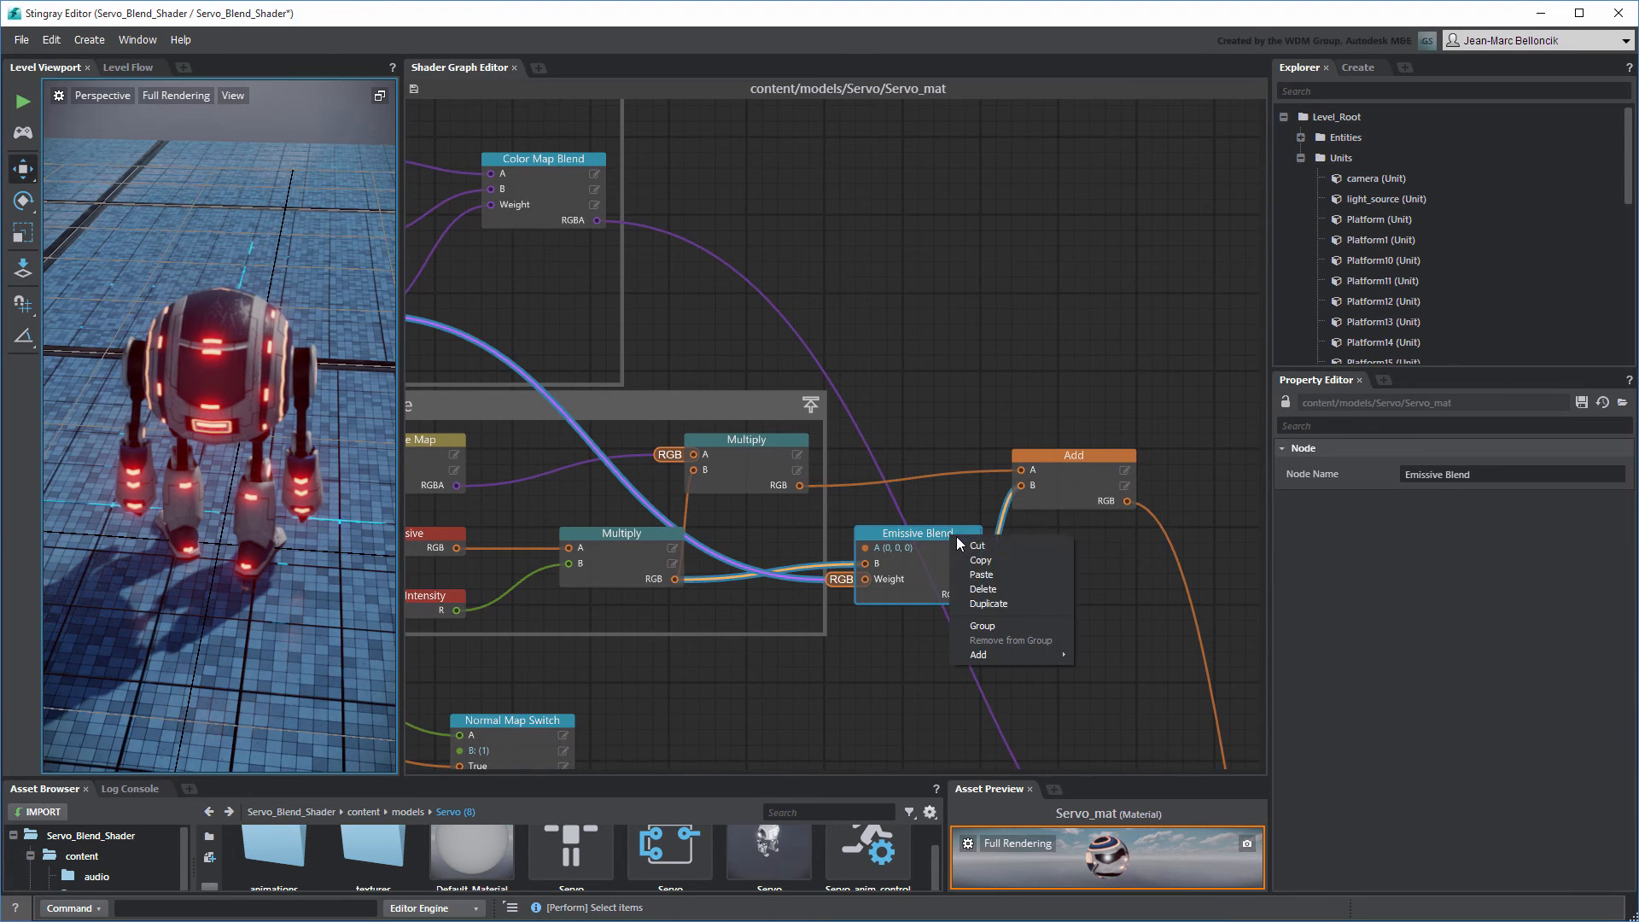
left_click(989, 603)
type("rgb")
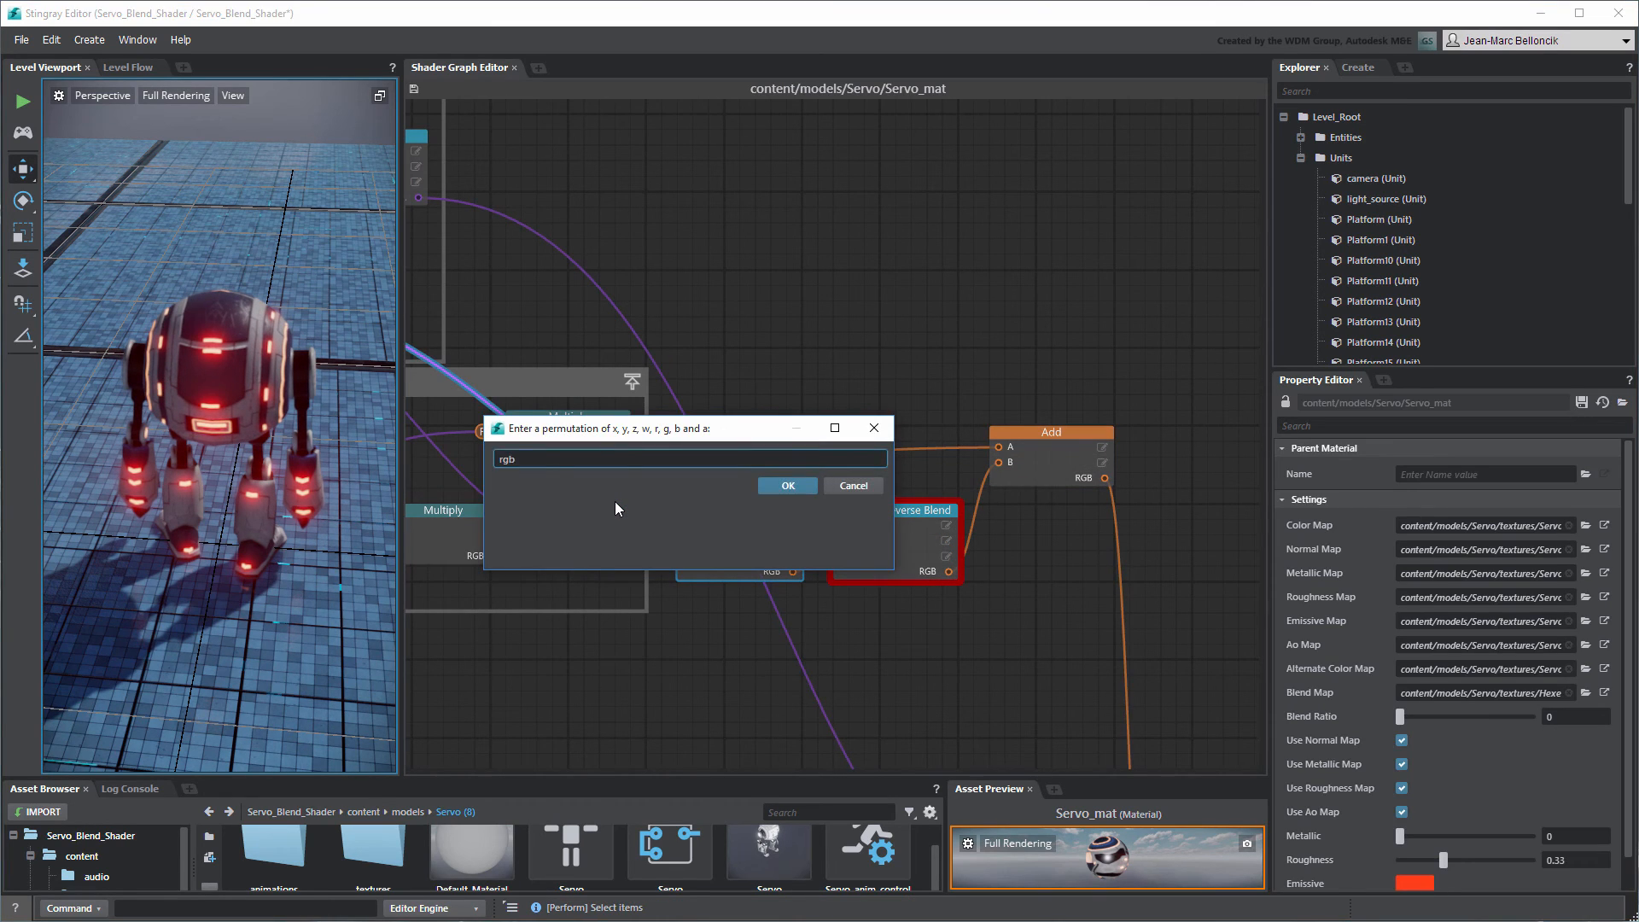
left_click(785, 485)
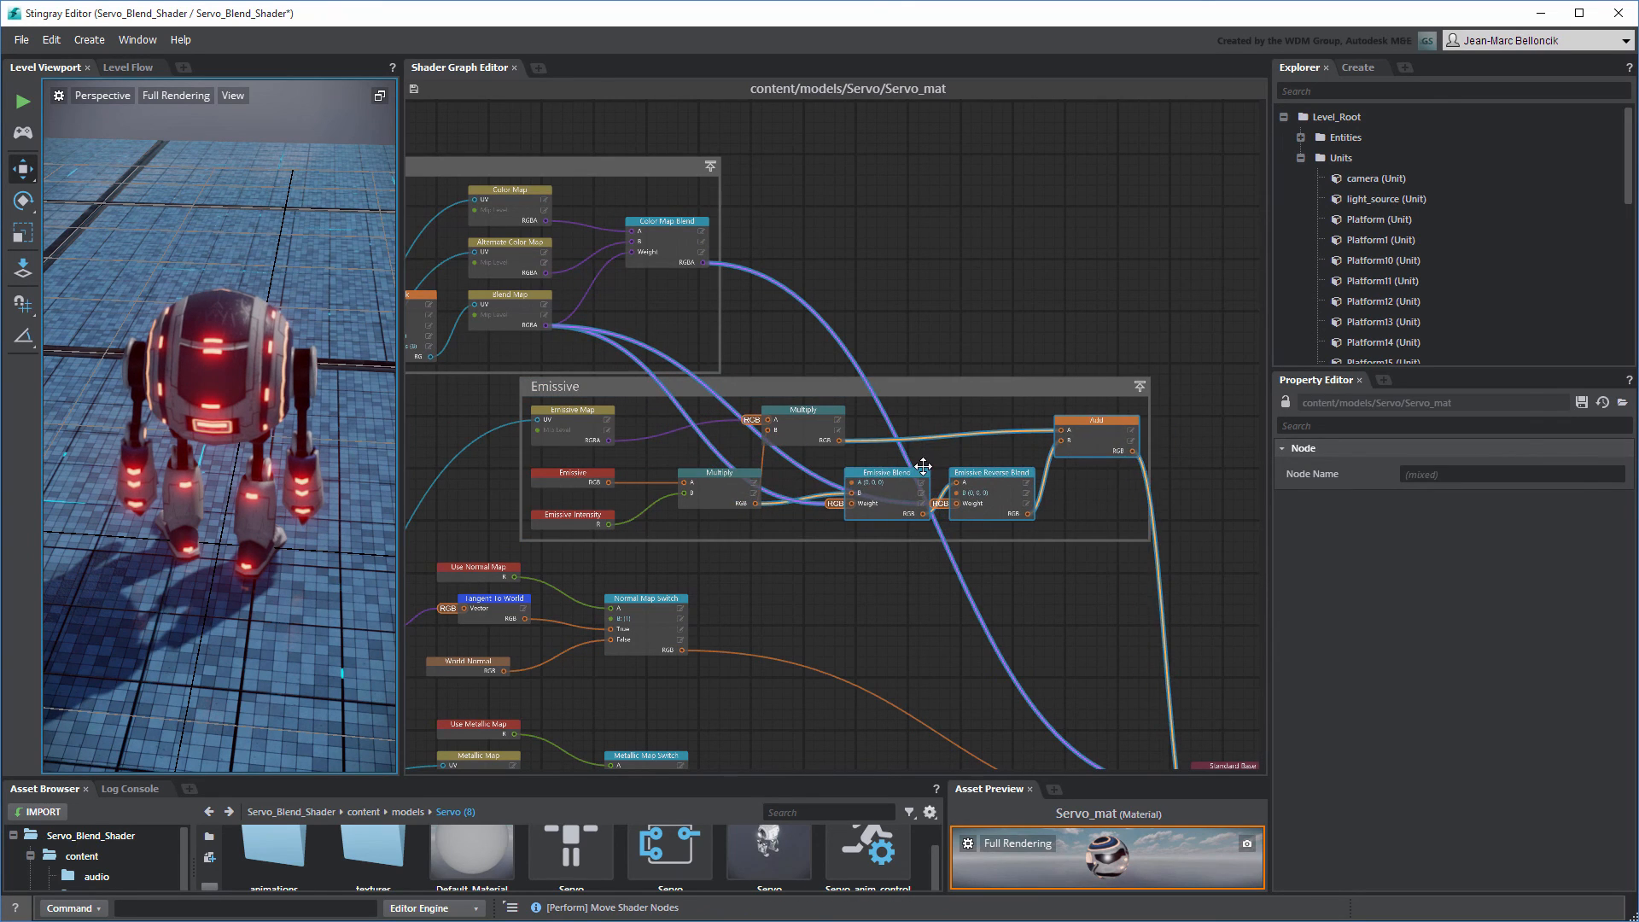
- Fit the two blend nodes and the Add inside the Emissive group frame, then deselect
left_click(1020, 571)
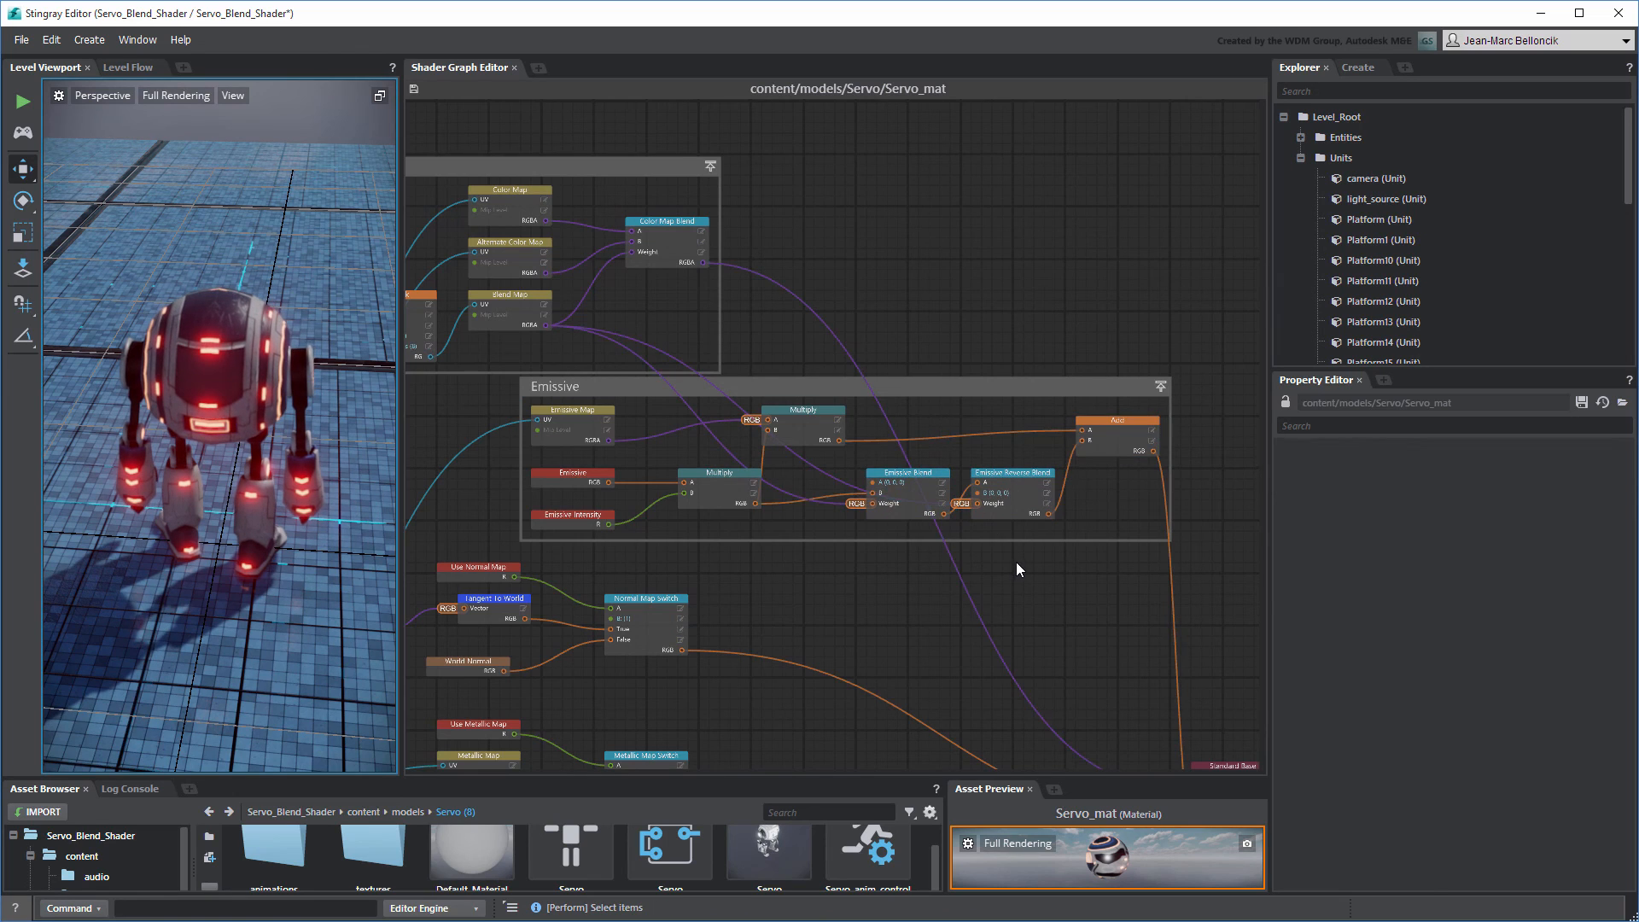